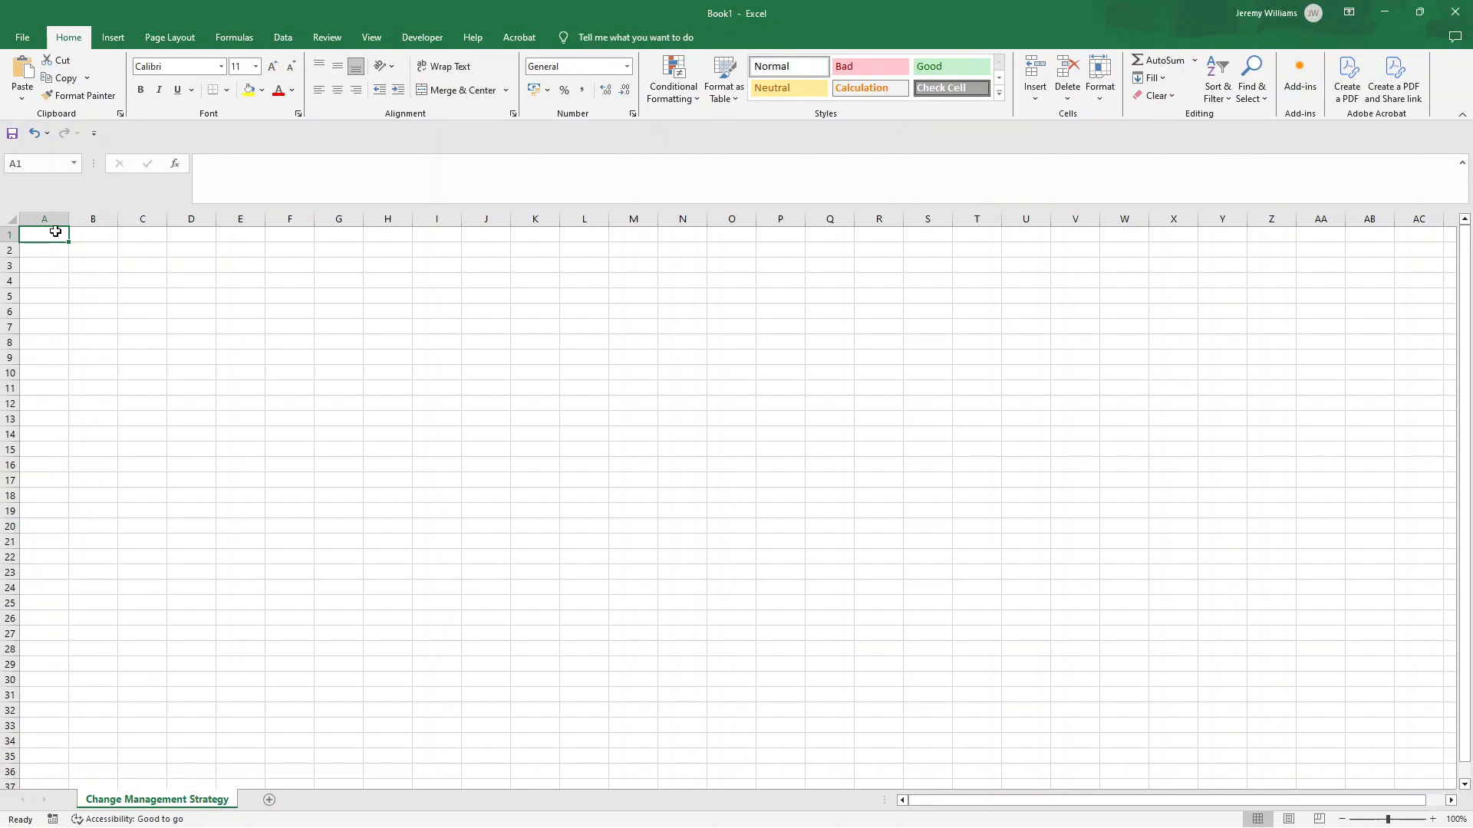
- Switch the ribbon to the Insert tab to show the object insertion options
left_click(112, 38)
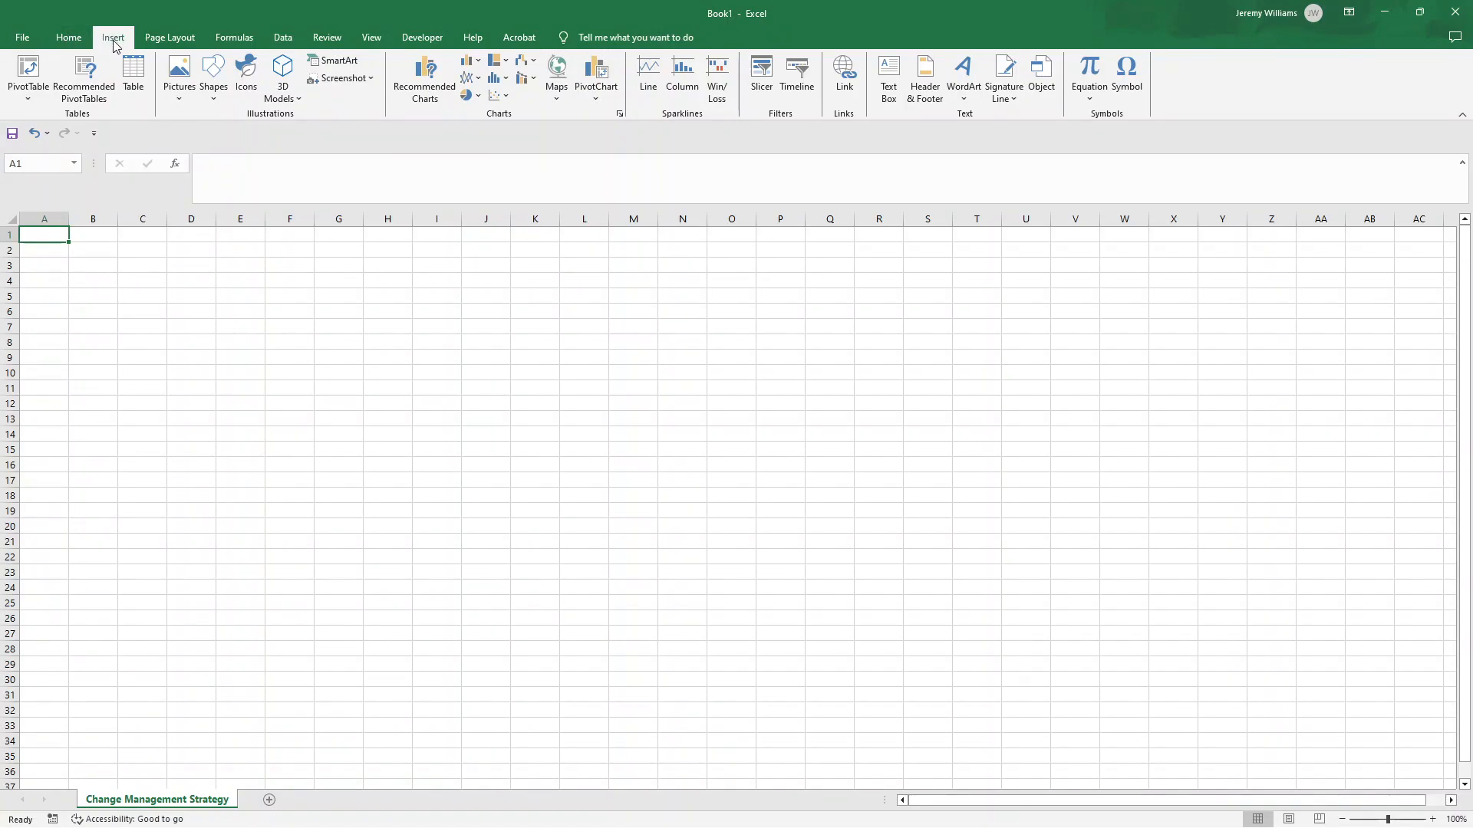
- Draw a rectangle over A1:K3 and apply the gray shape style preset
left_click(213, 75)
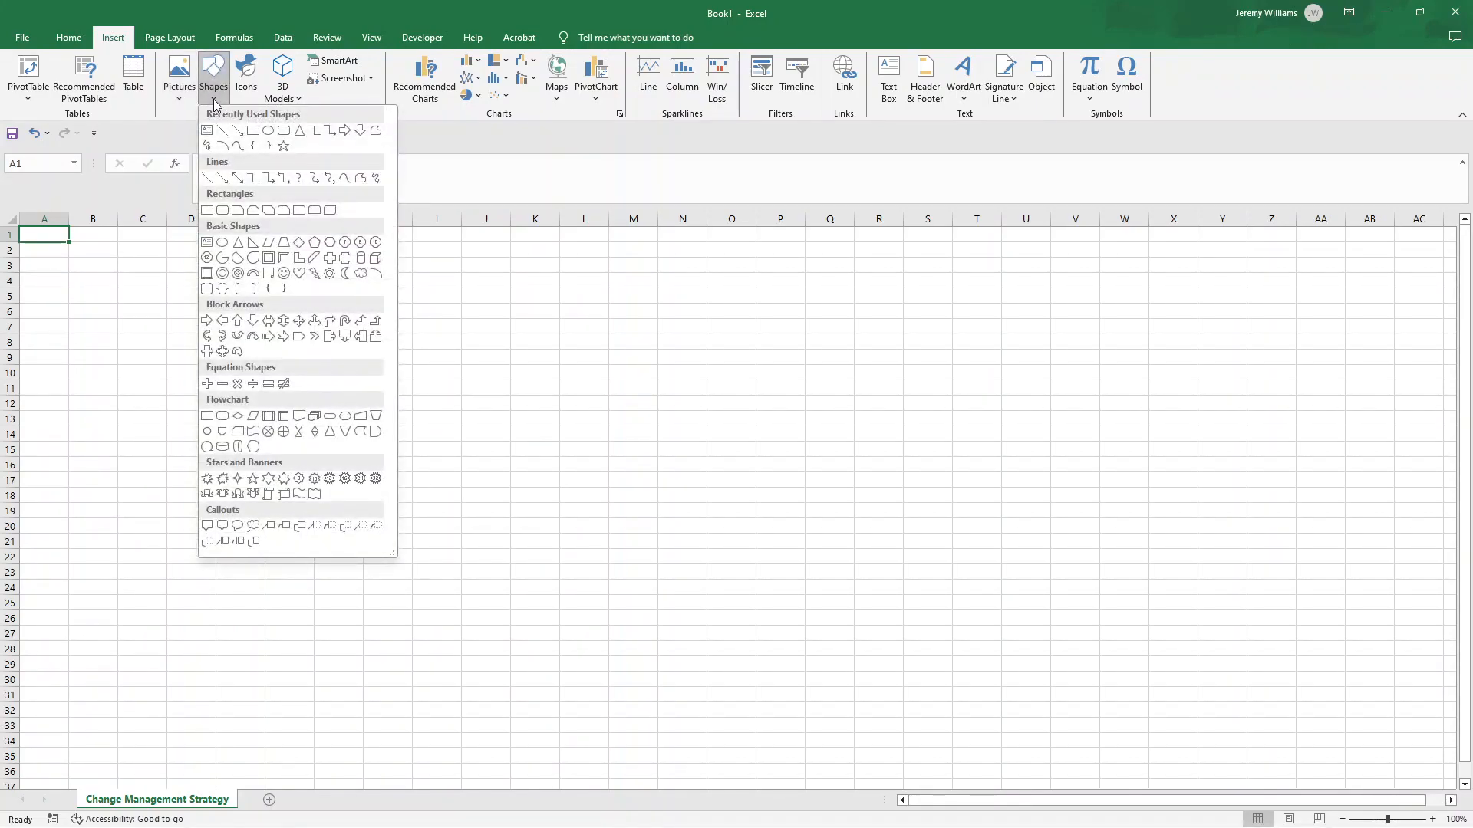
mouse_move(252, 131)
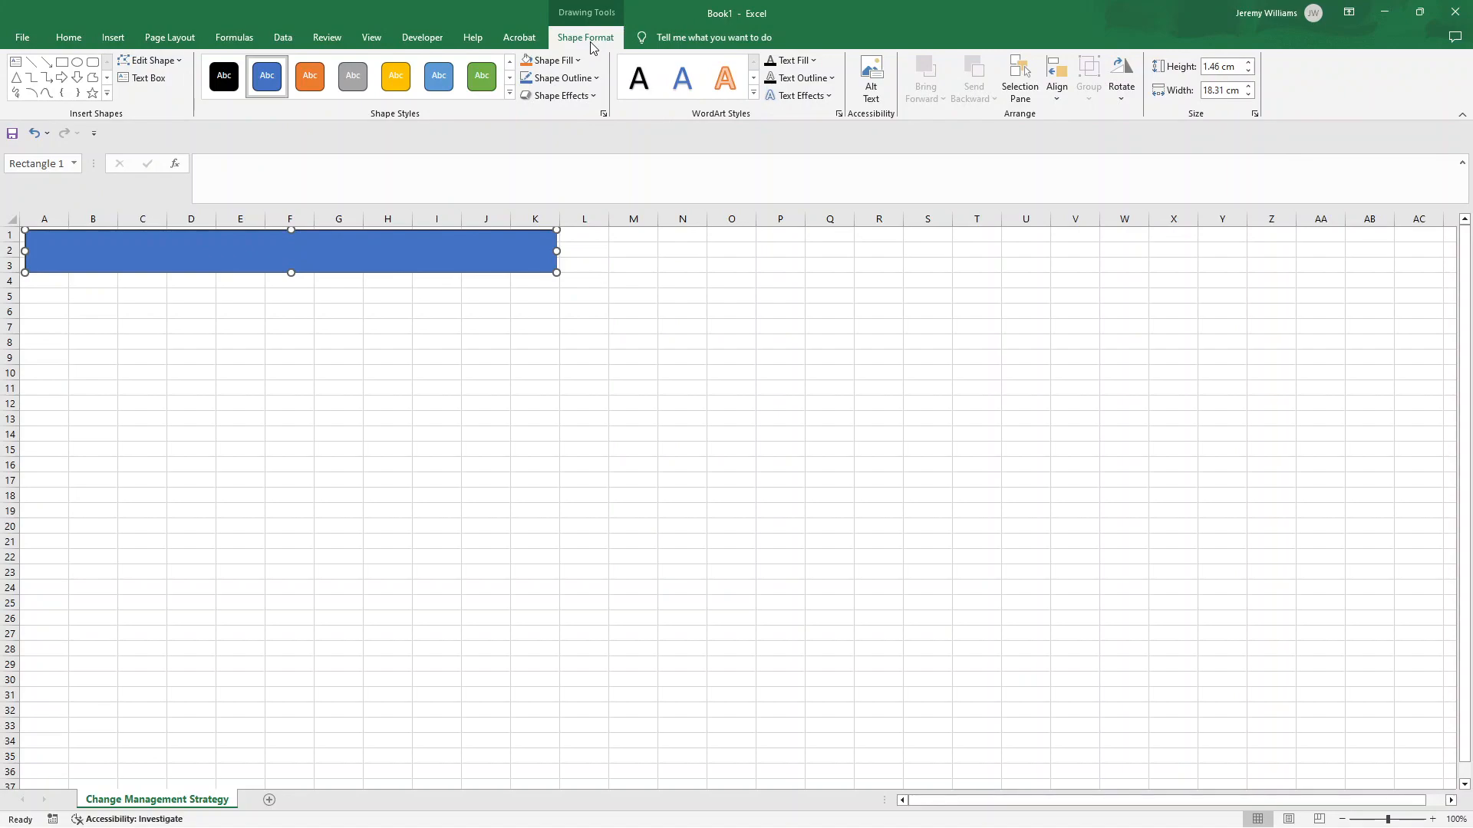
left_click(352, 75)
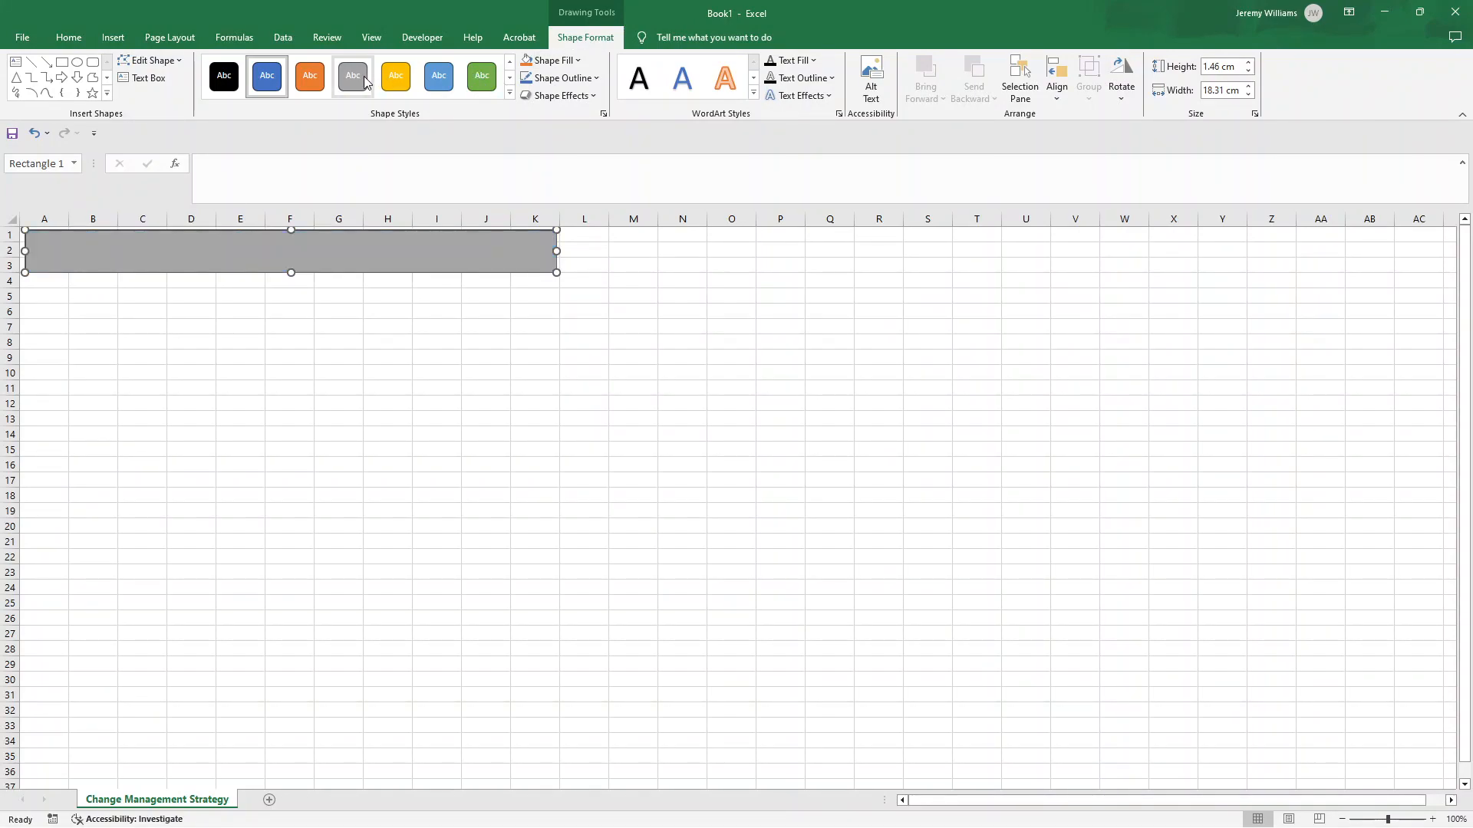
mouse_move(353, 76)
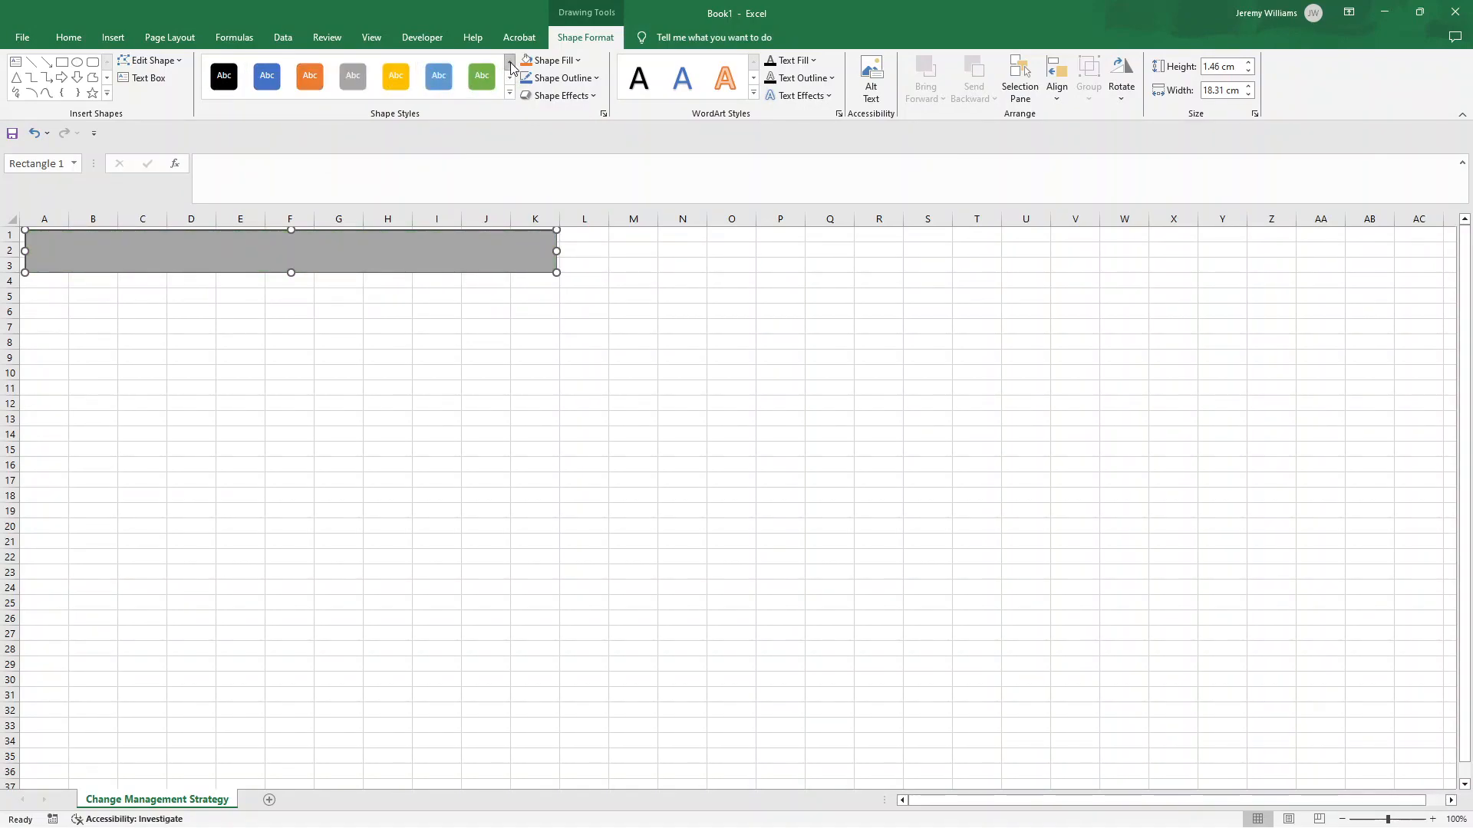
mouse_move(352, 76)
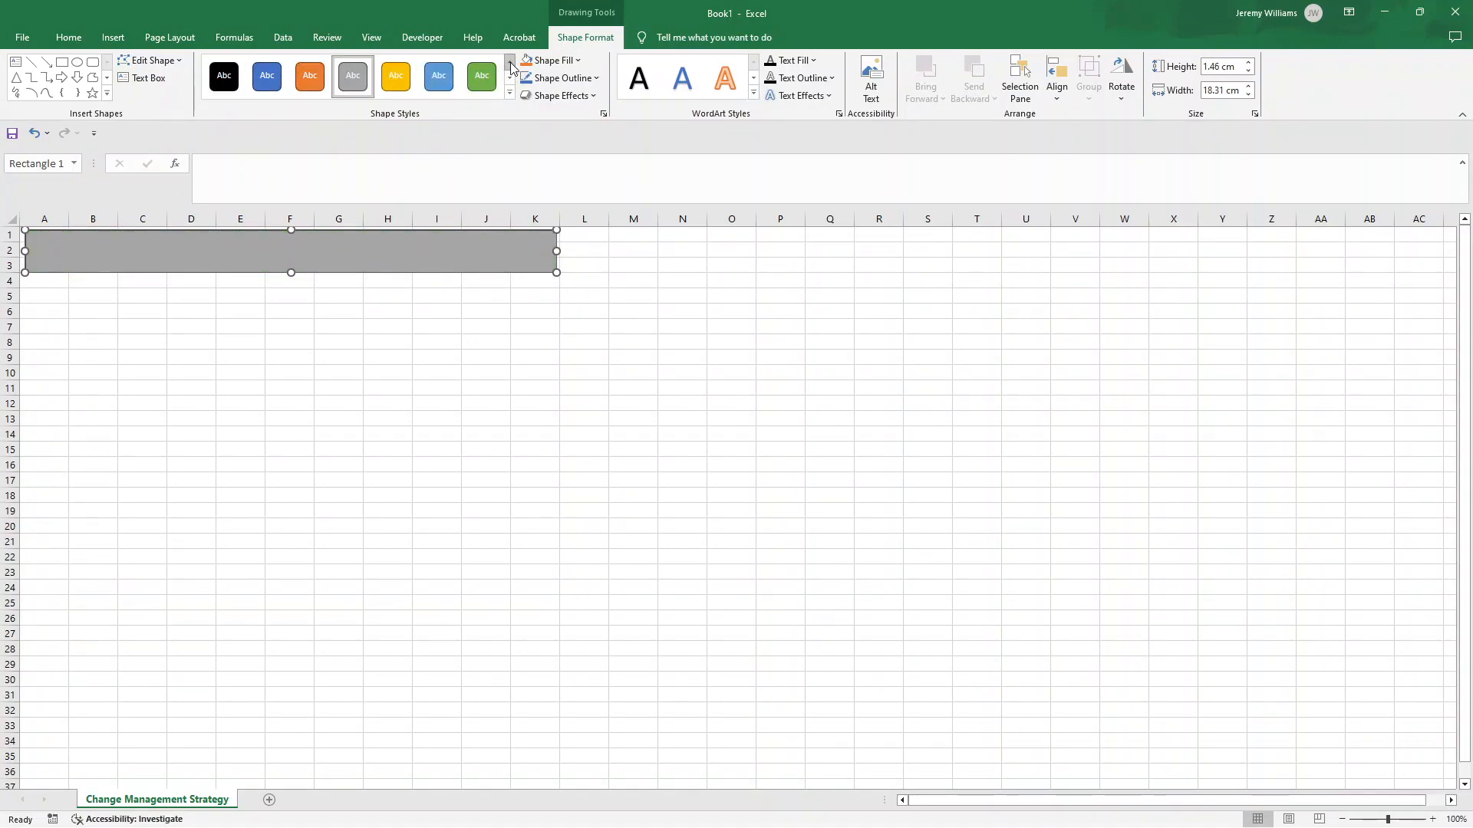
mouse_move(259, 250)
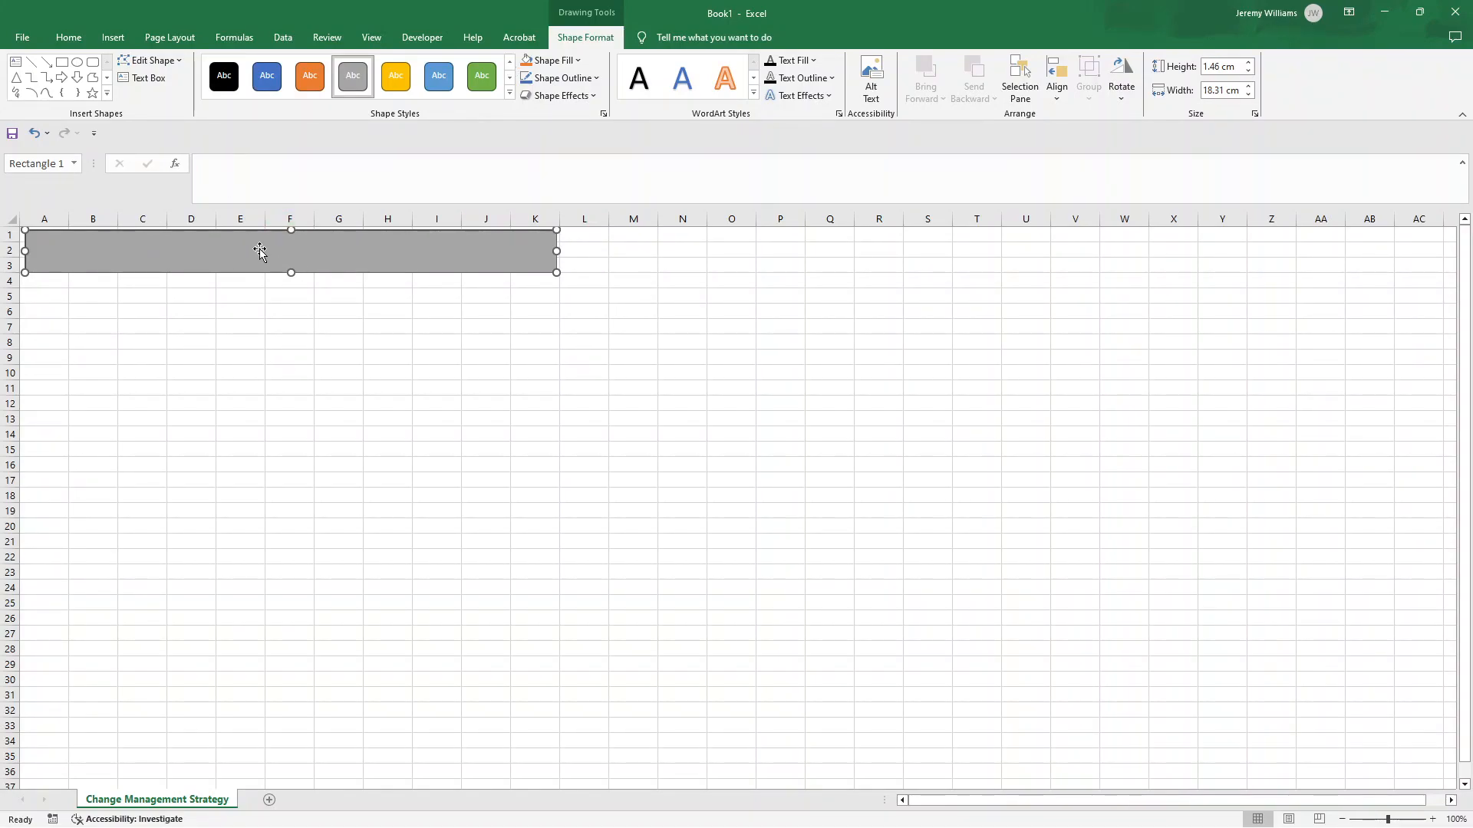
- Put 'Change Management Strategy Template' inside the banner and enlarge the shape slightly
right_click(261, 252)
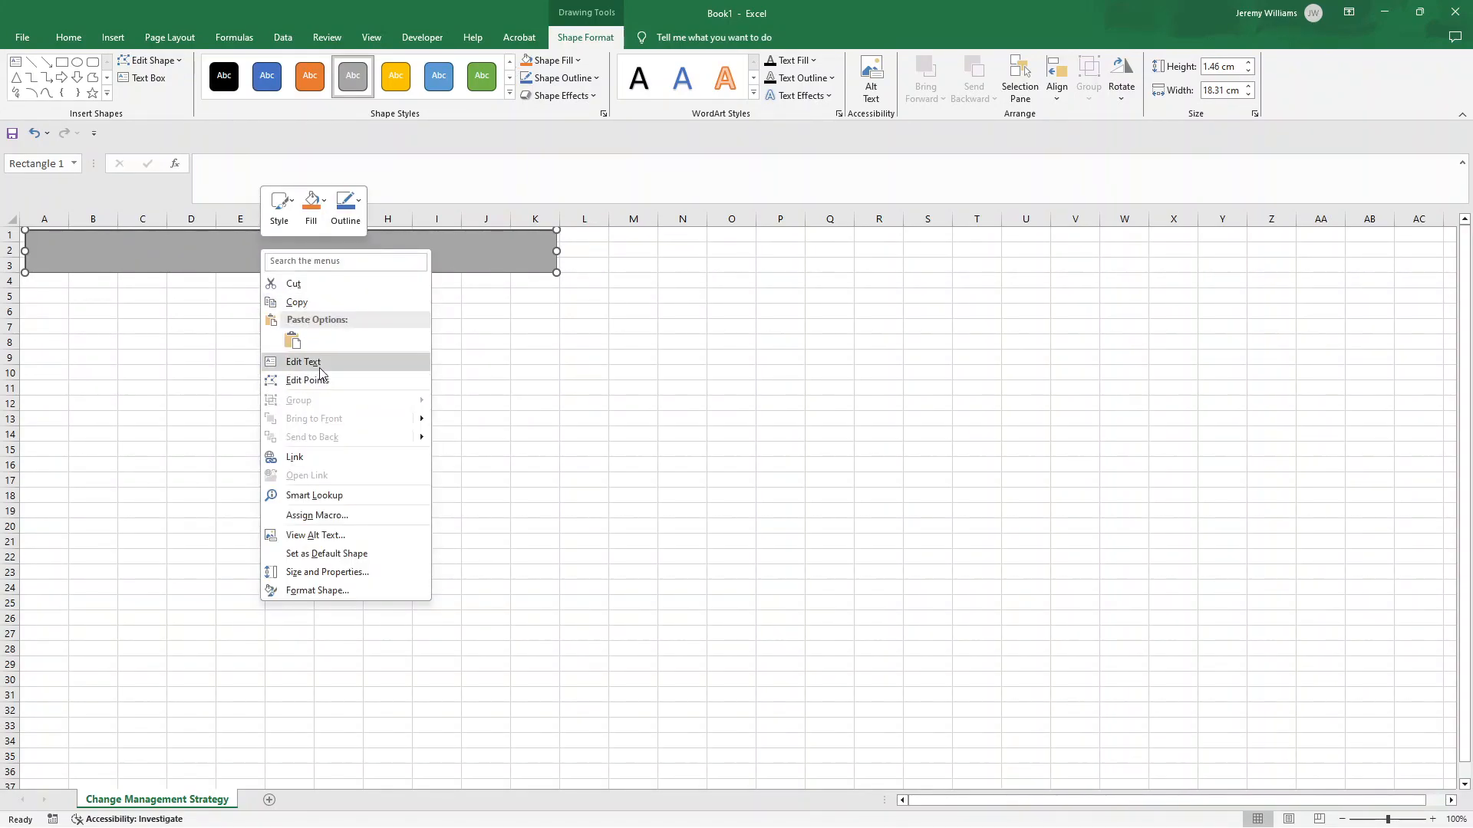
left_click(358, 303)
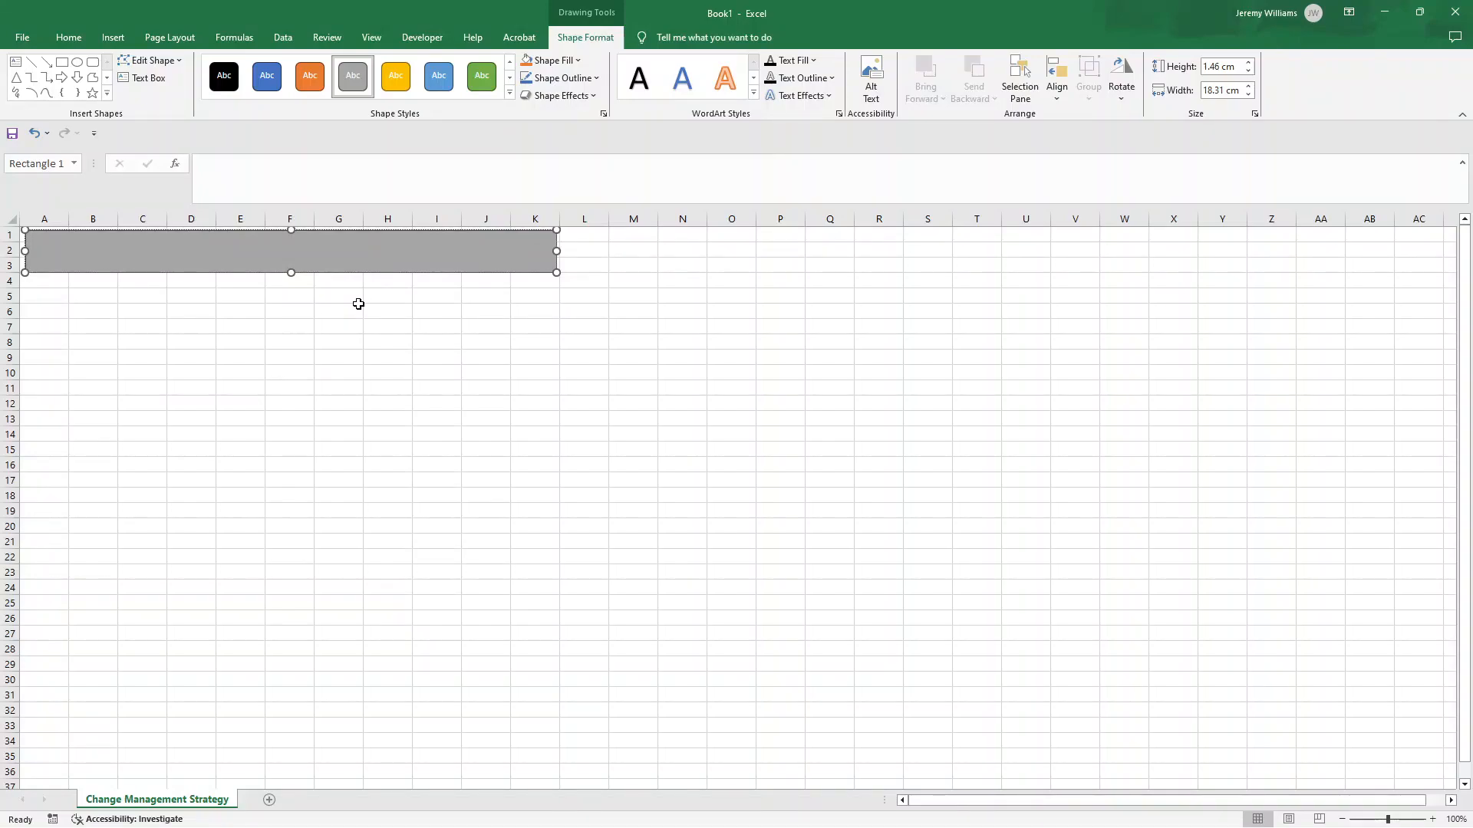
type("Chan")
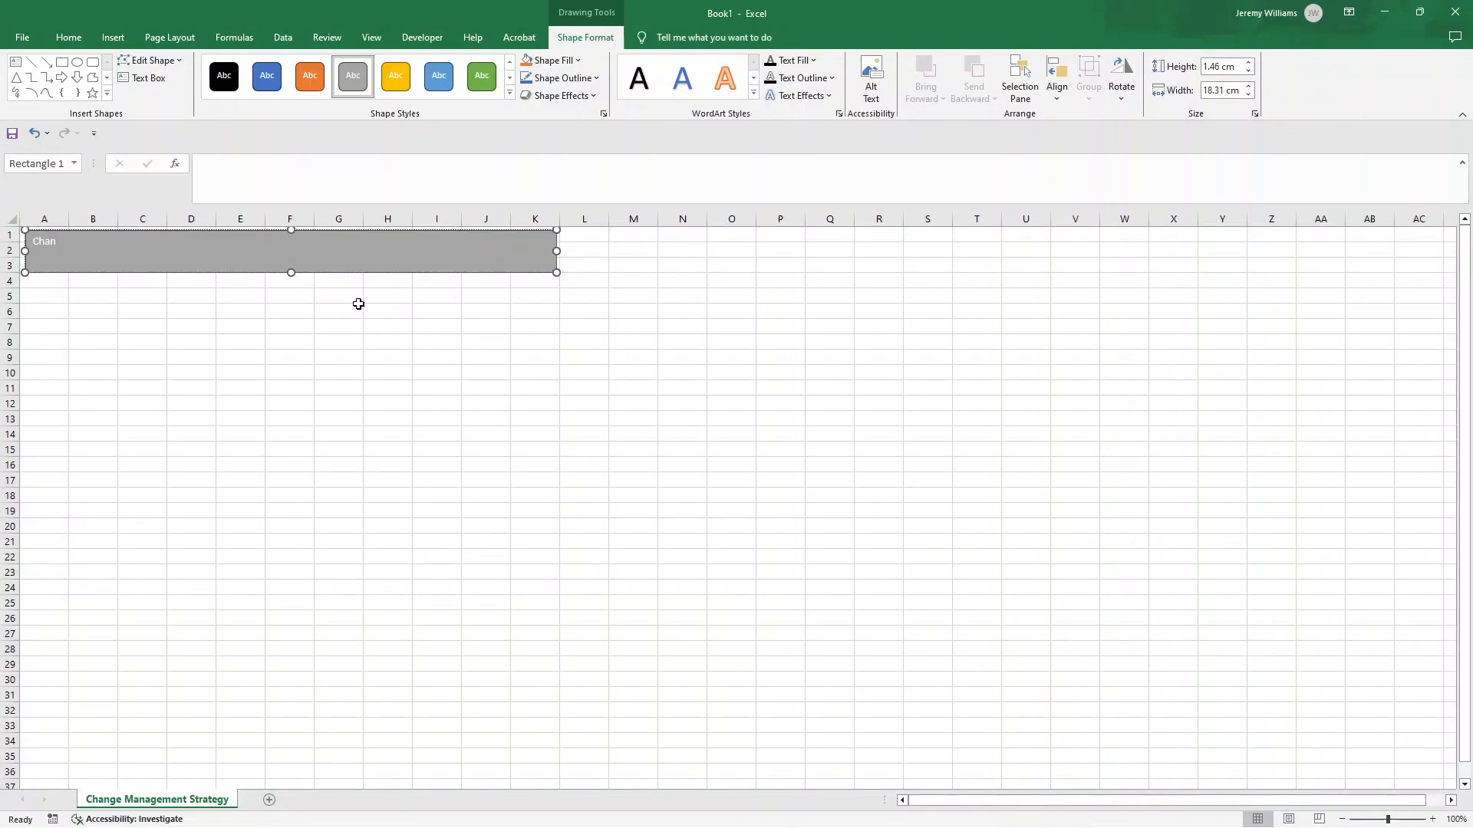
type("he Management Strategy T")
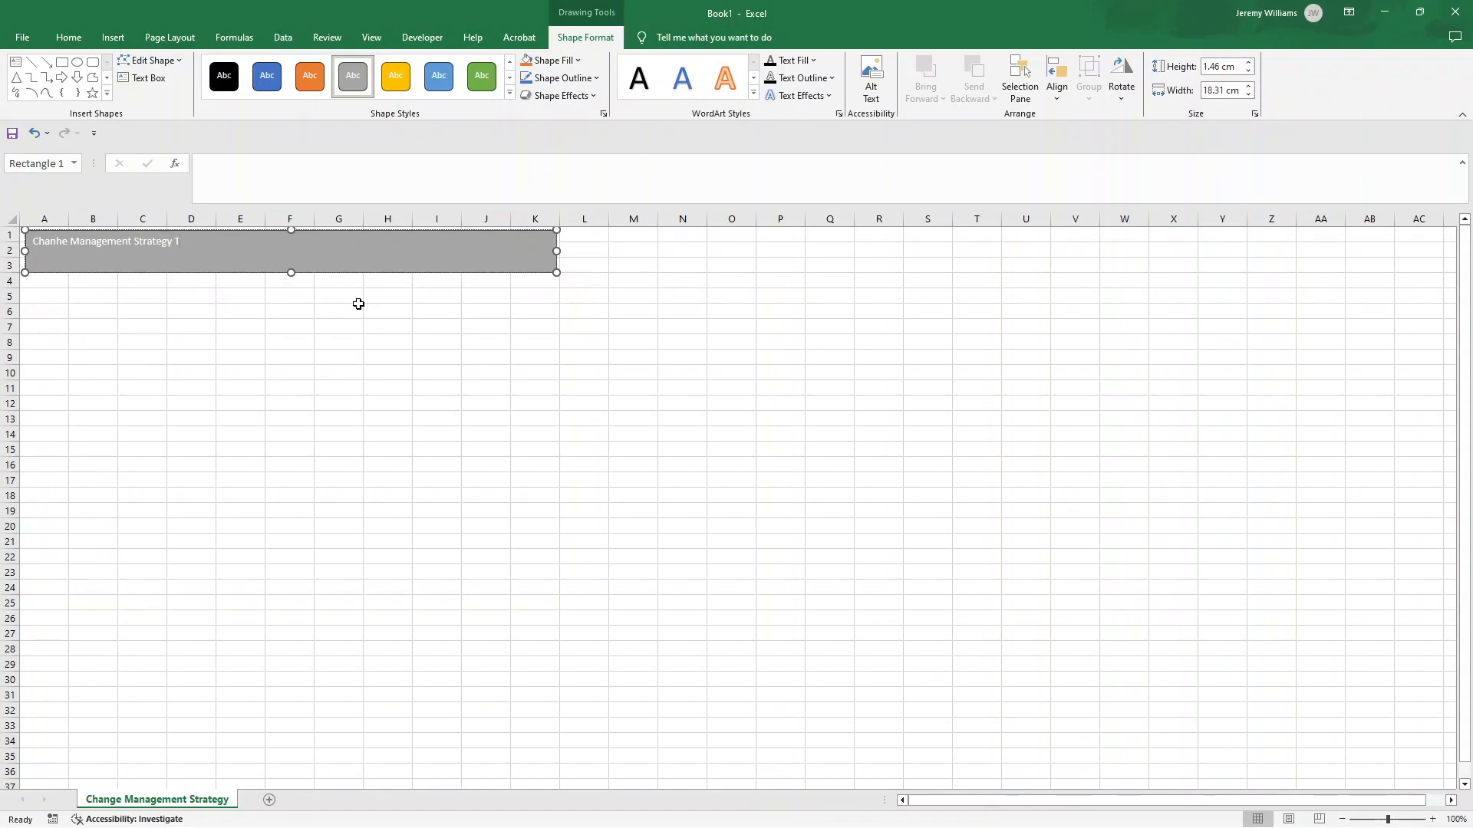
type("emplate")
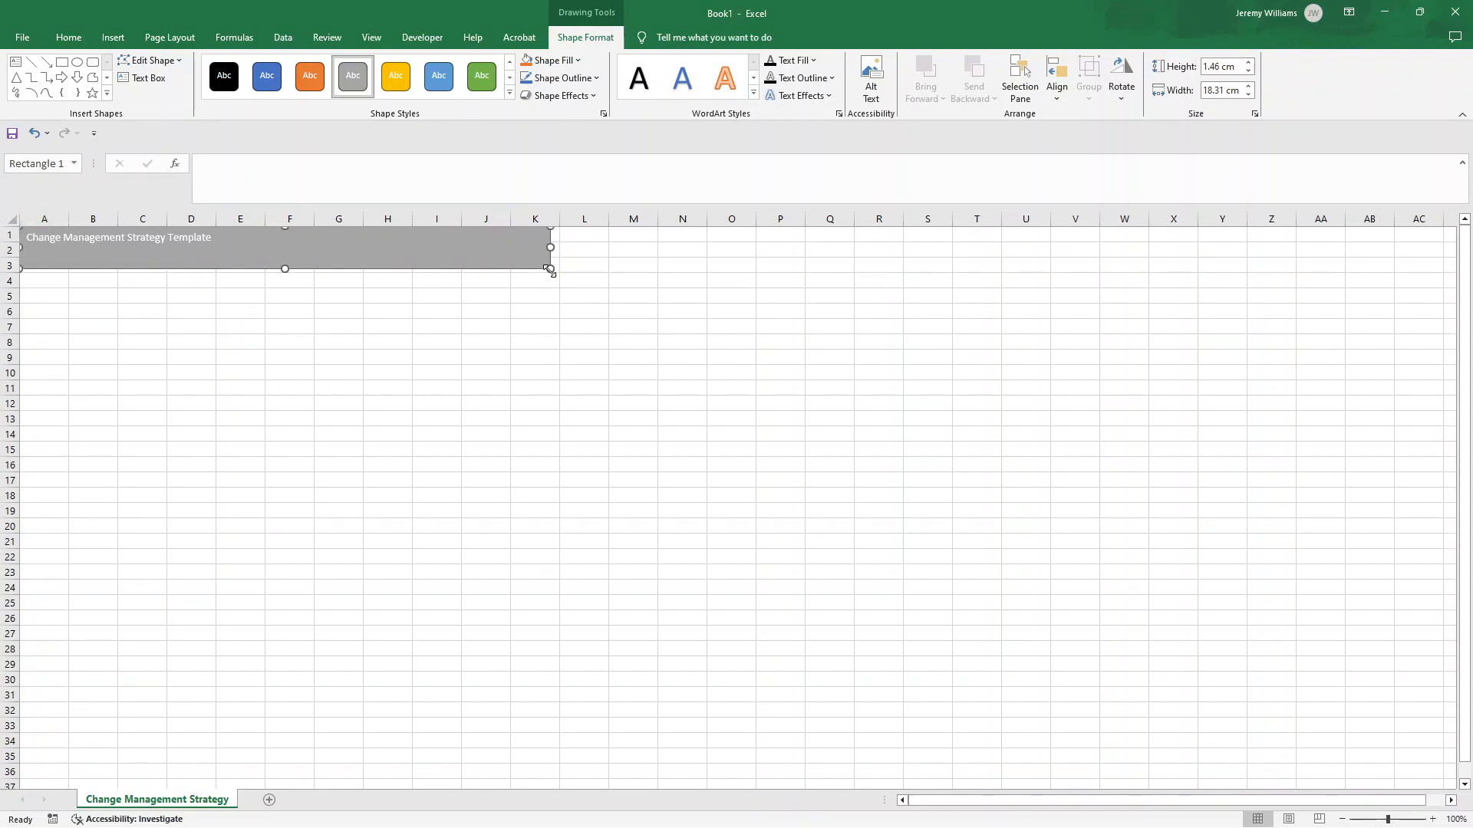
left_click_drag(551, 272, 559, 275)
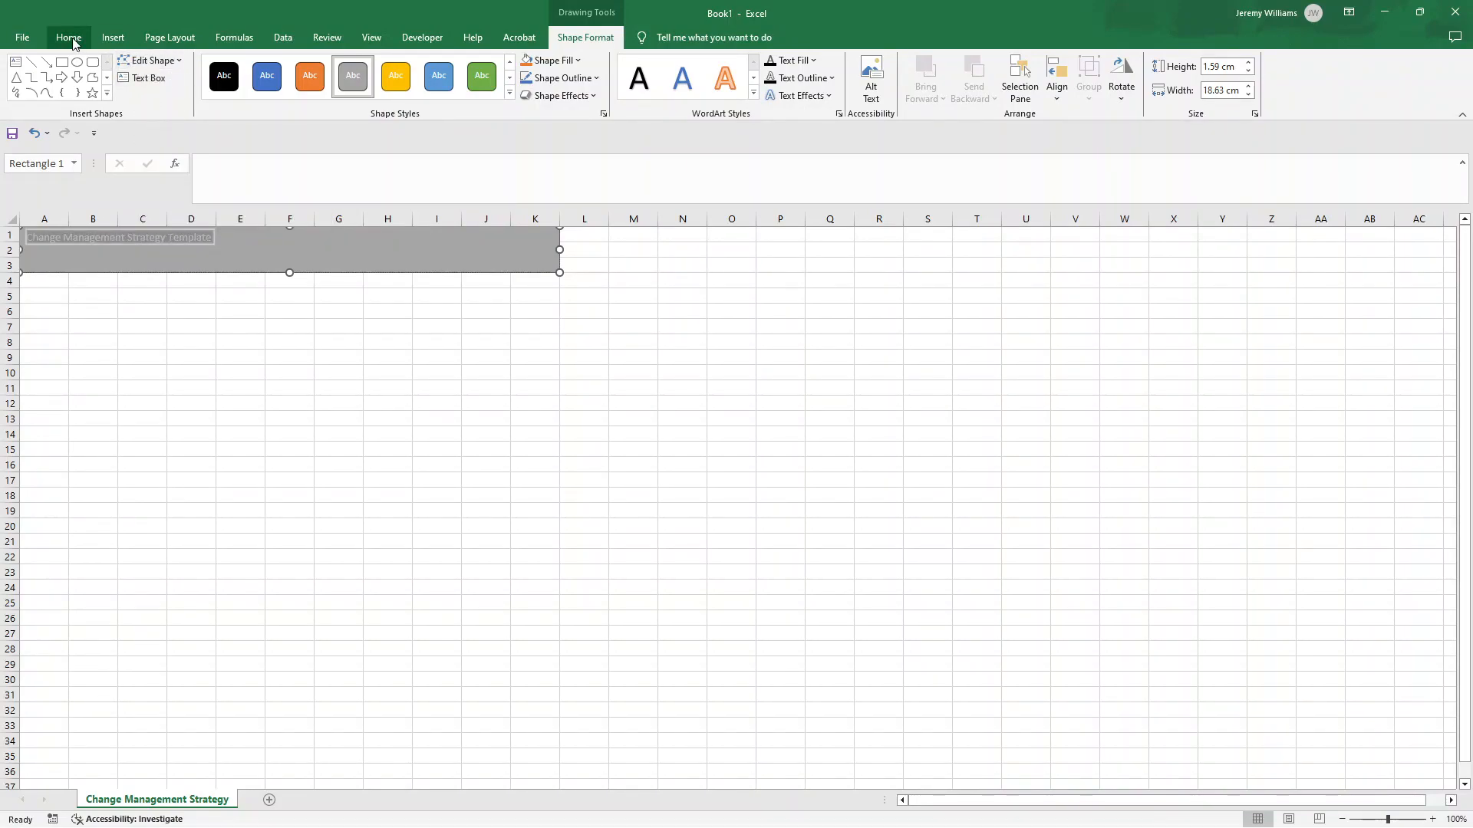
- Make the banner title bold at 24 pt, then deselect the shape
left_click(68, 37)
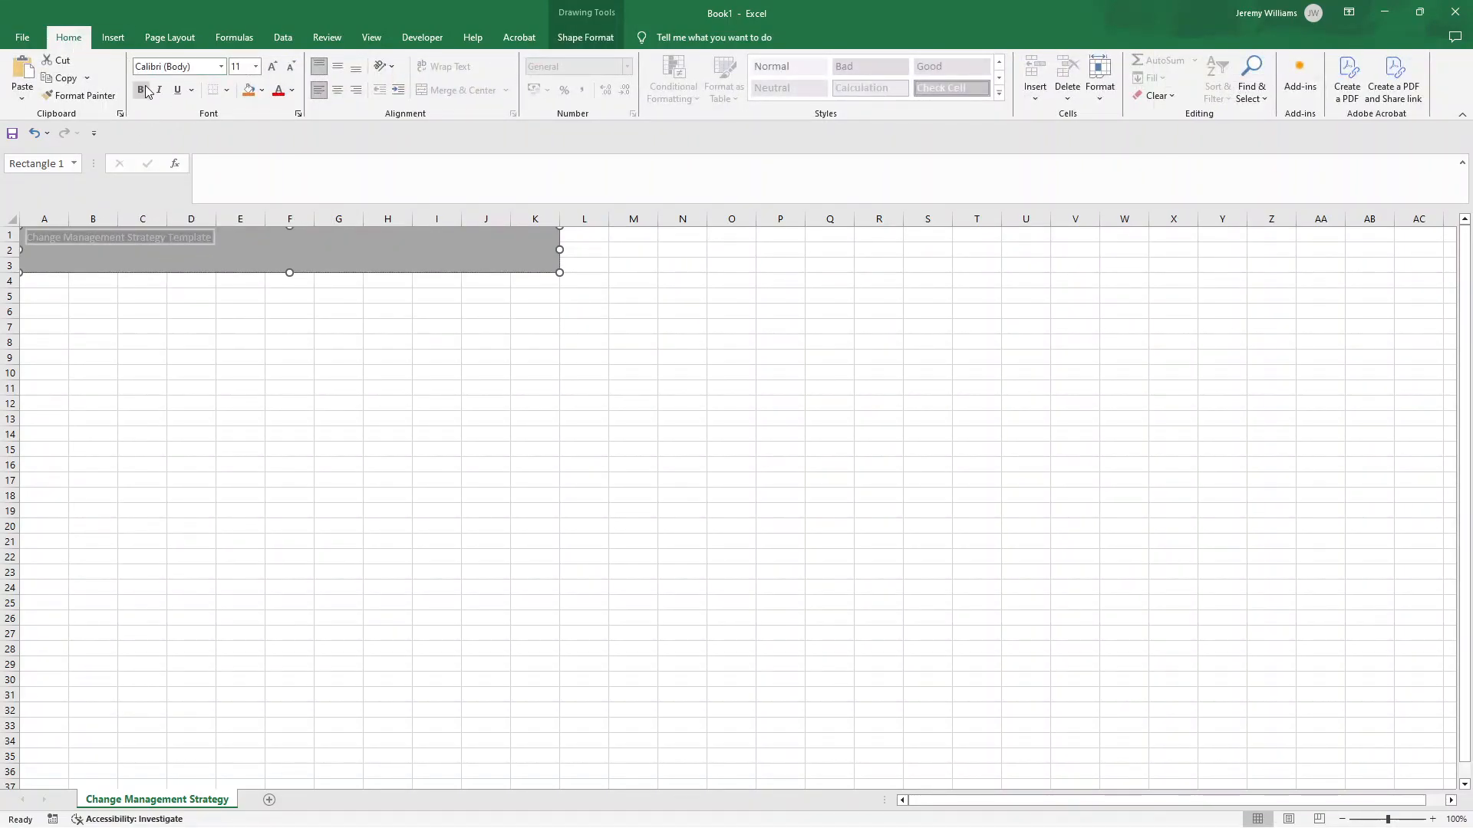
left_click(272, 67)
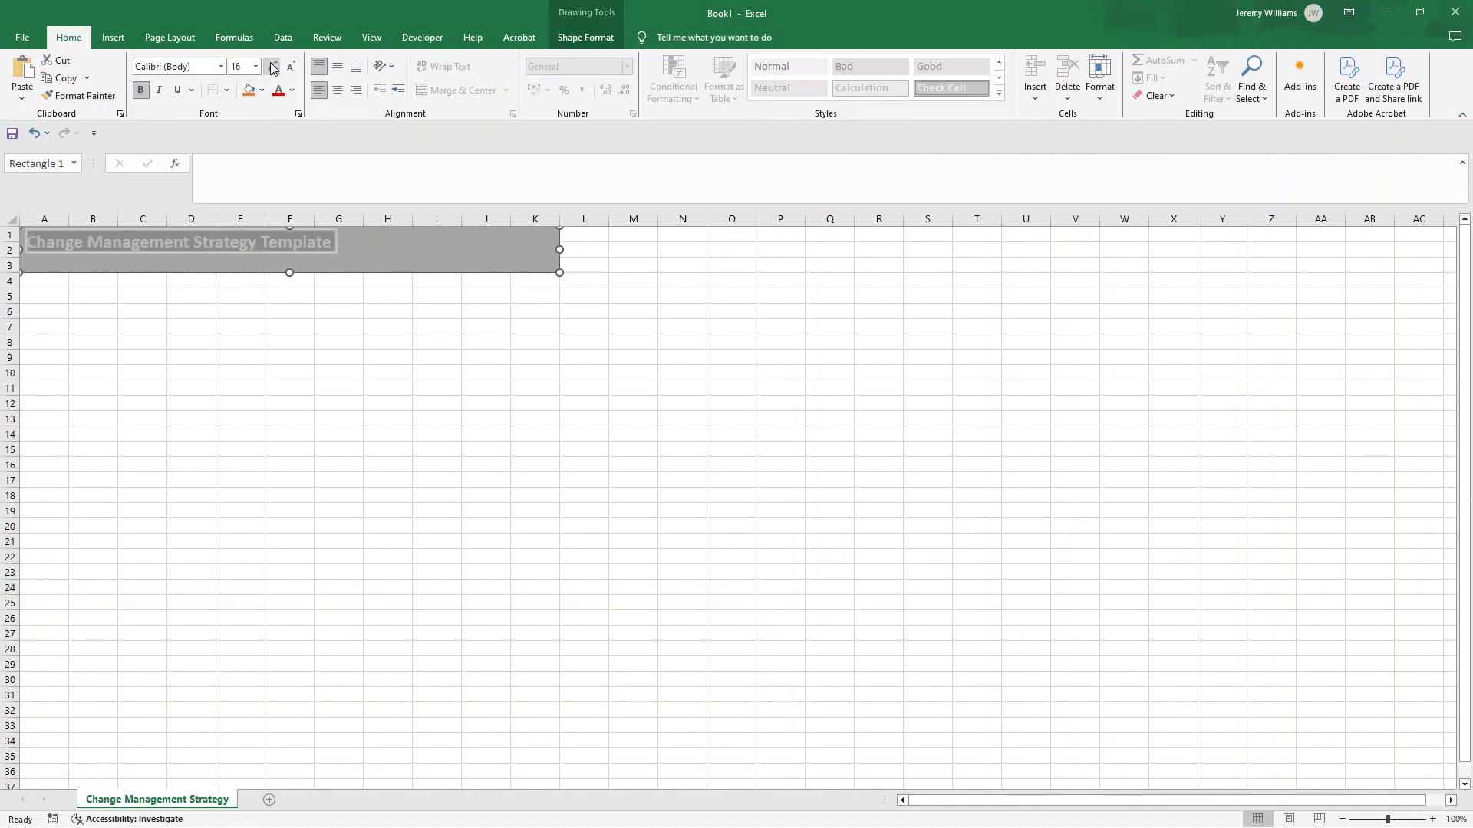
left_click(272, 67)
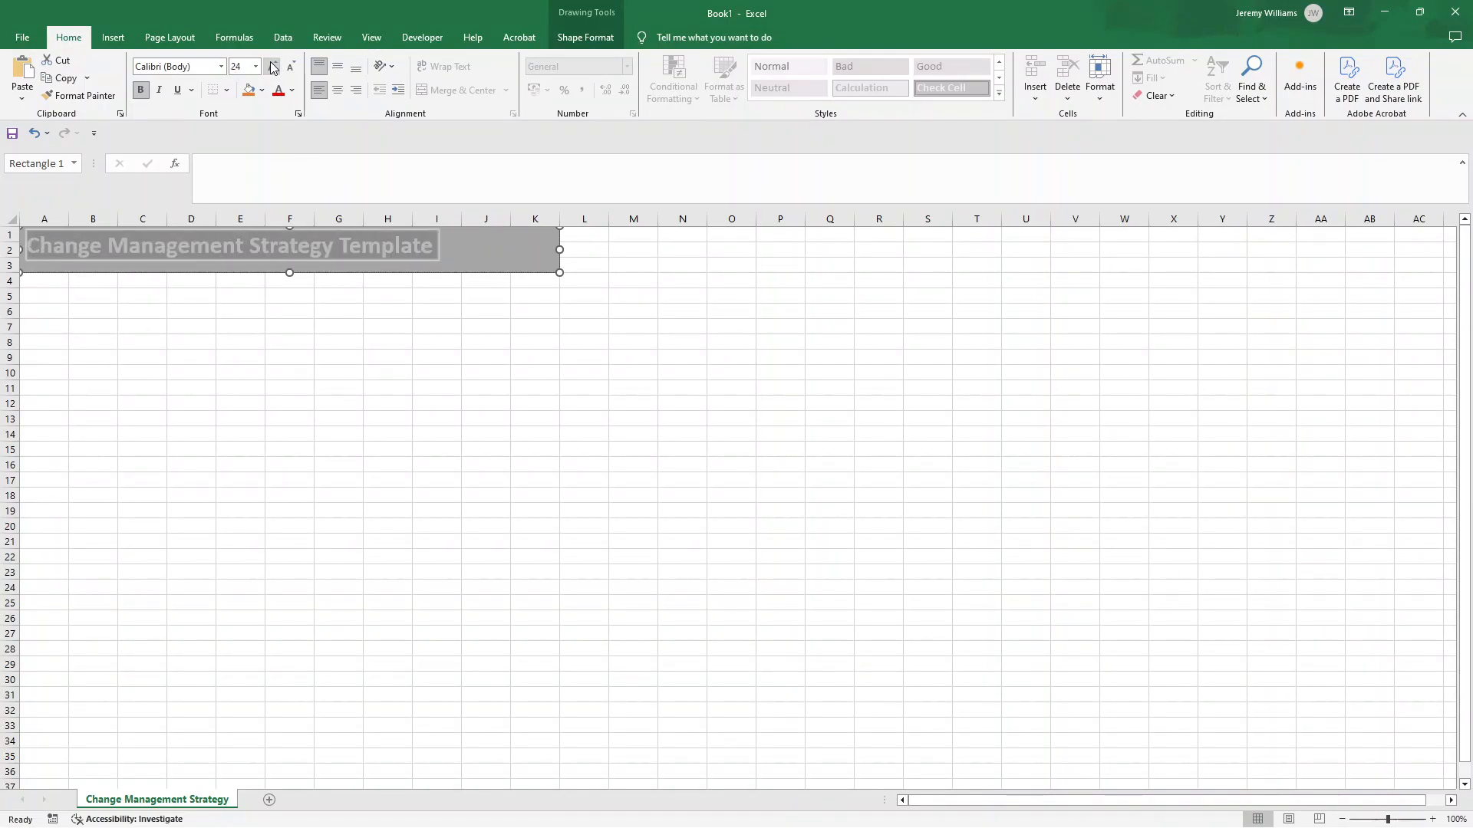
mouse_move(174, 66)
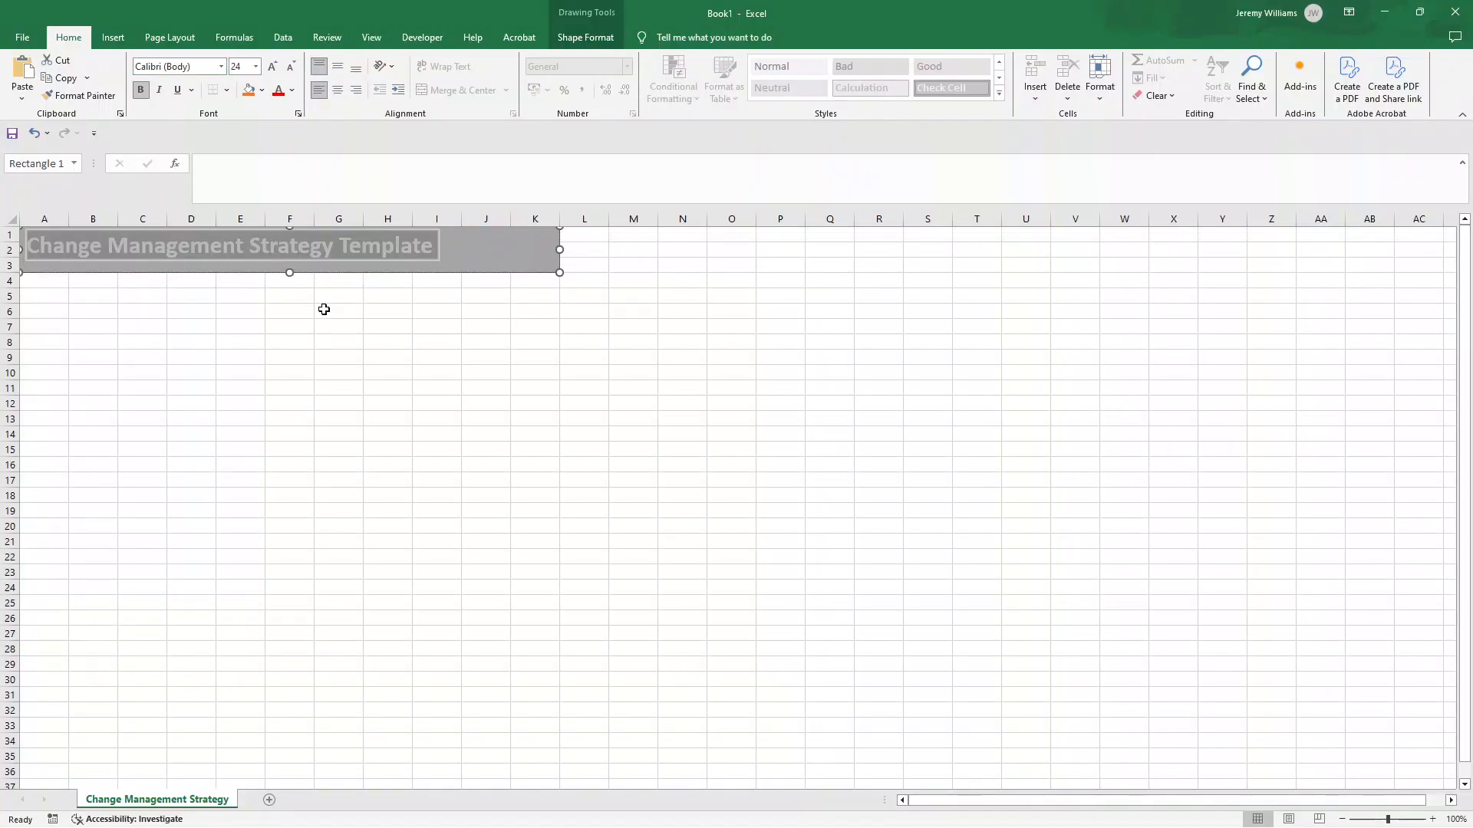
left_click(93, 296)
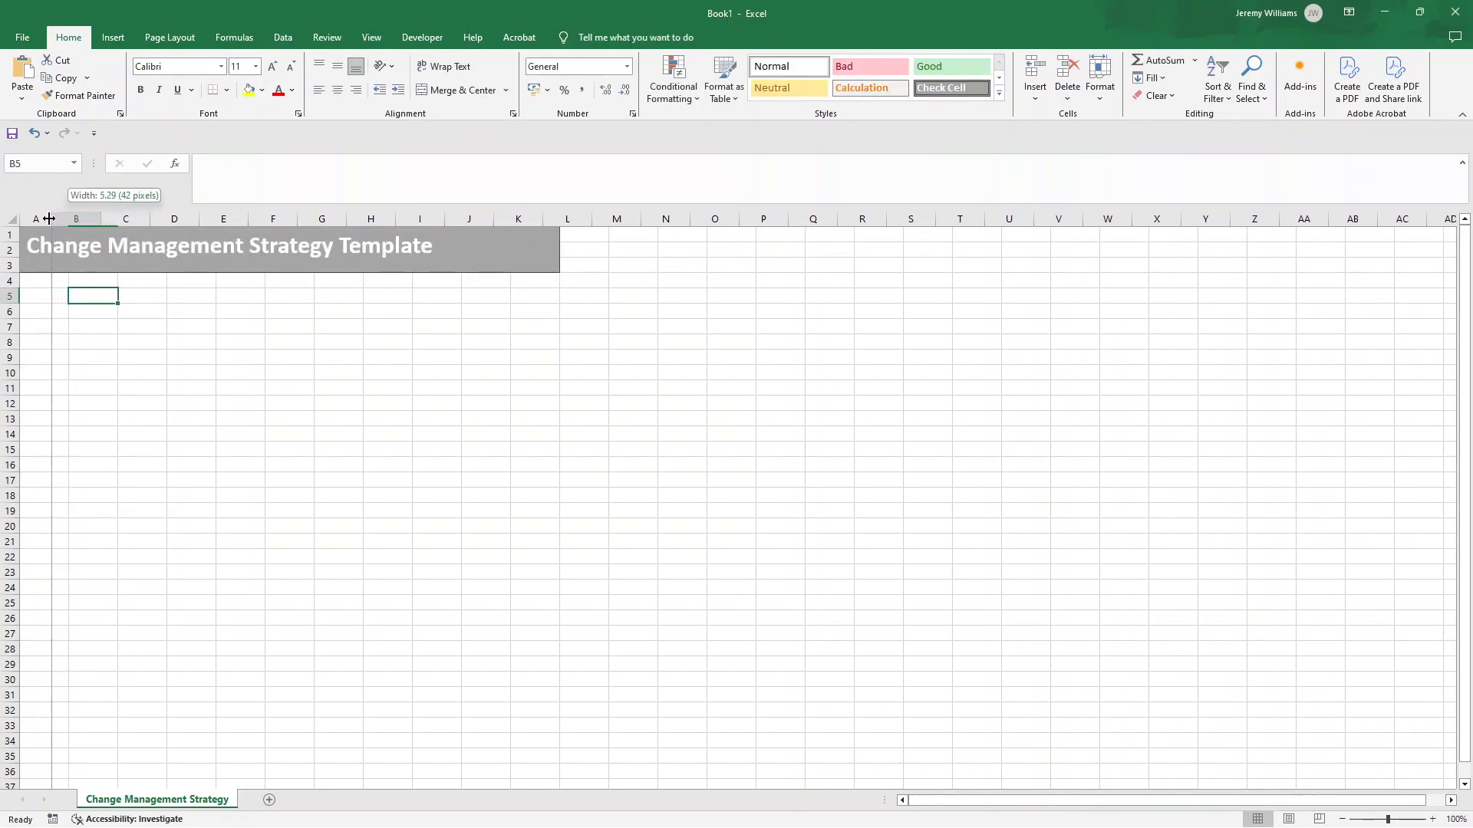
- Narrow column A and enter Project Name, Project Manager, Version, Date Created, Date Last Updated
left_click_drag(47, 218, 37, 219)
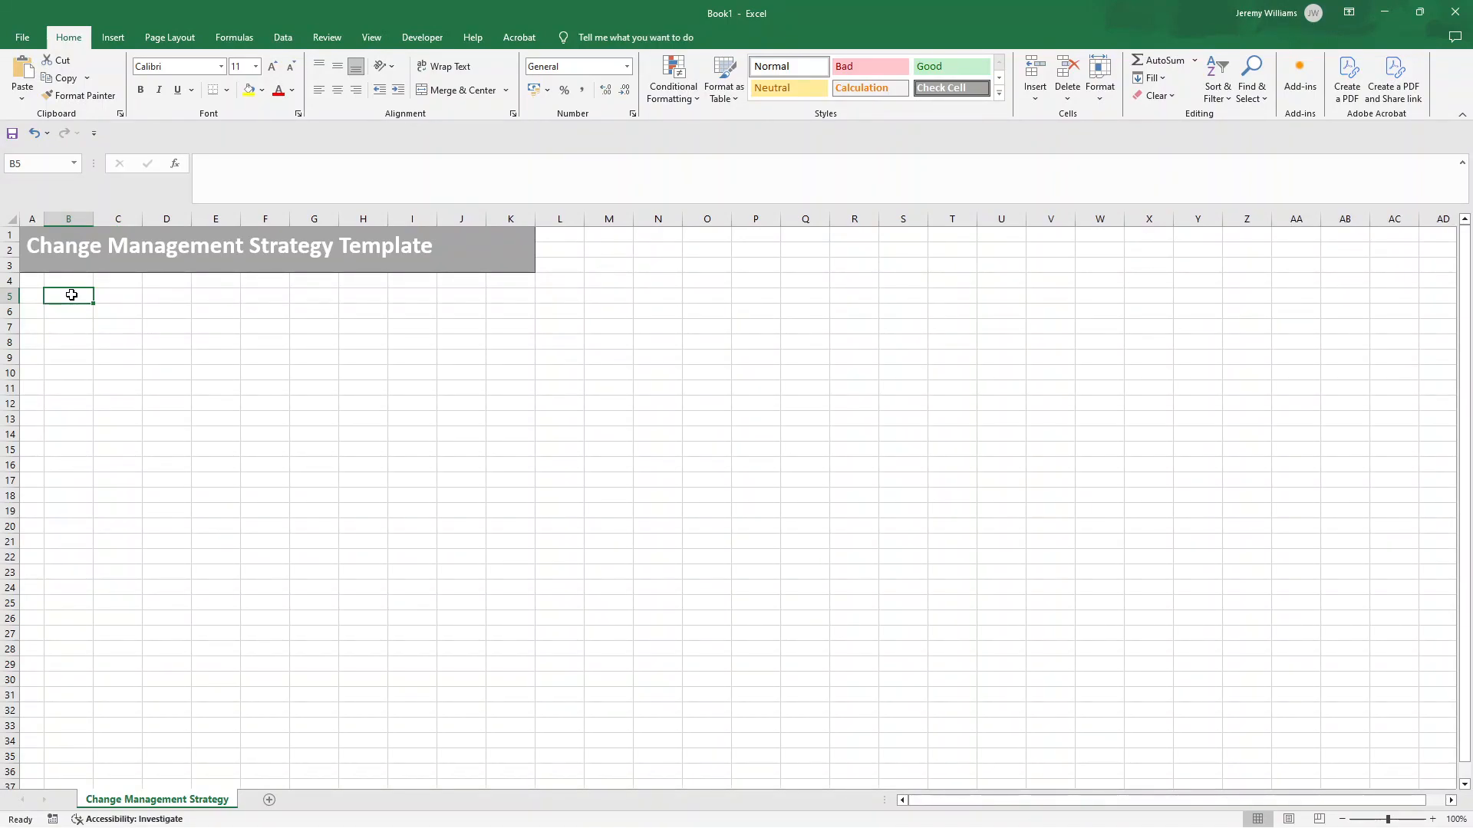
type("Project Name")
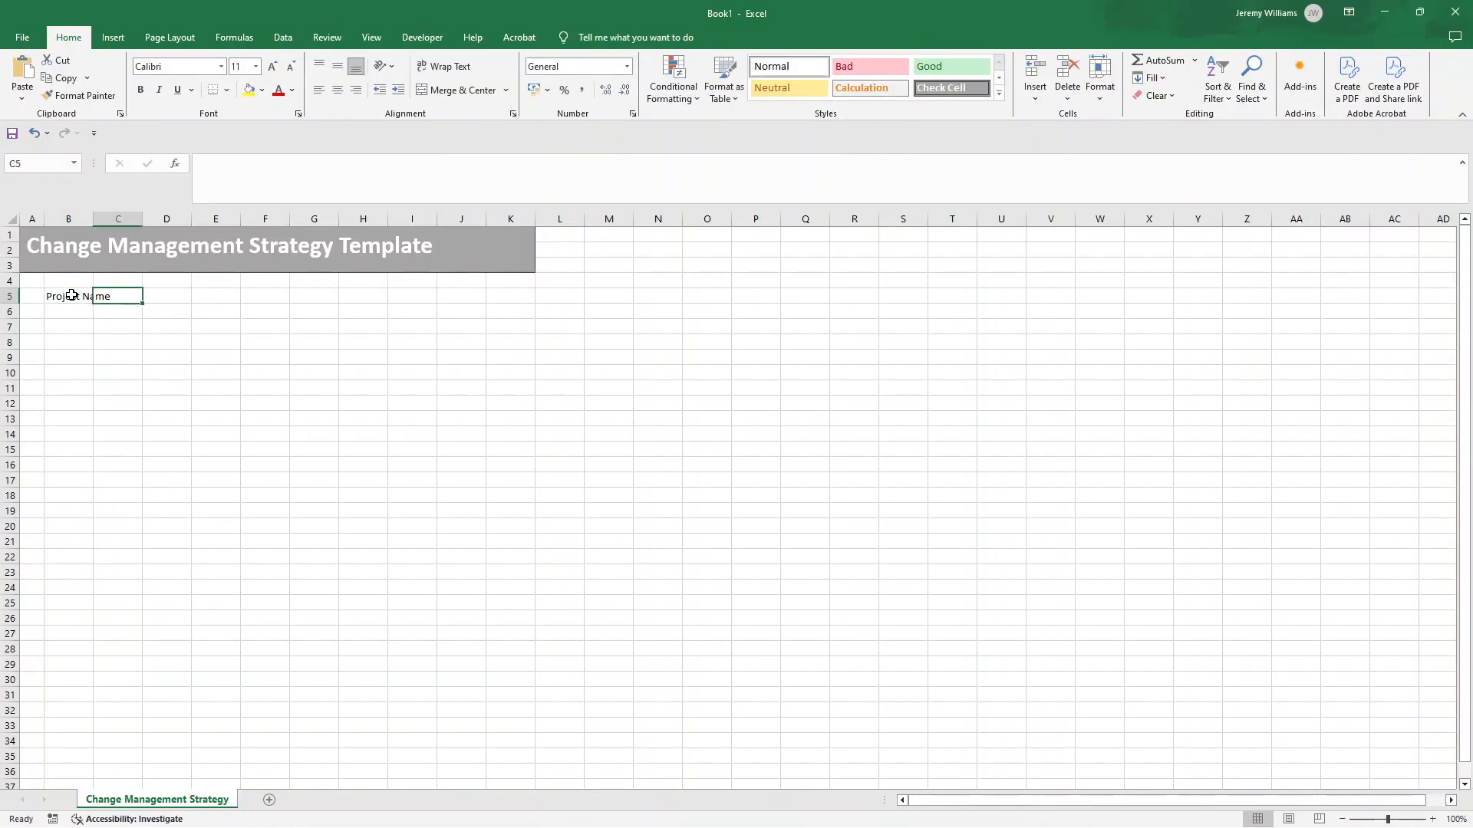
type("Project Manager")
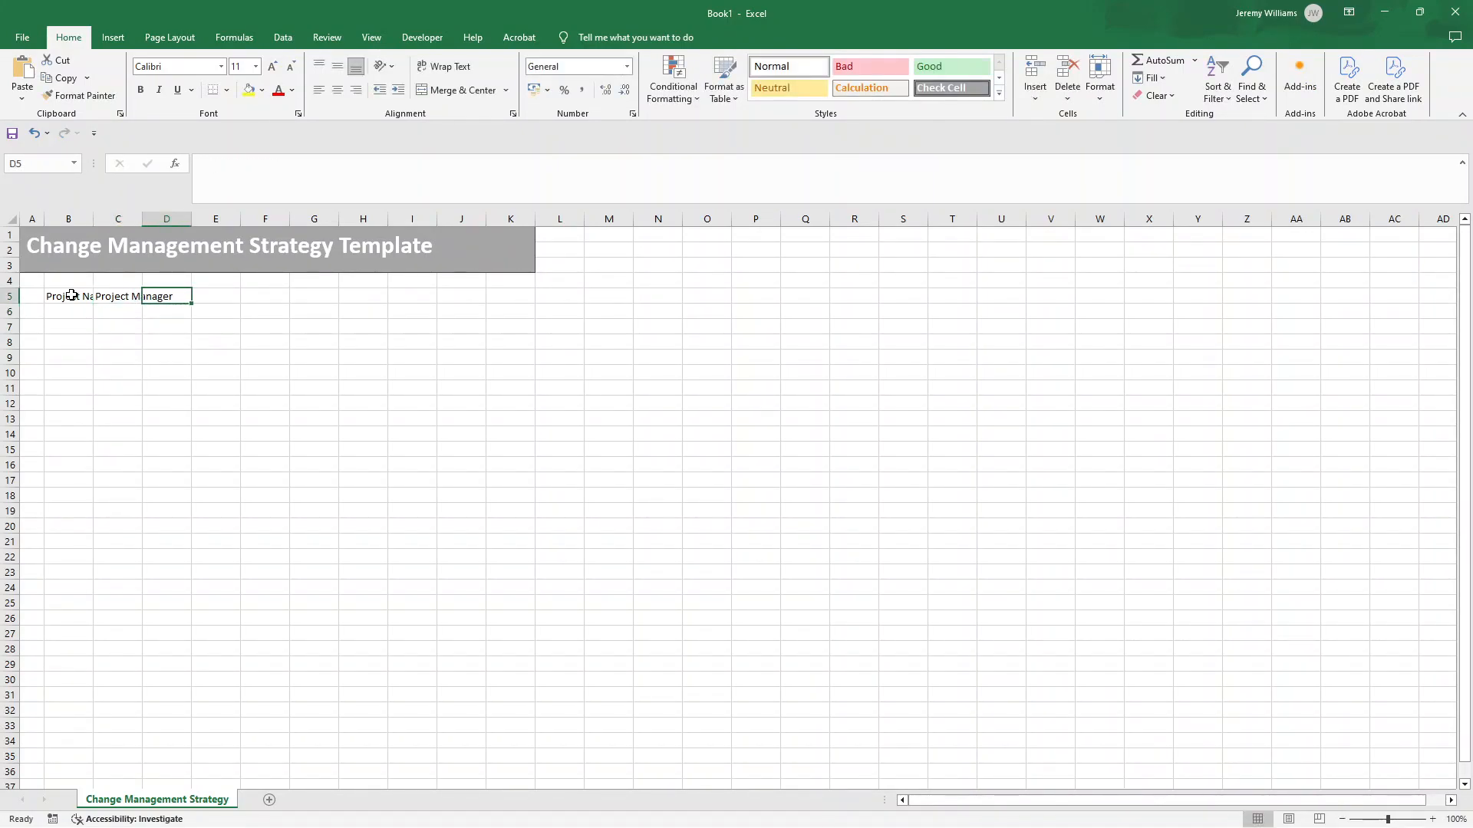
type("Version")
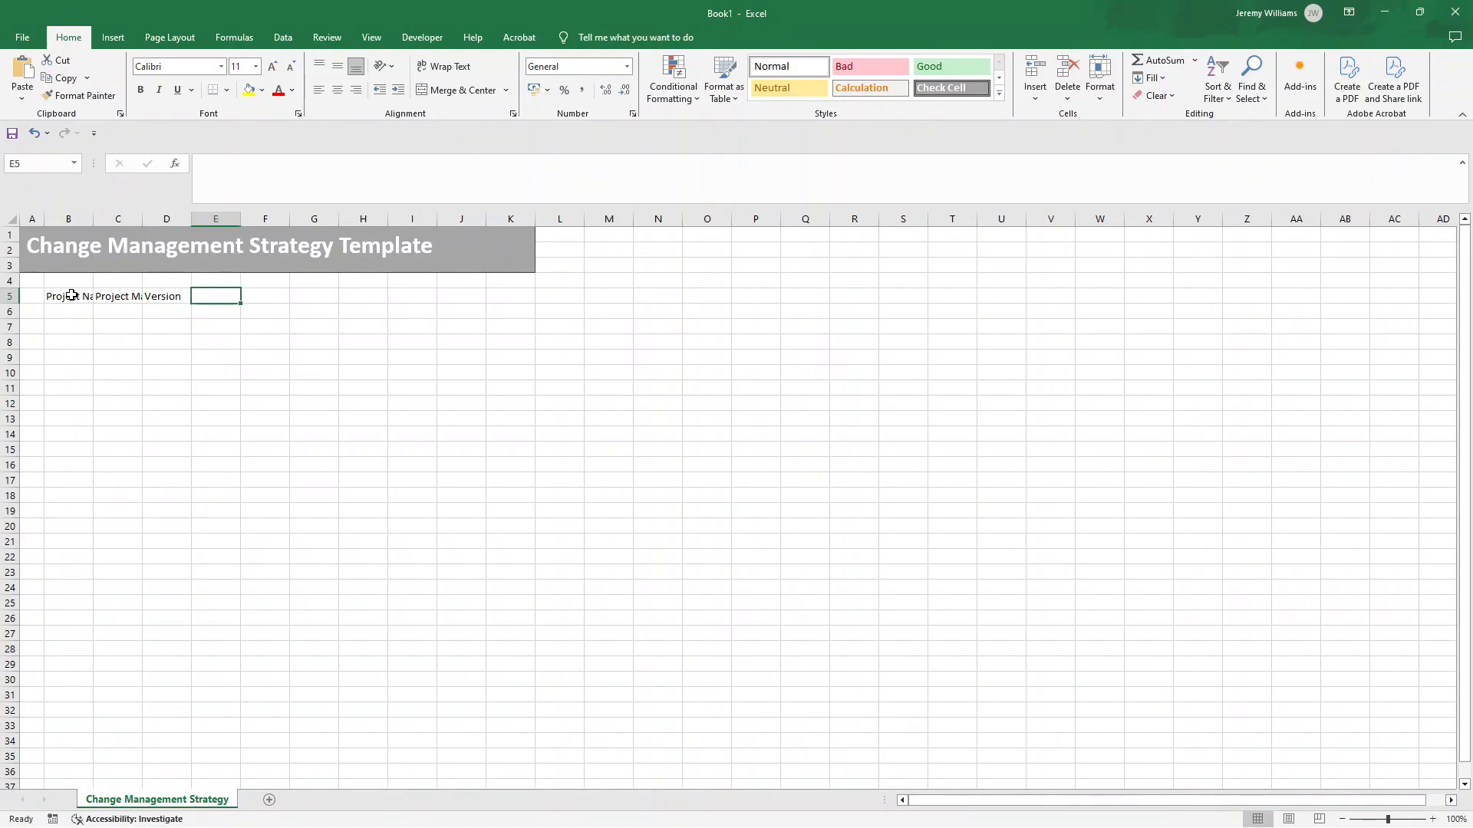
type("Date Created")
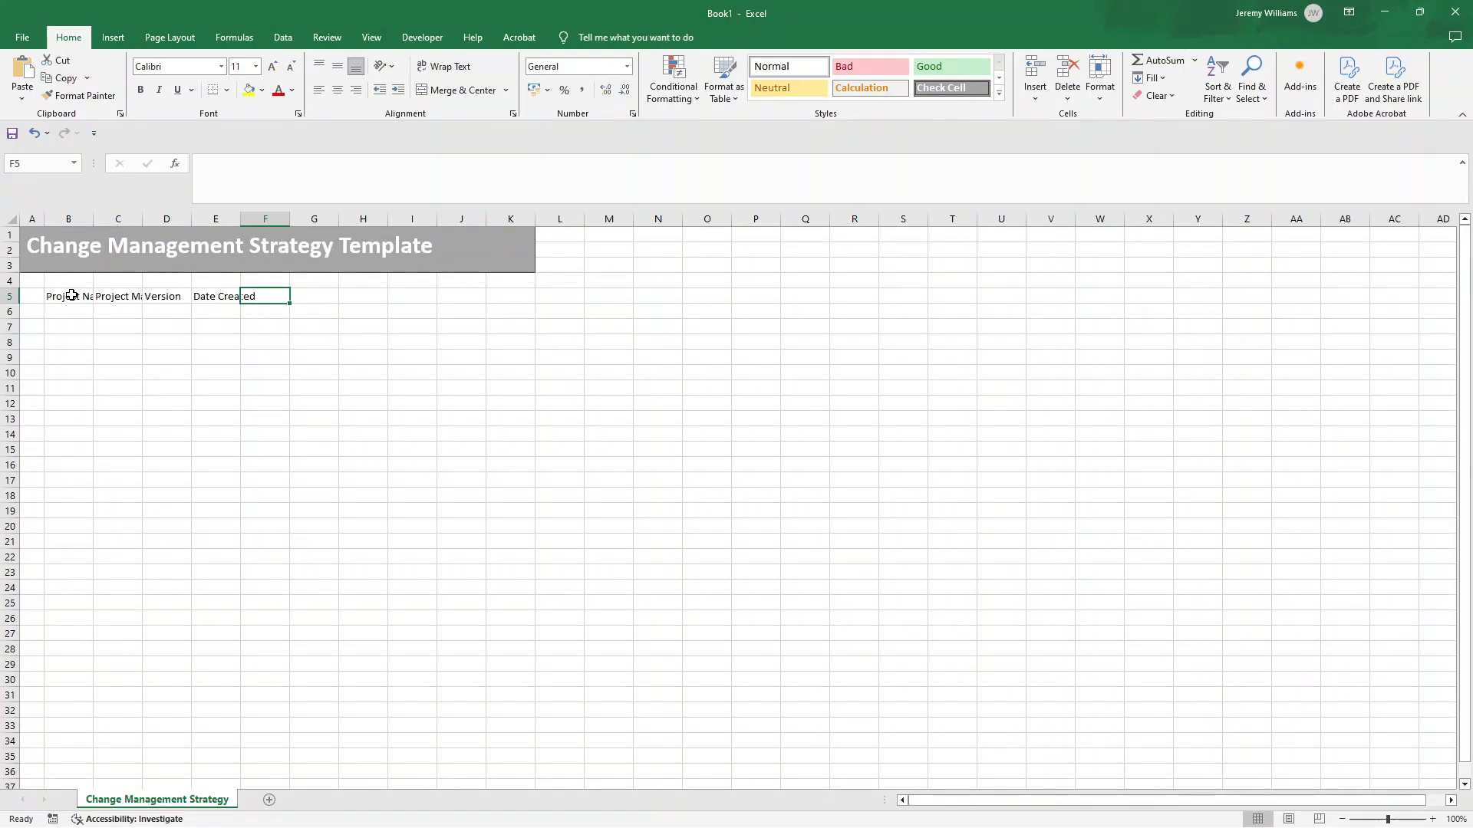
type("Date Last Updated")
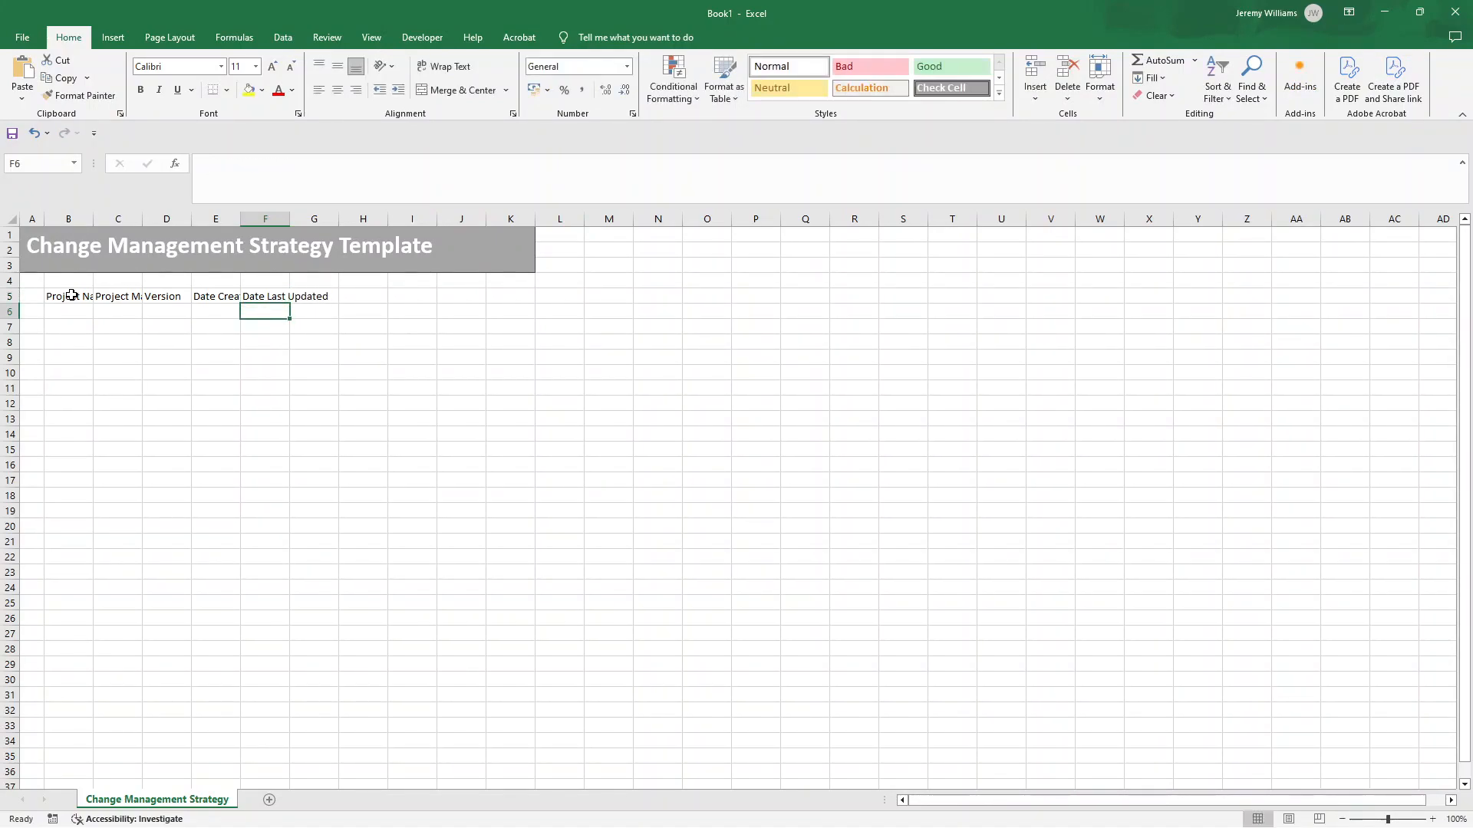
- Bold the B5:F5 labels and give them a light gray fill
left_click(67, 296)
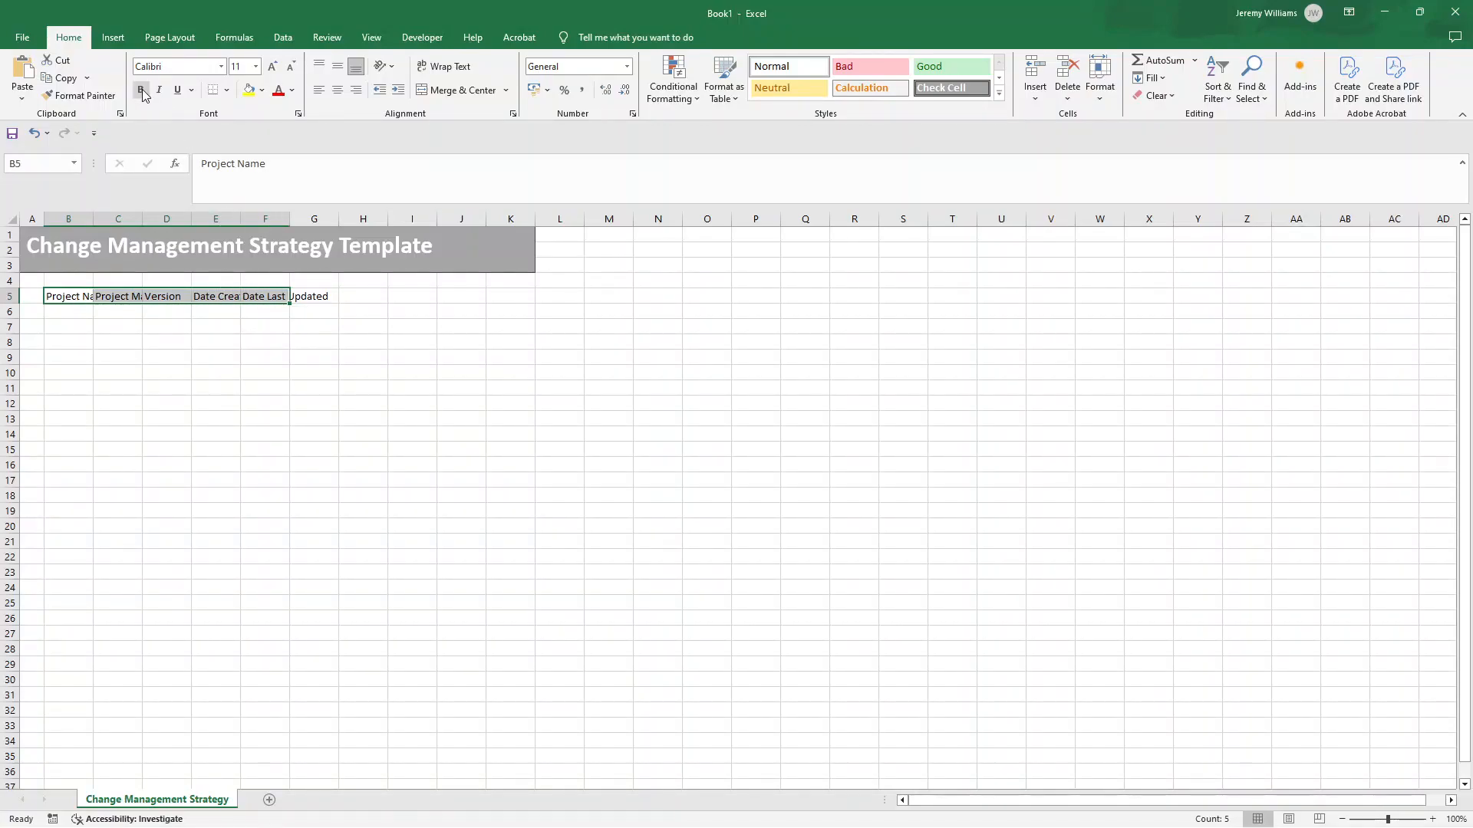
left_click(263, 91)
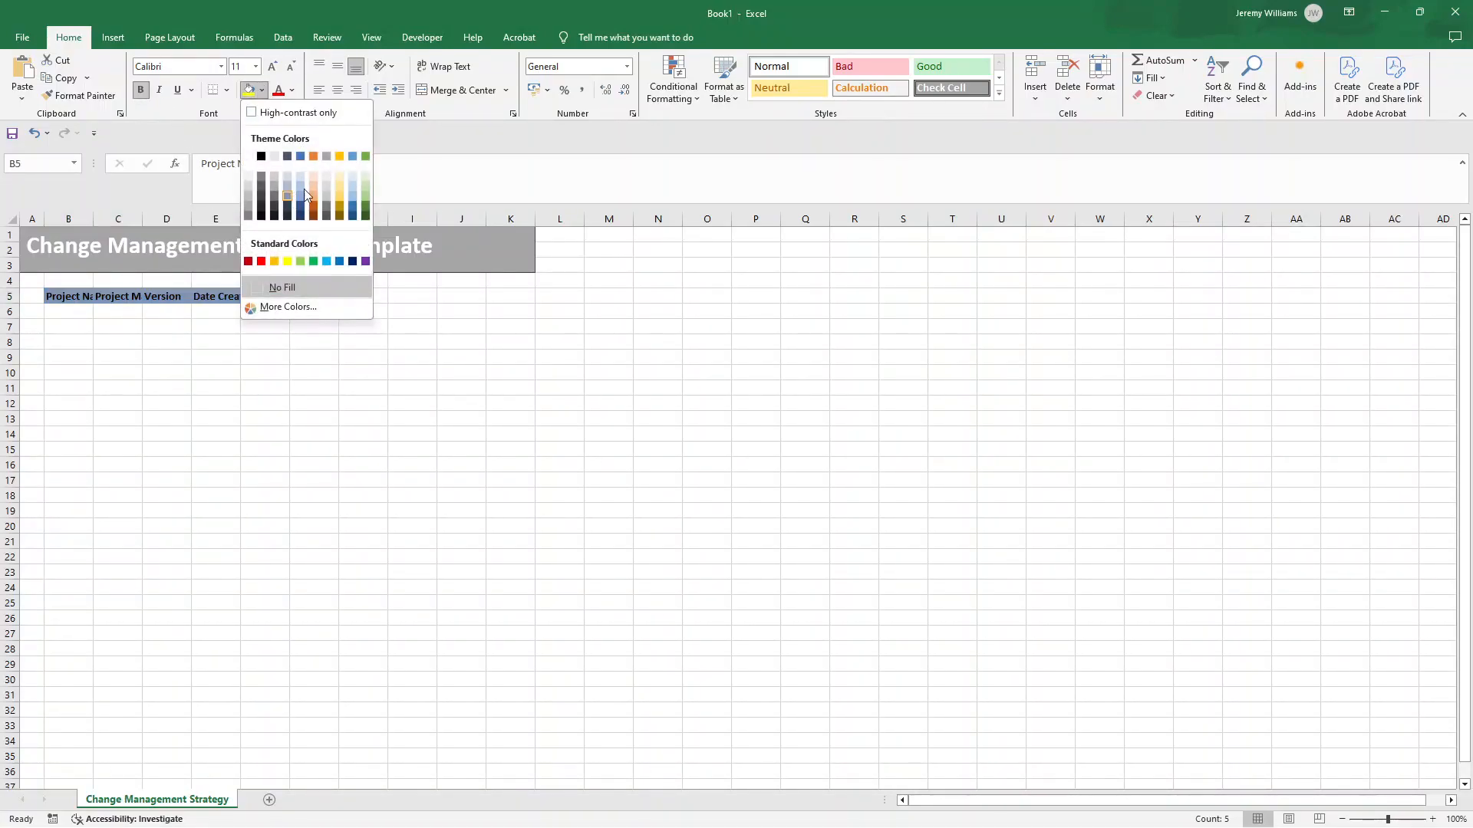
left_click(282, 286)
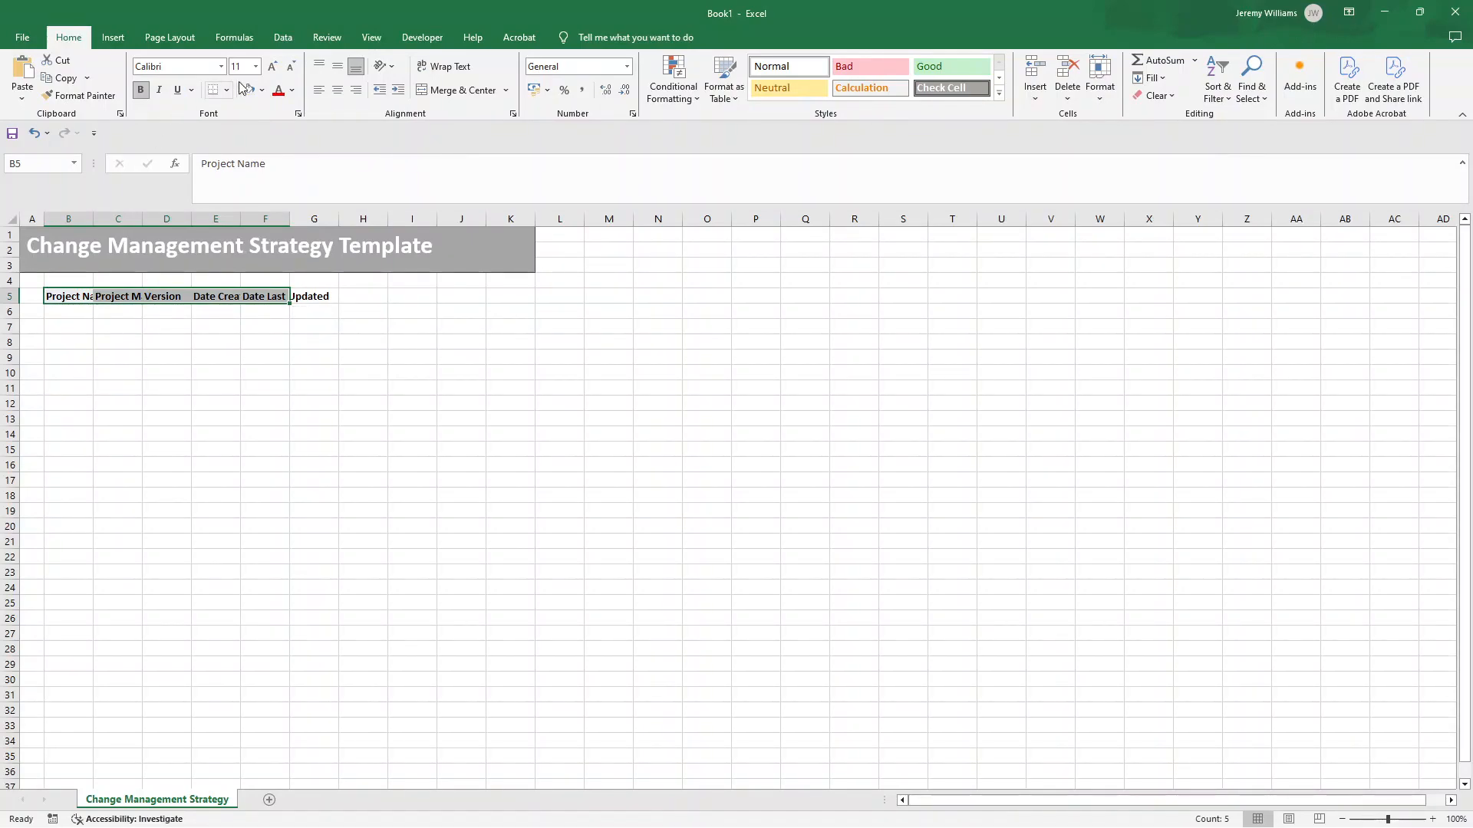
mouse_move(336, 66)
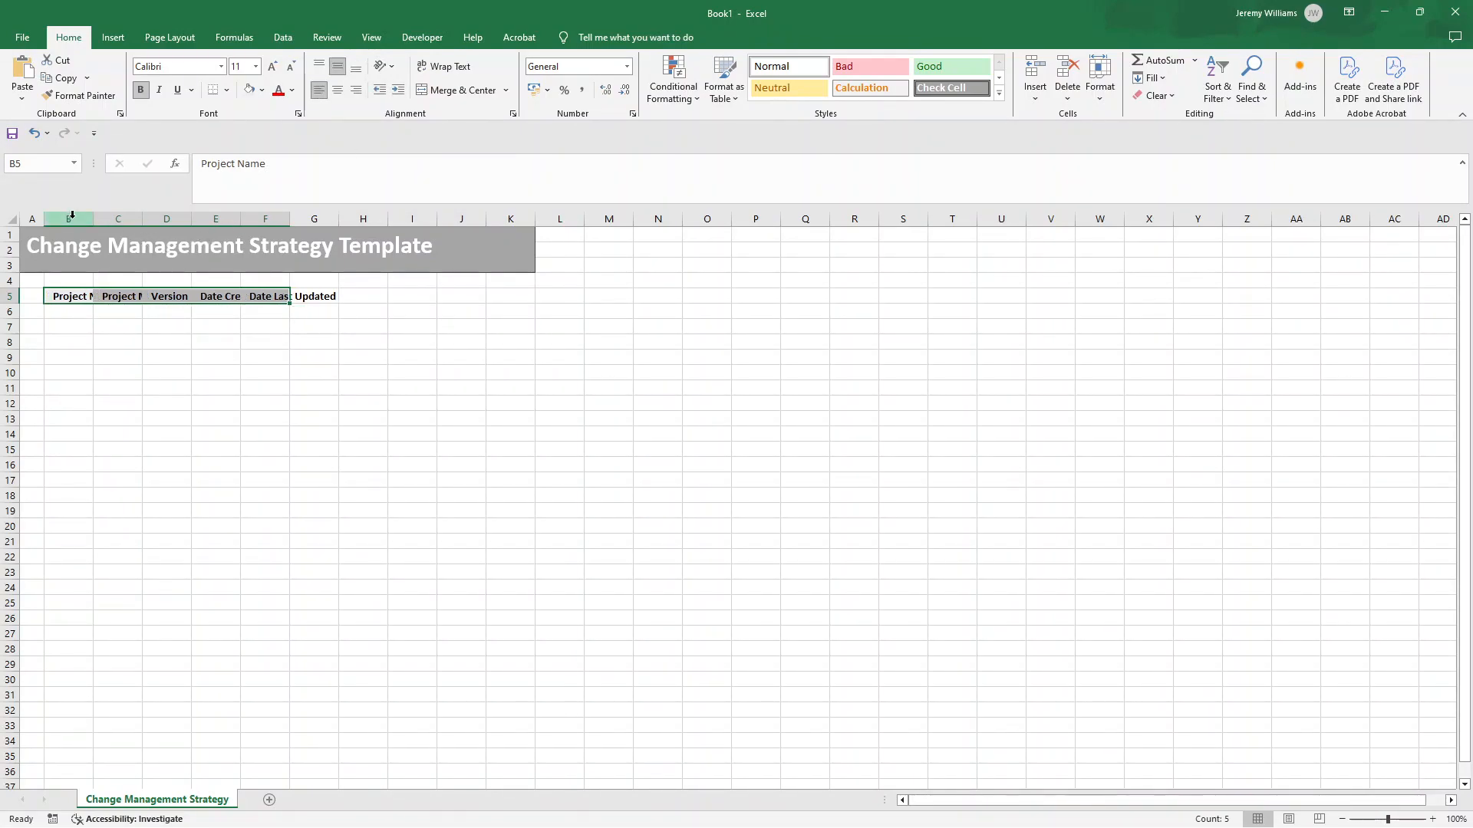
- Widen columns B through J equally to about 24.43
left_click(68, 233)
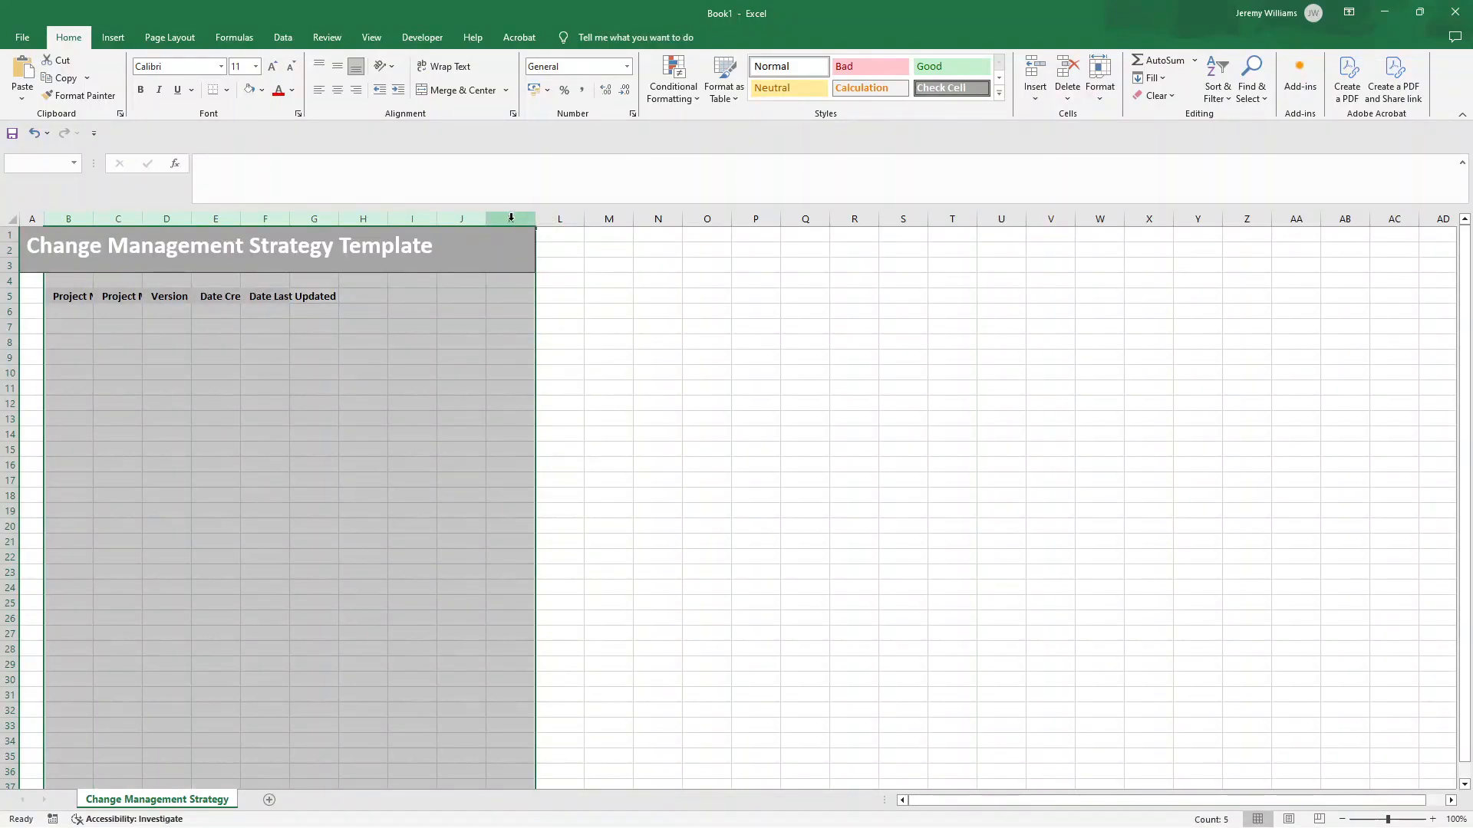
mouse_move(488, 219)
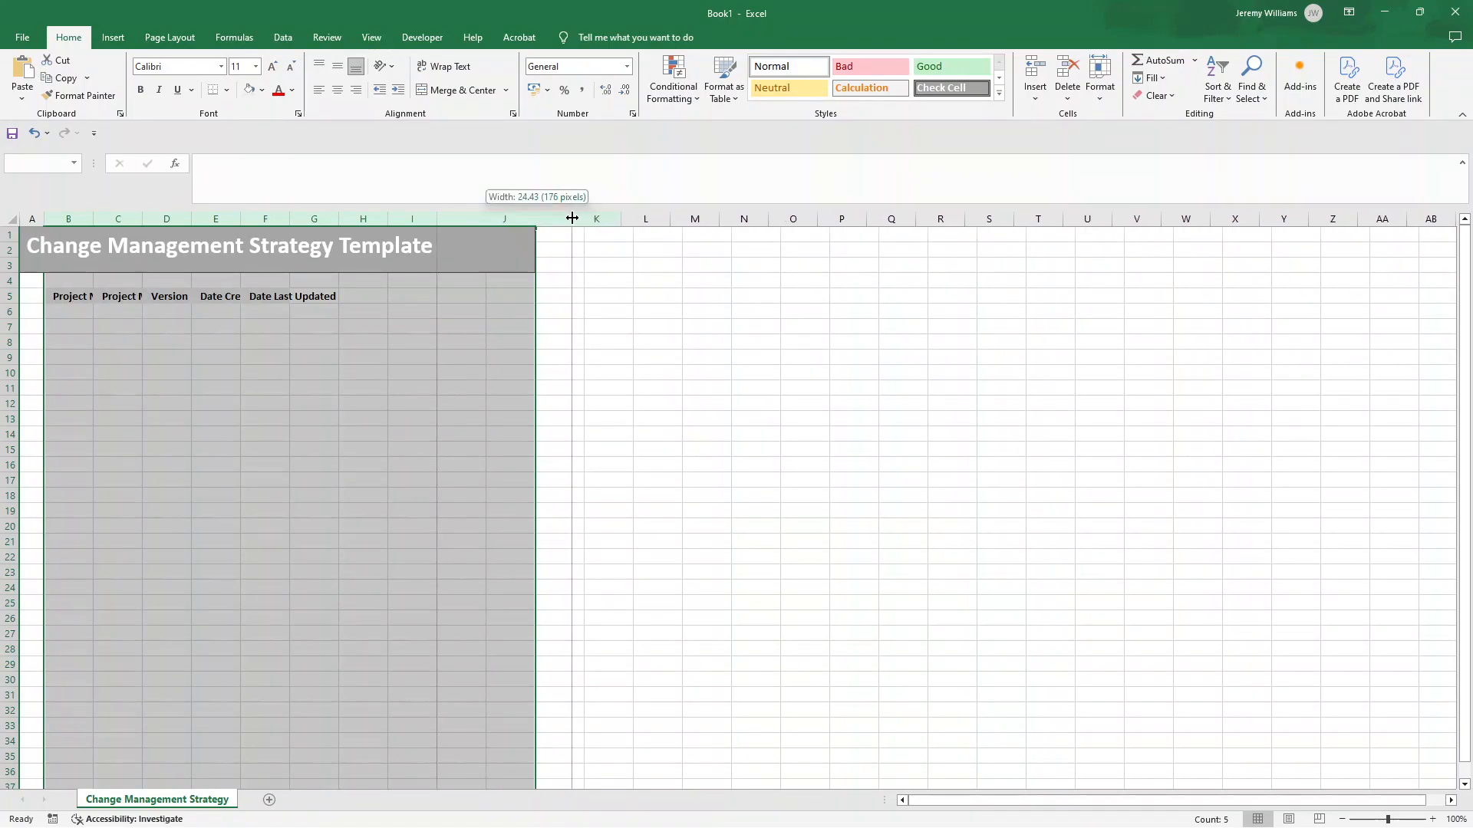
left_click_drag(573, 219, 602, 218)
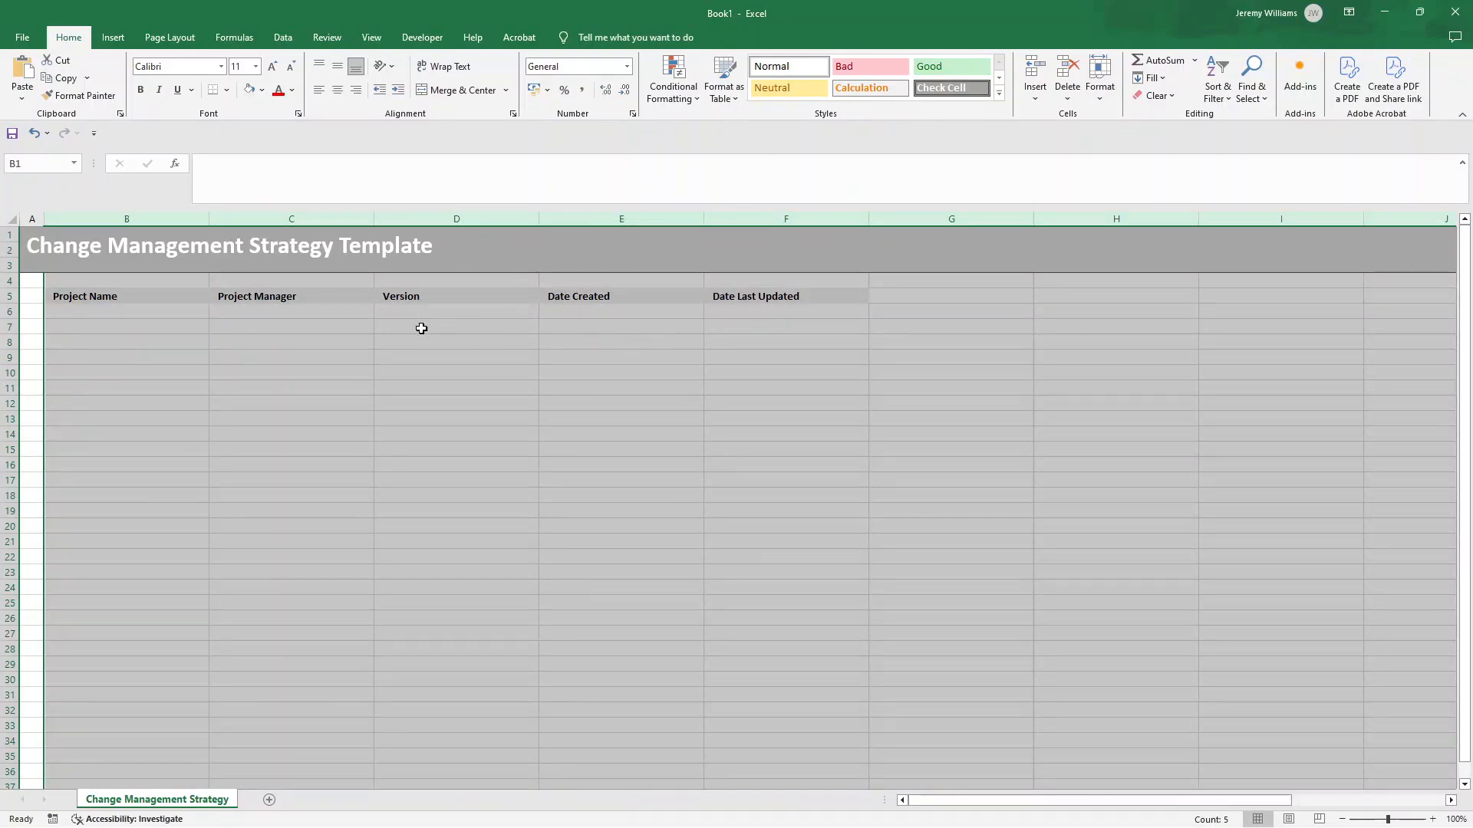
mouse_move(299, 296)
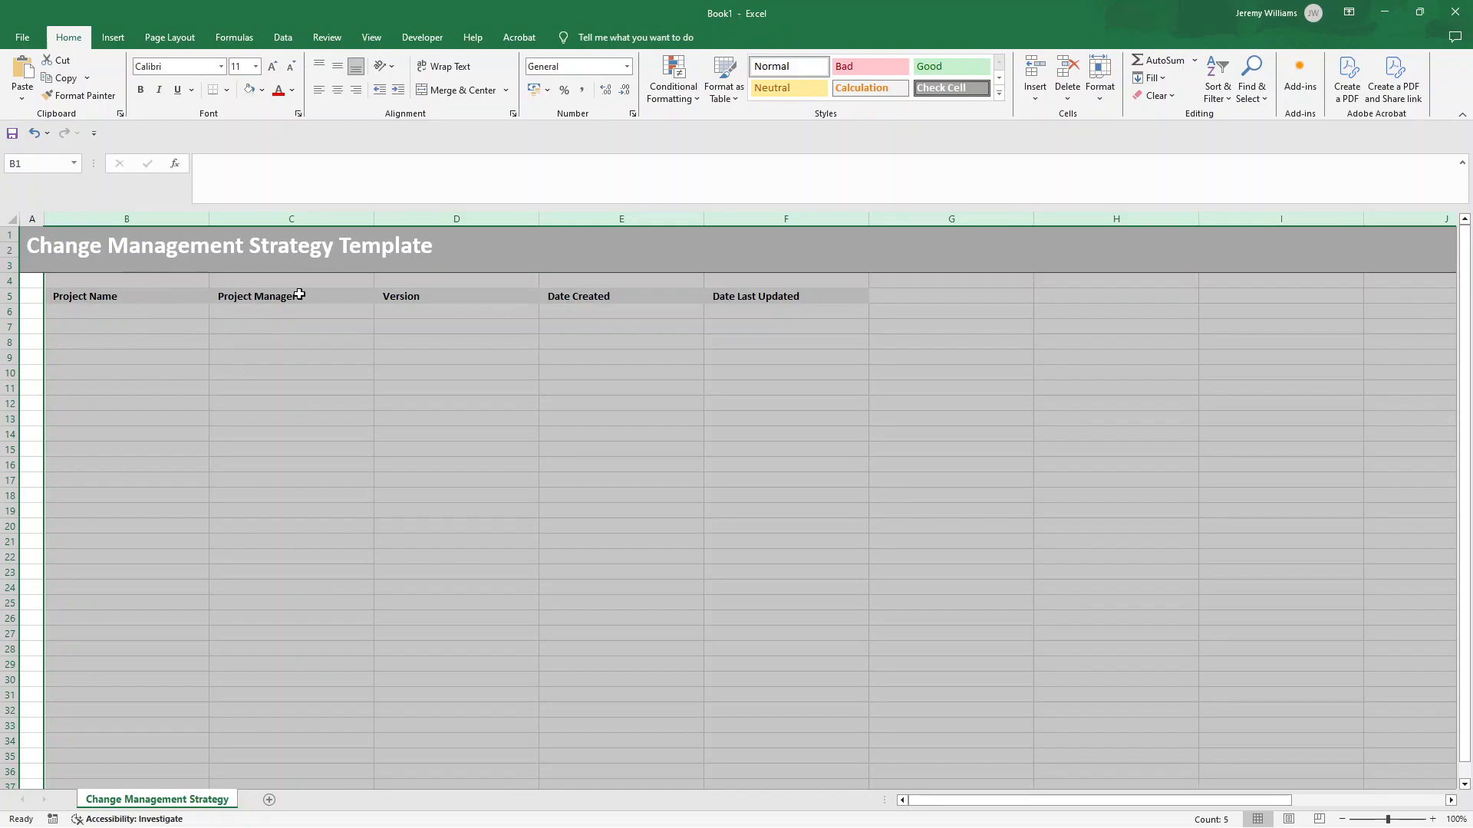
- Increase row 5's height to about 26.25
left_click(9, 296)
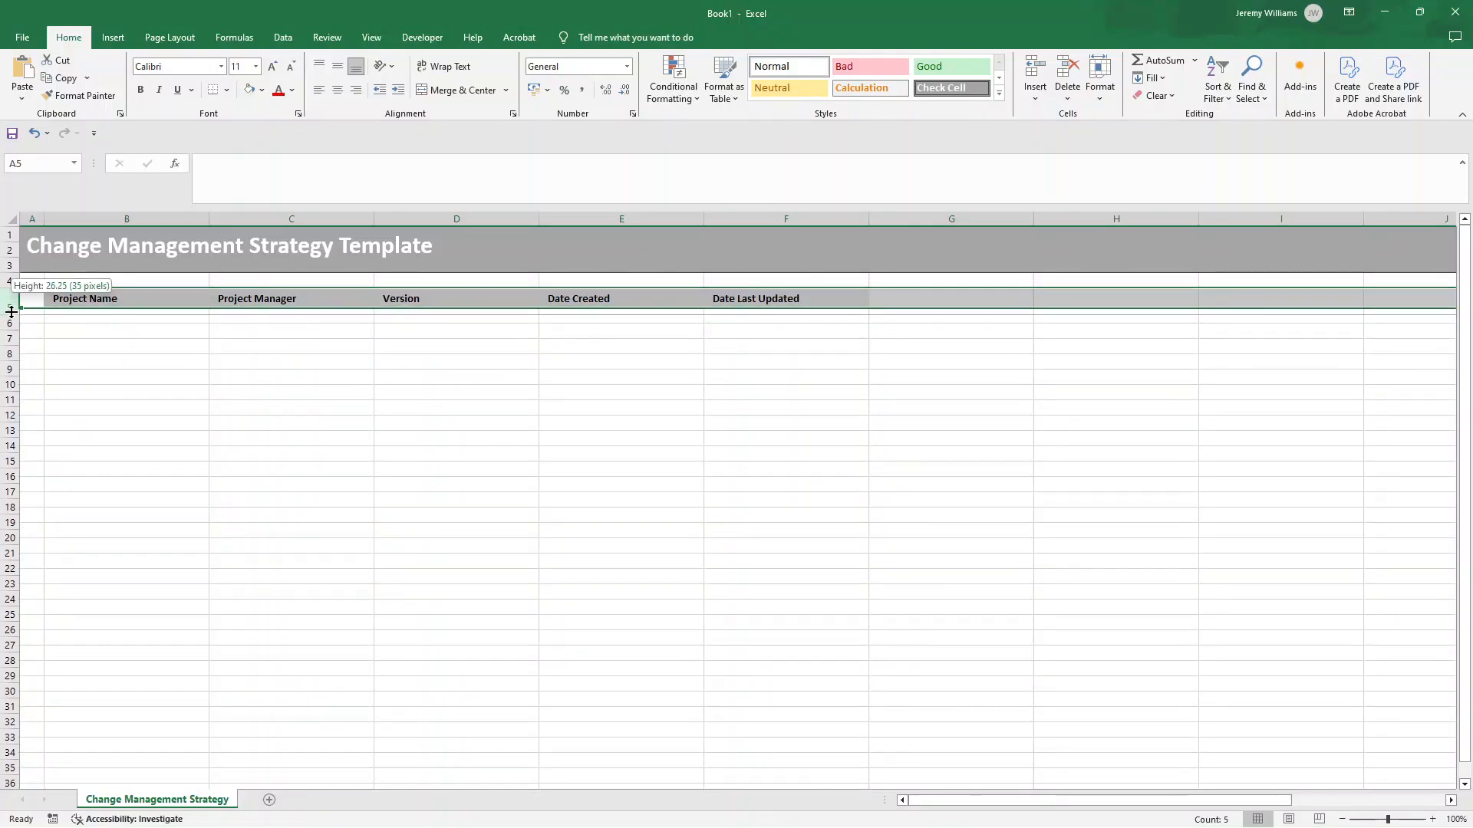
left_click(126, 338)
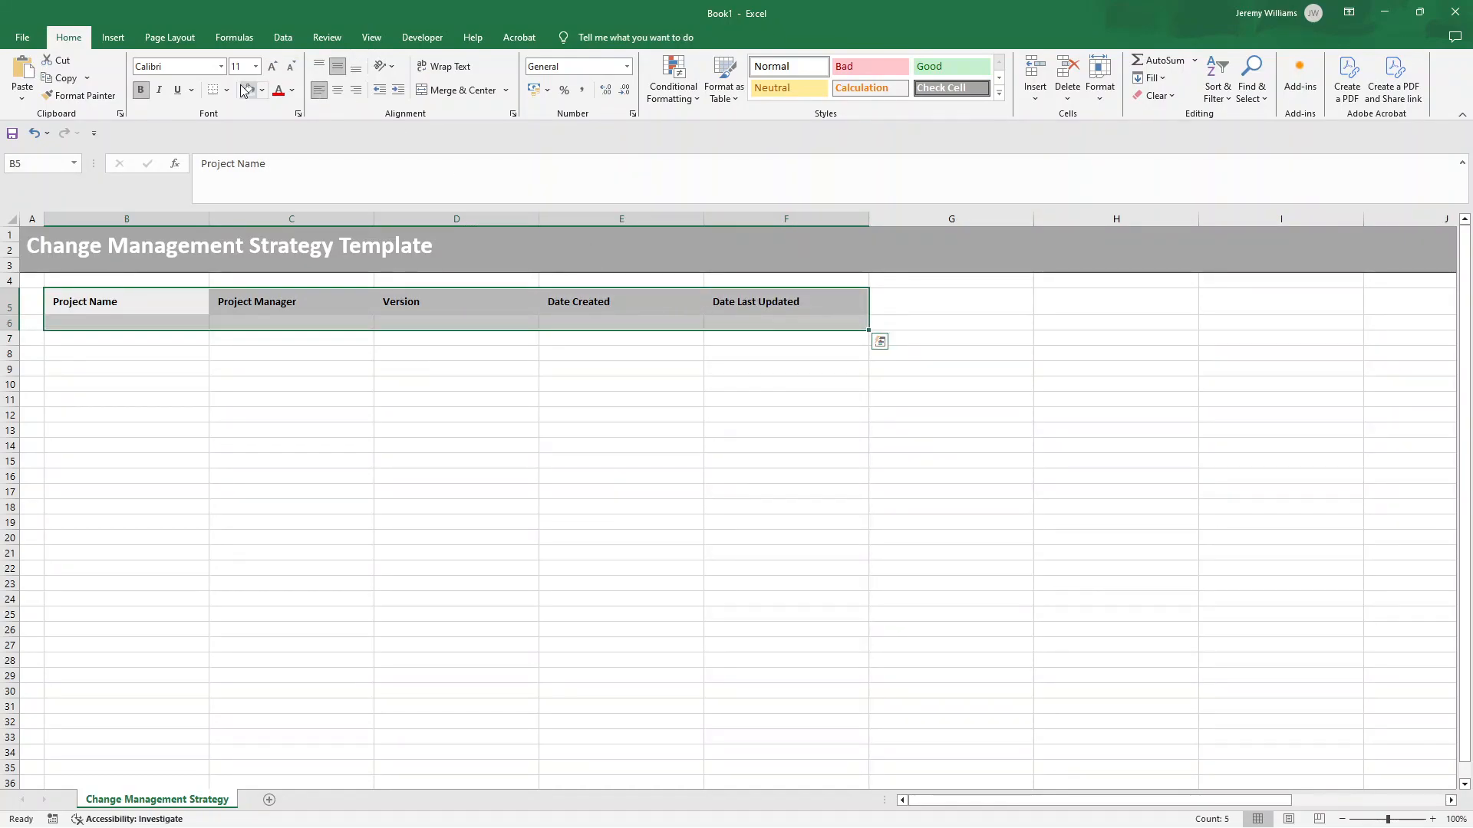
- Apply All Borders to the project info cells B5:F6
left_click(231, 90)
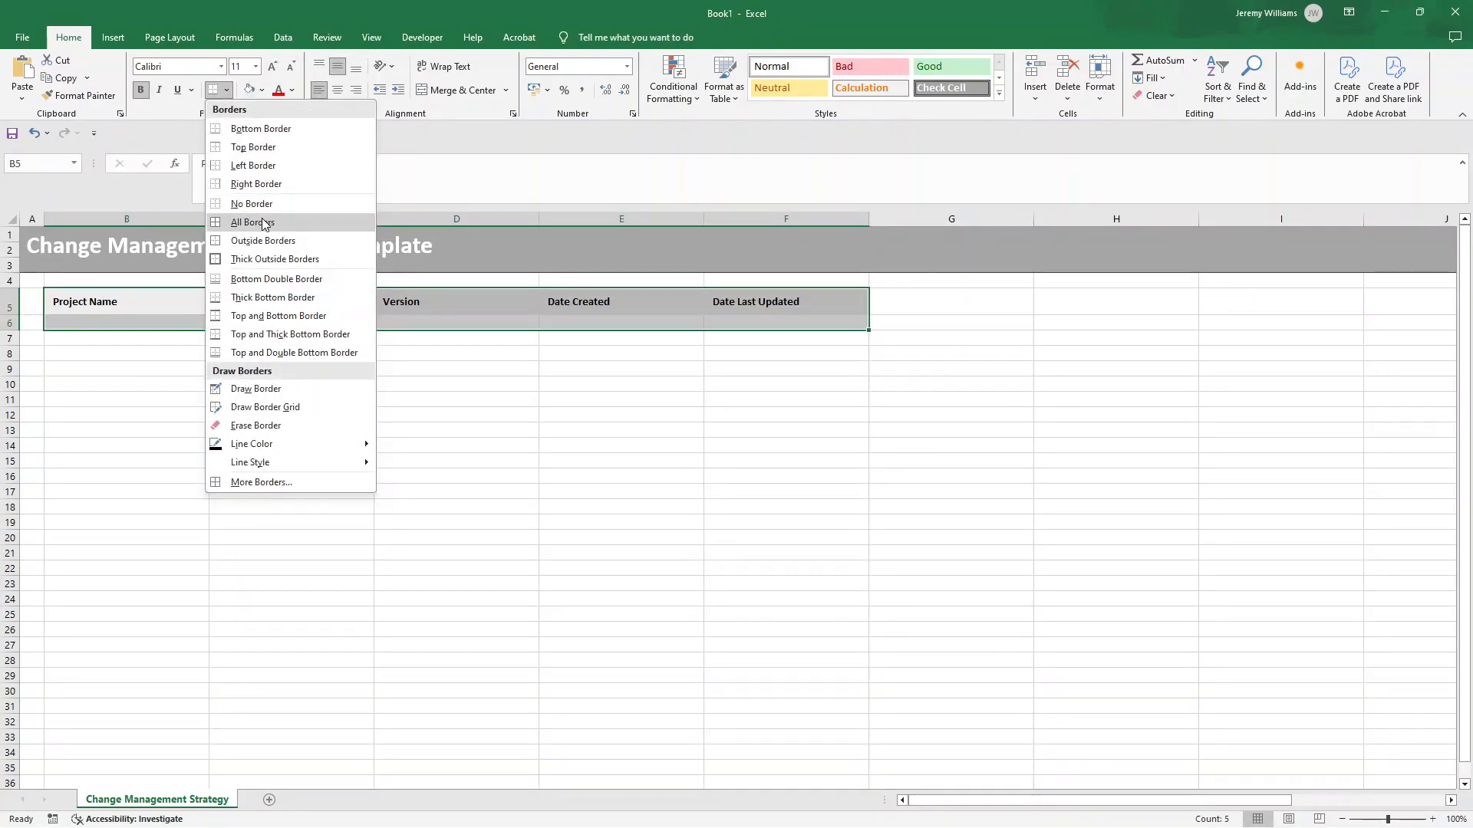
left_click(251, 222)
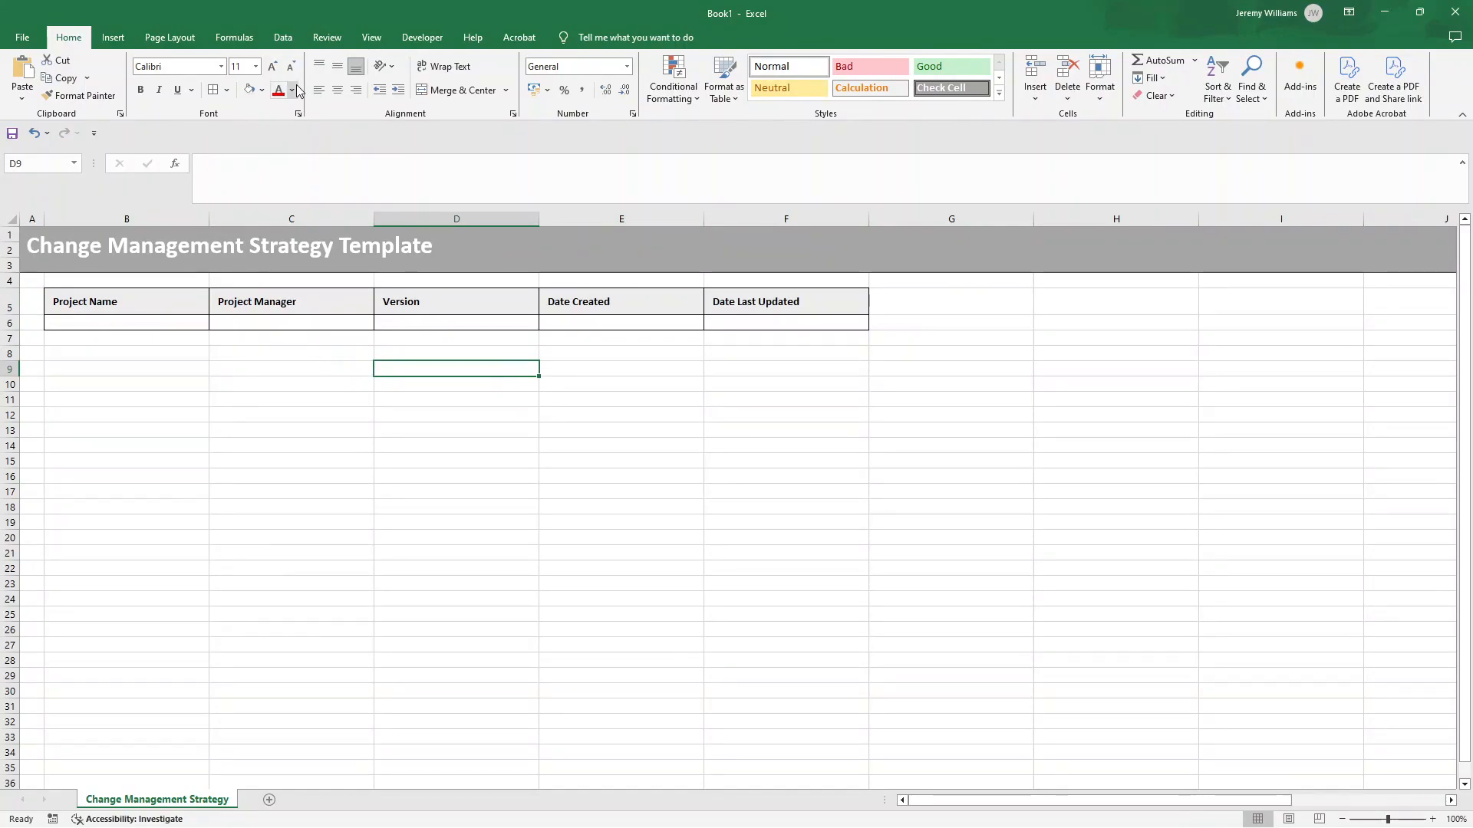
- Turn off sheet gridlines from the View tab and click through the sheet reviewing the layout
left_click(372, 37)
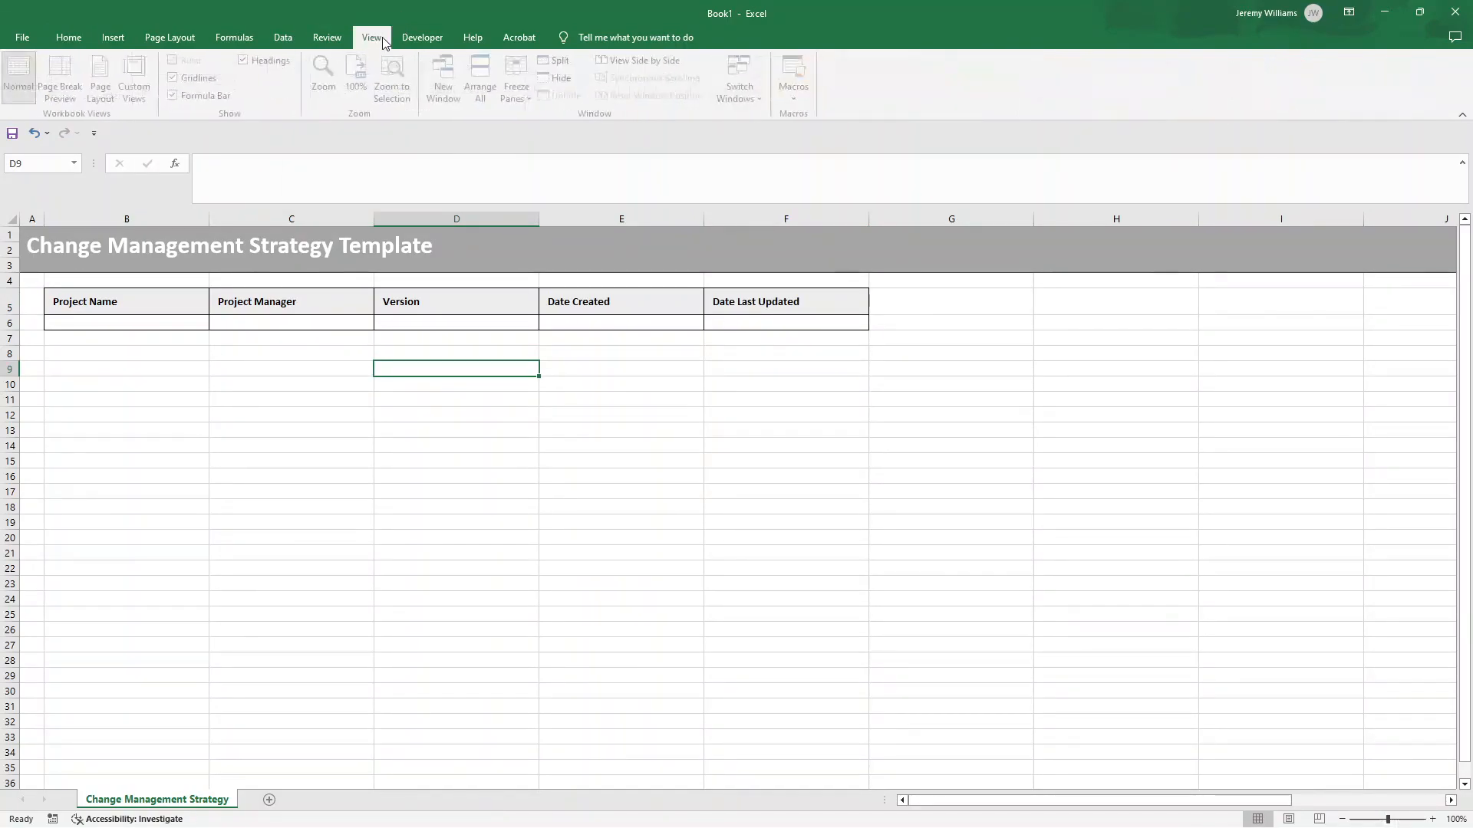
left_click(372, 38)
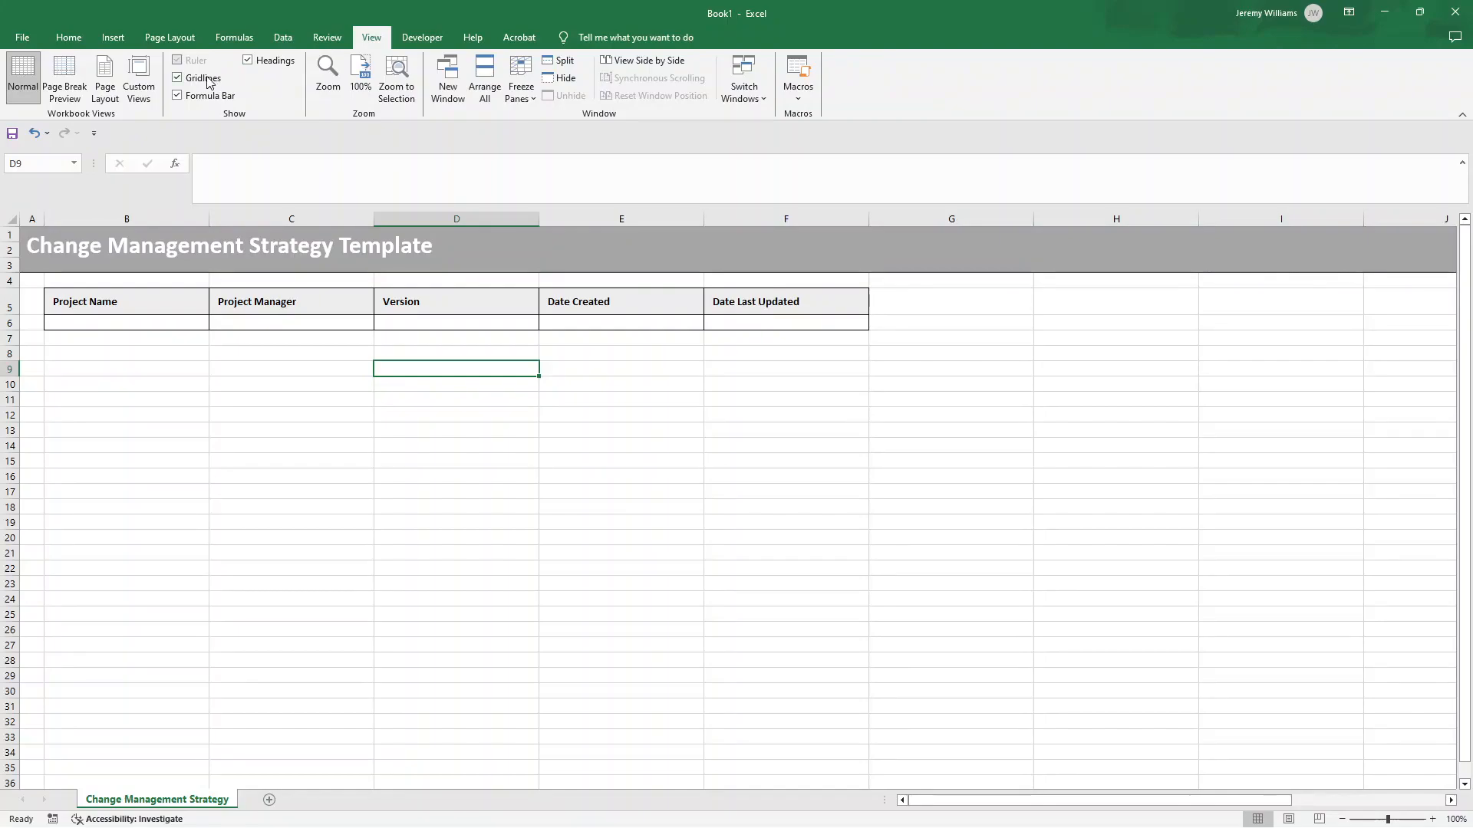
left_click(177, 78)
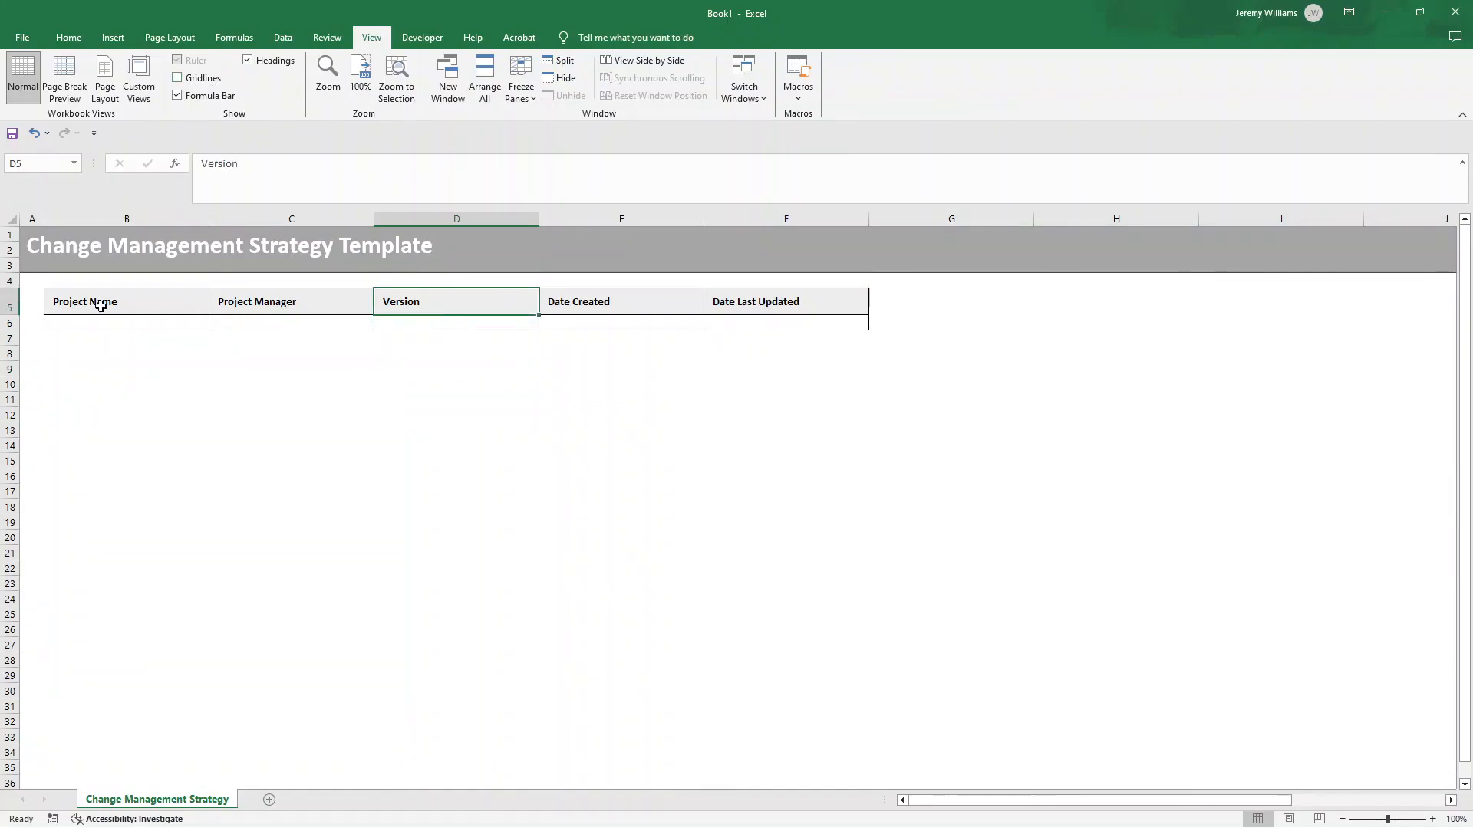
left_click(126, 322)
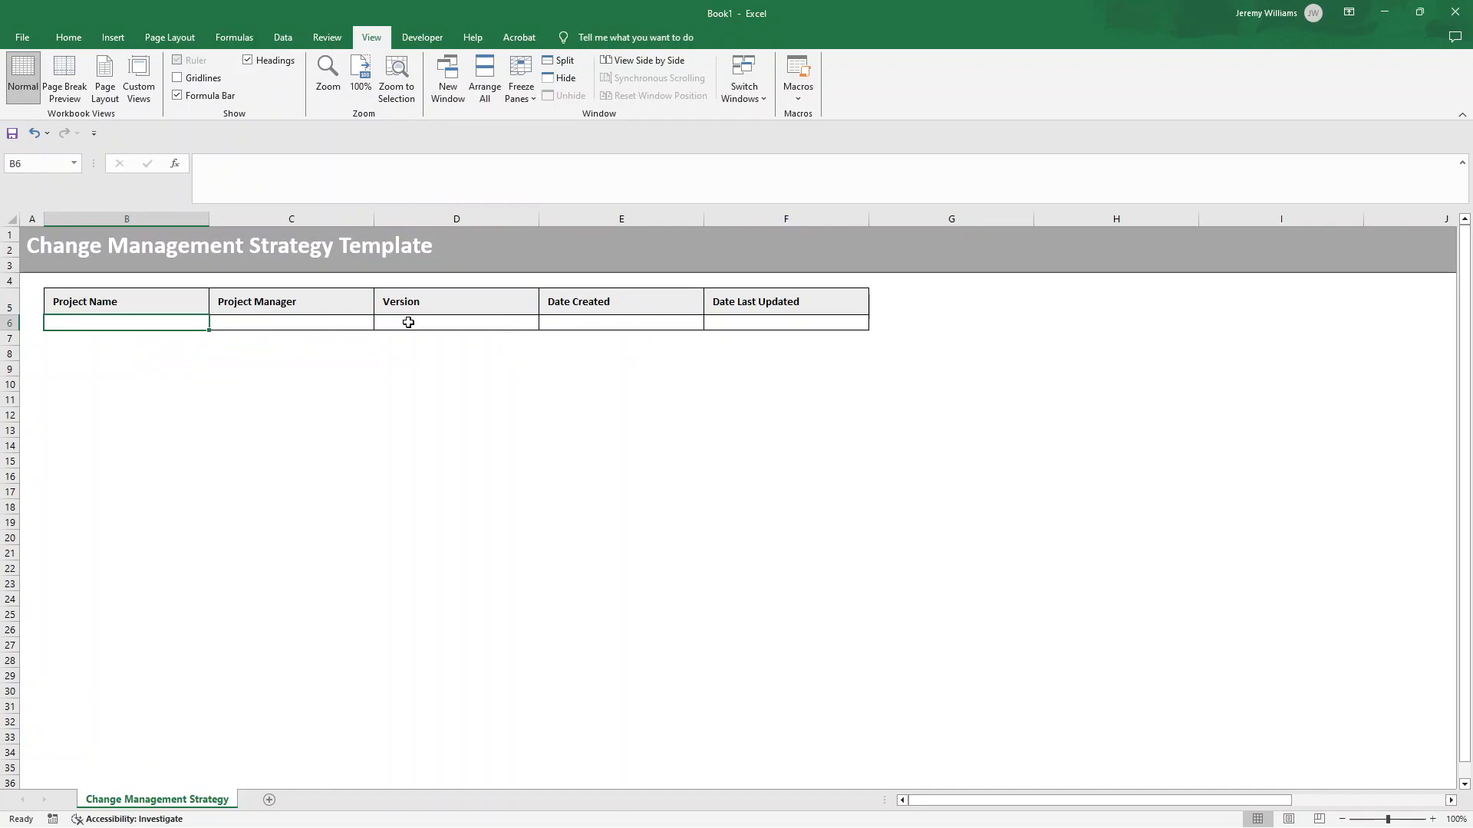
left_click(456, 322)
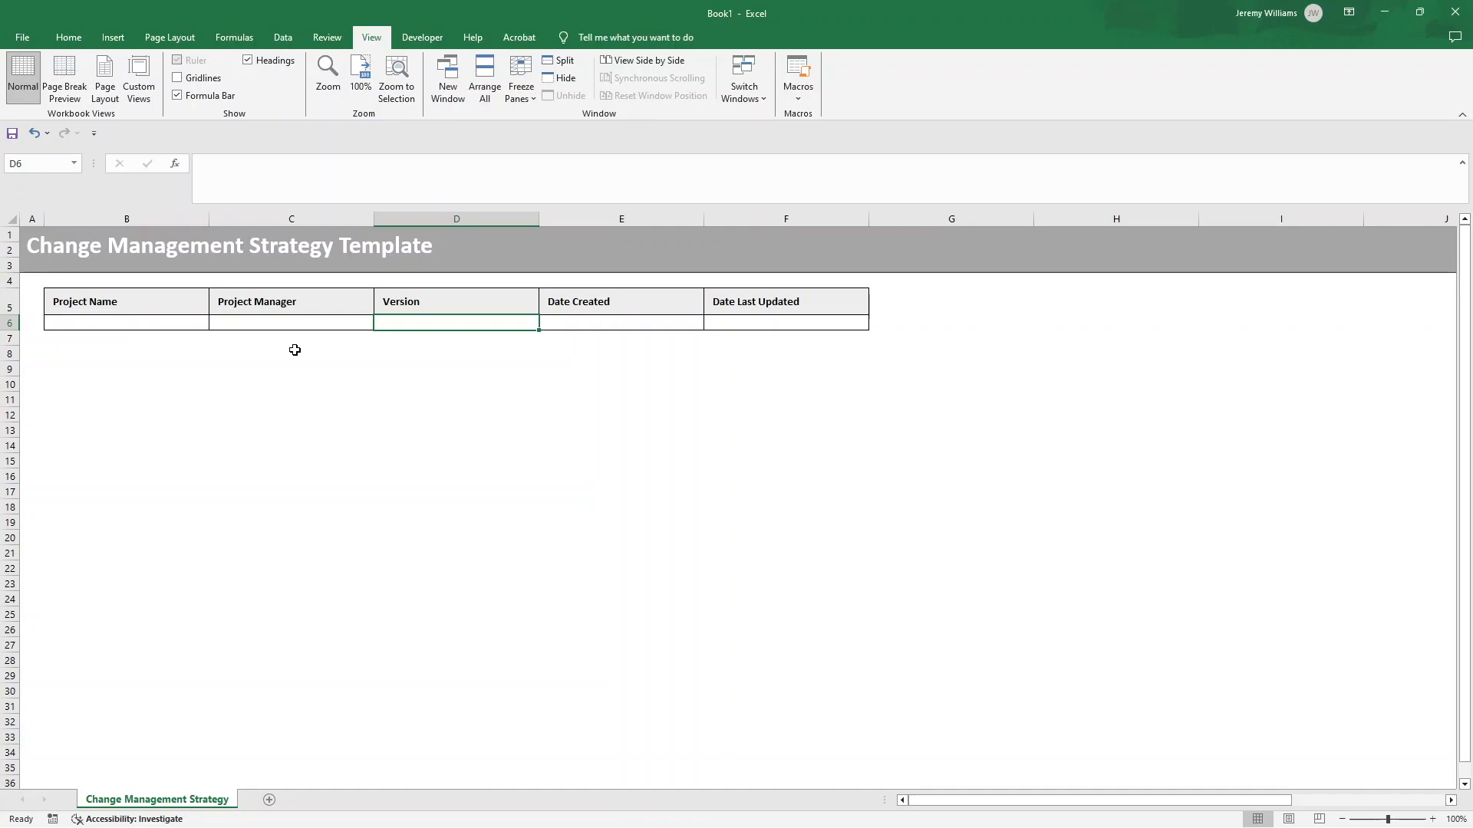
left_click(126, 353)
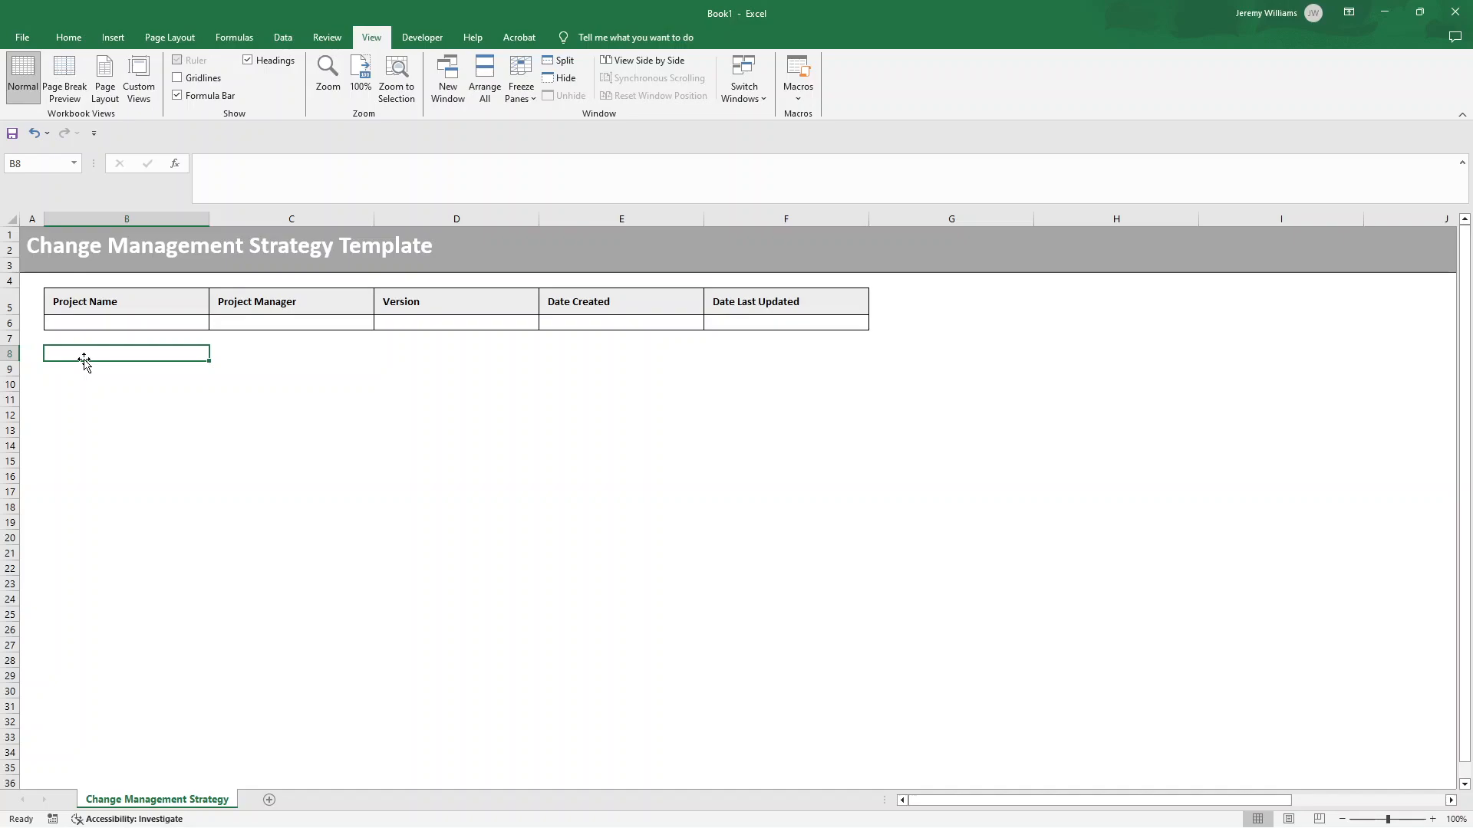
left_click(125, 300)
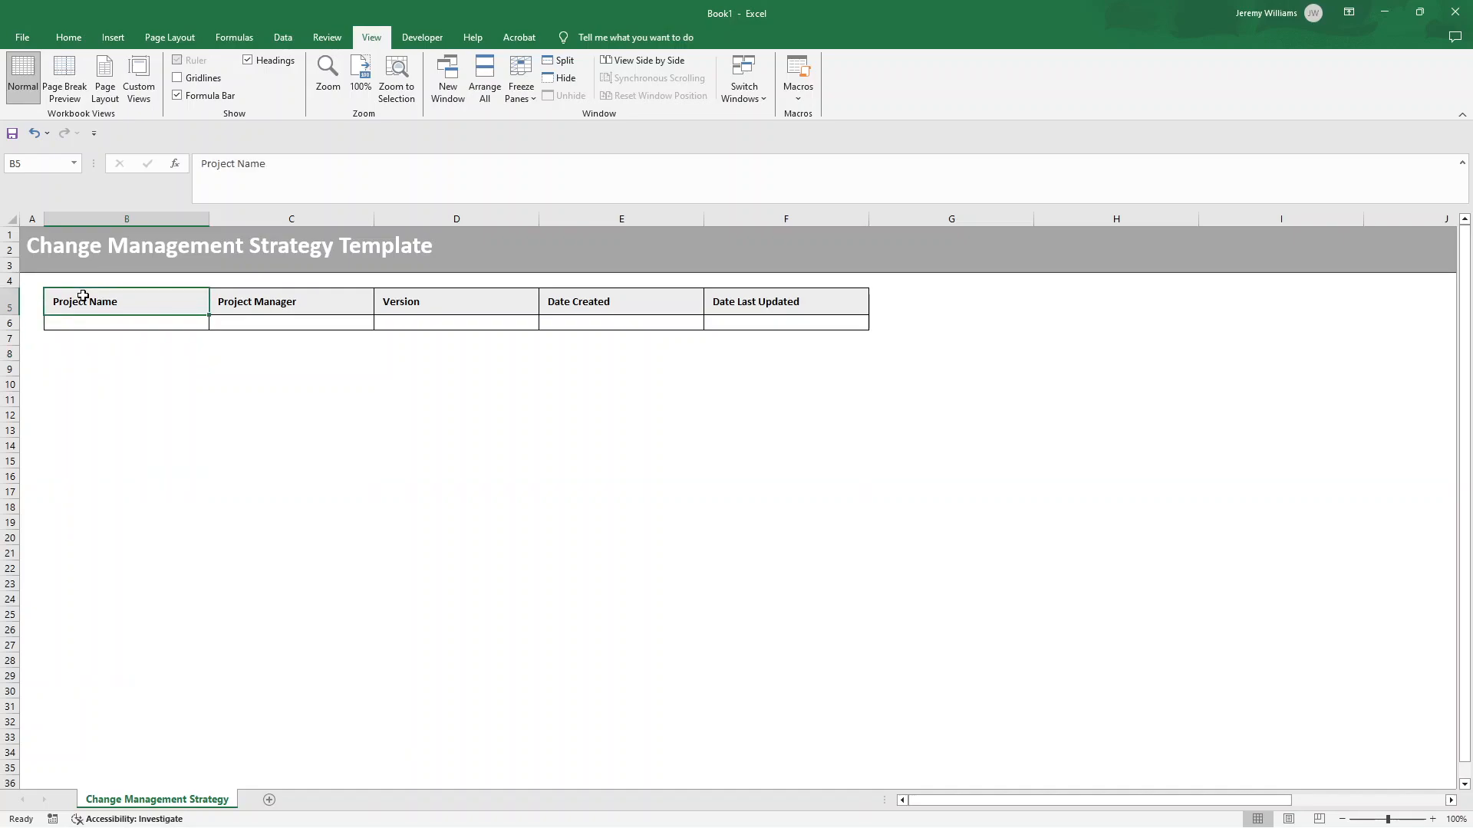
mouse_move(76, 357)
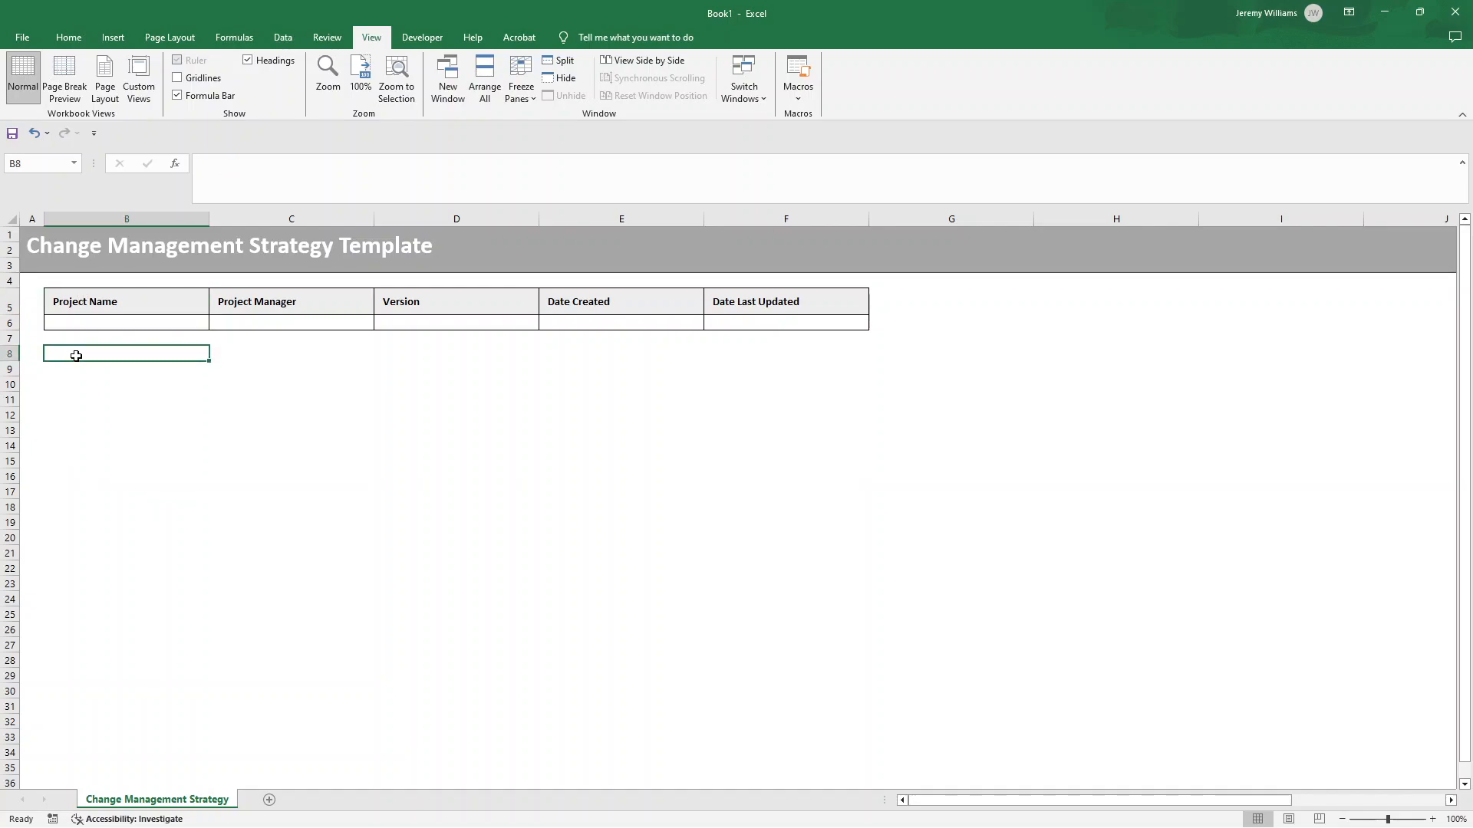
- Enter the first headers in row 8: Strategic Item, Objective and Description
type("Strategic O")
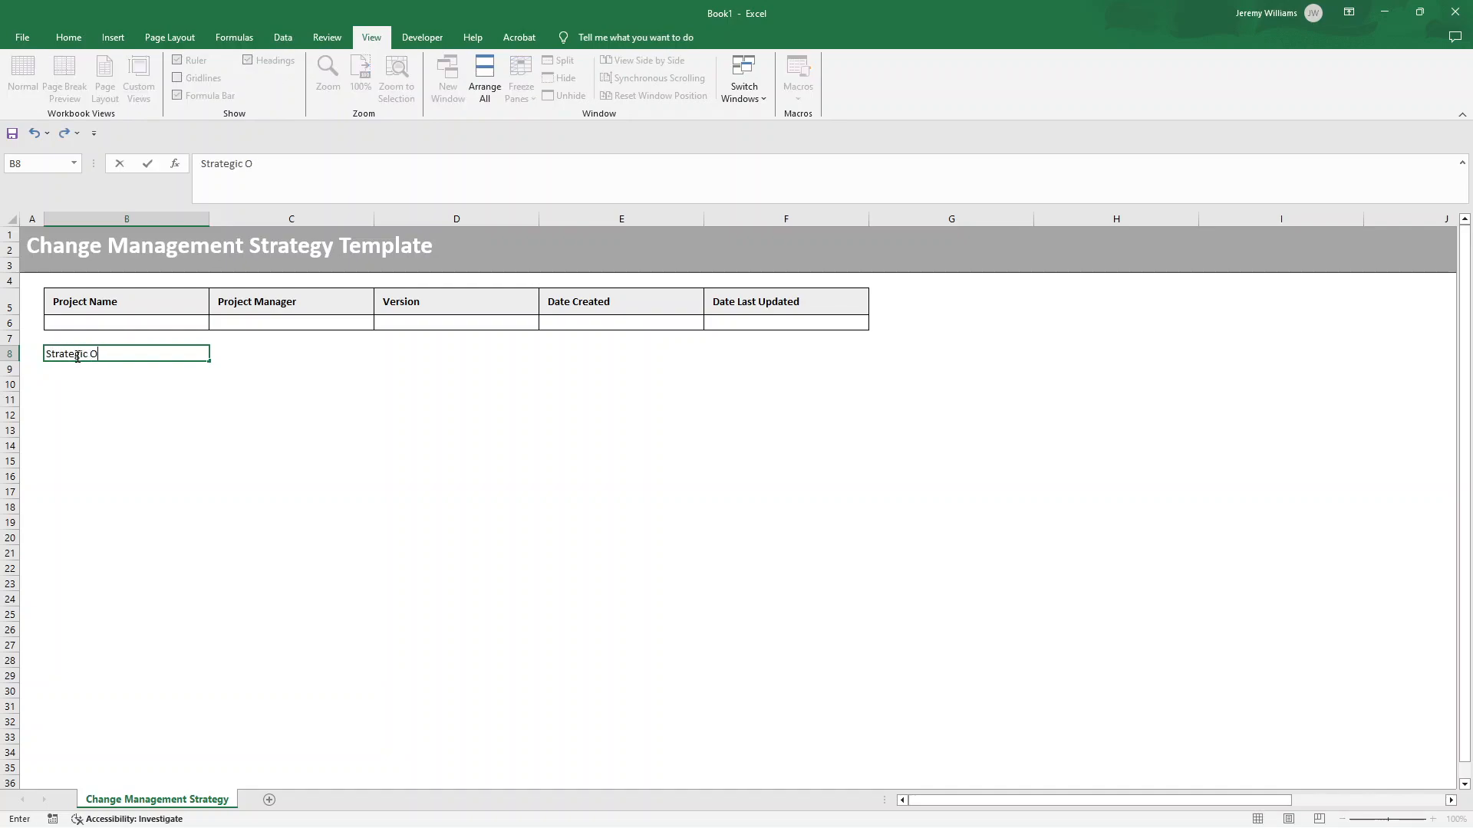
type("It")
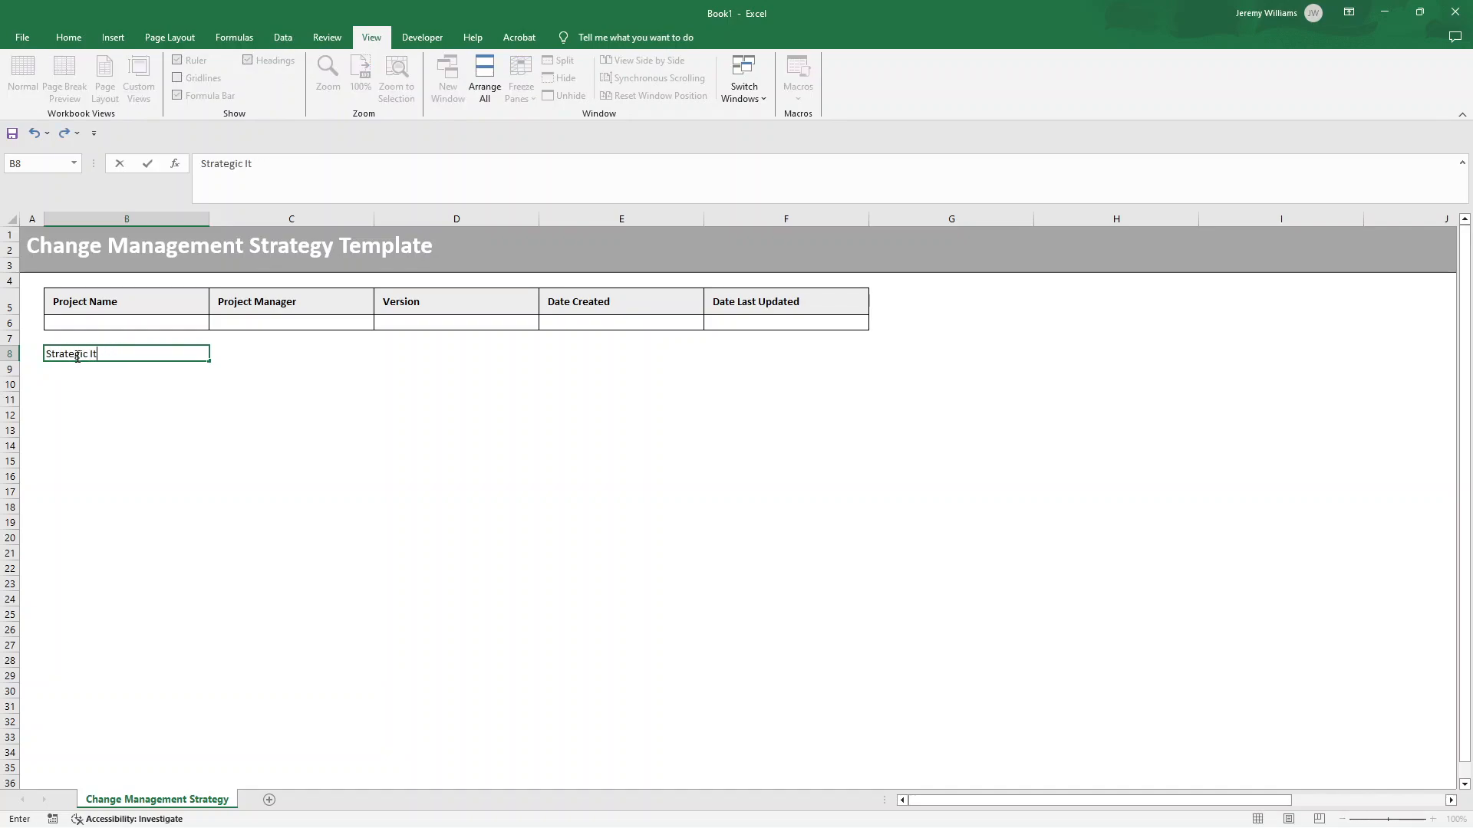
type("em")
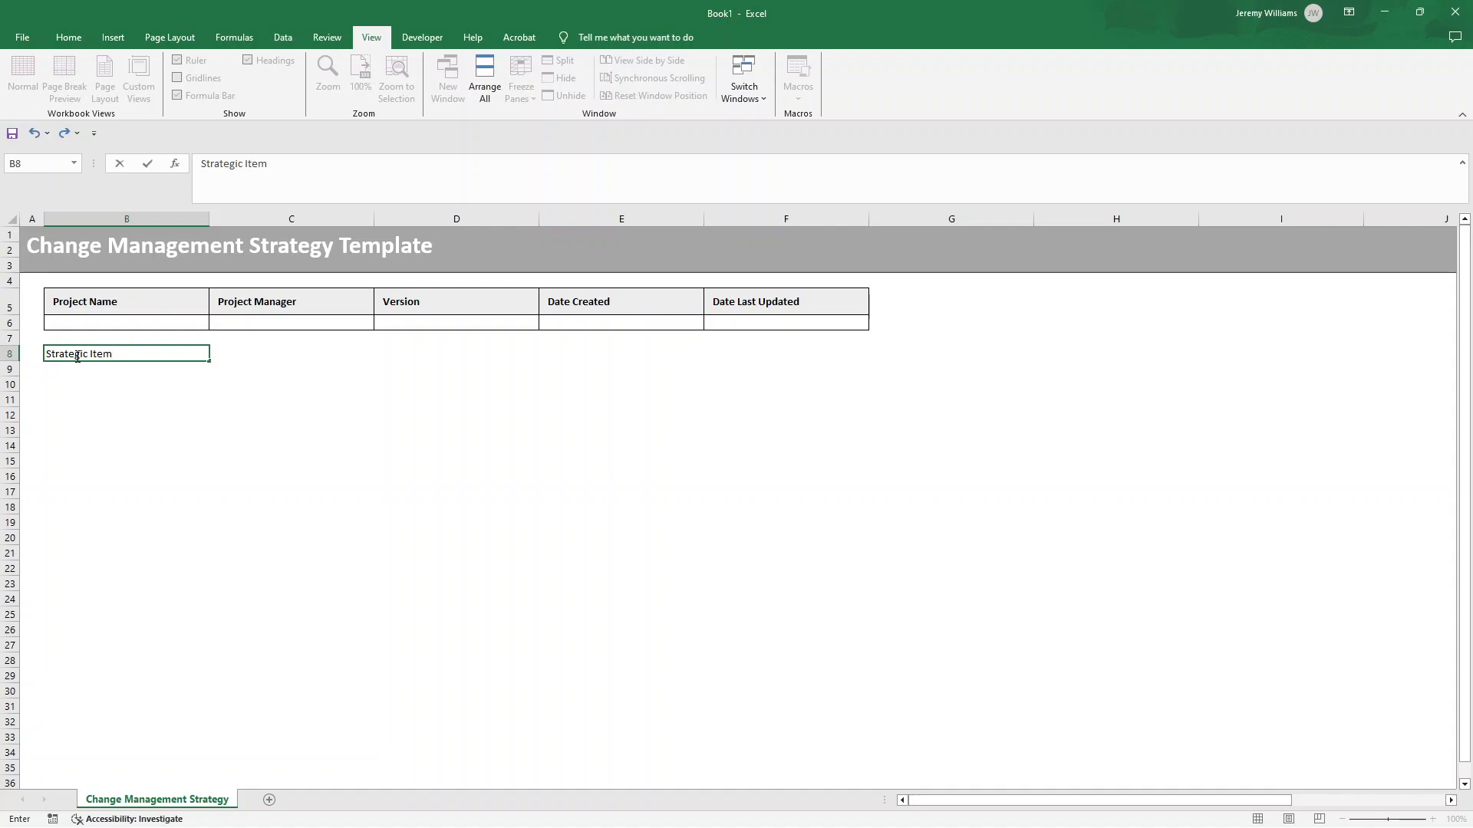
key("enter")
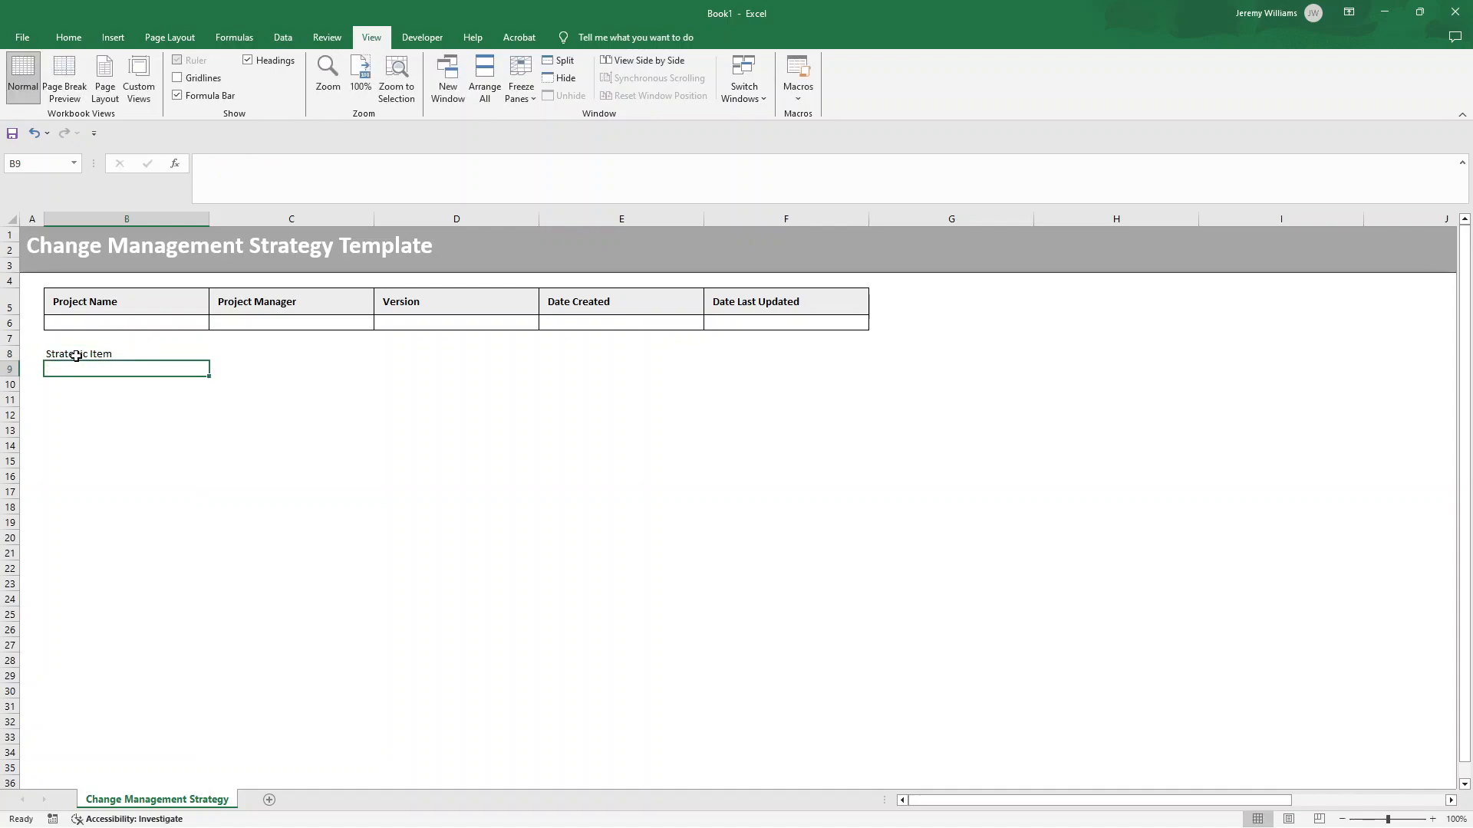
type("Ob")
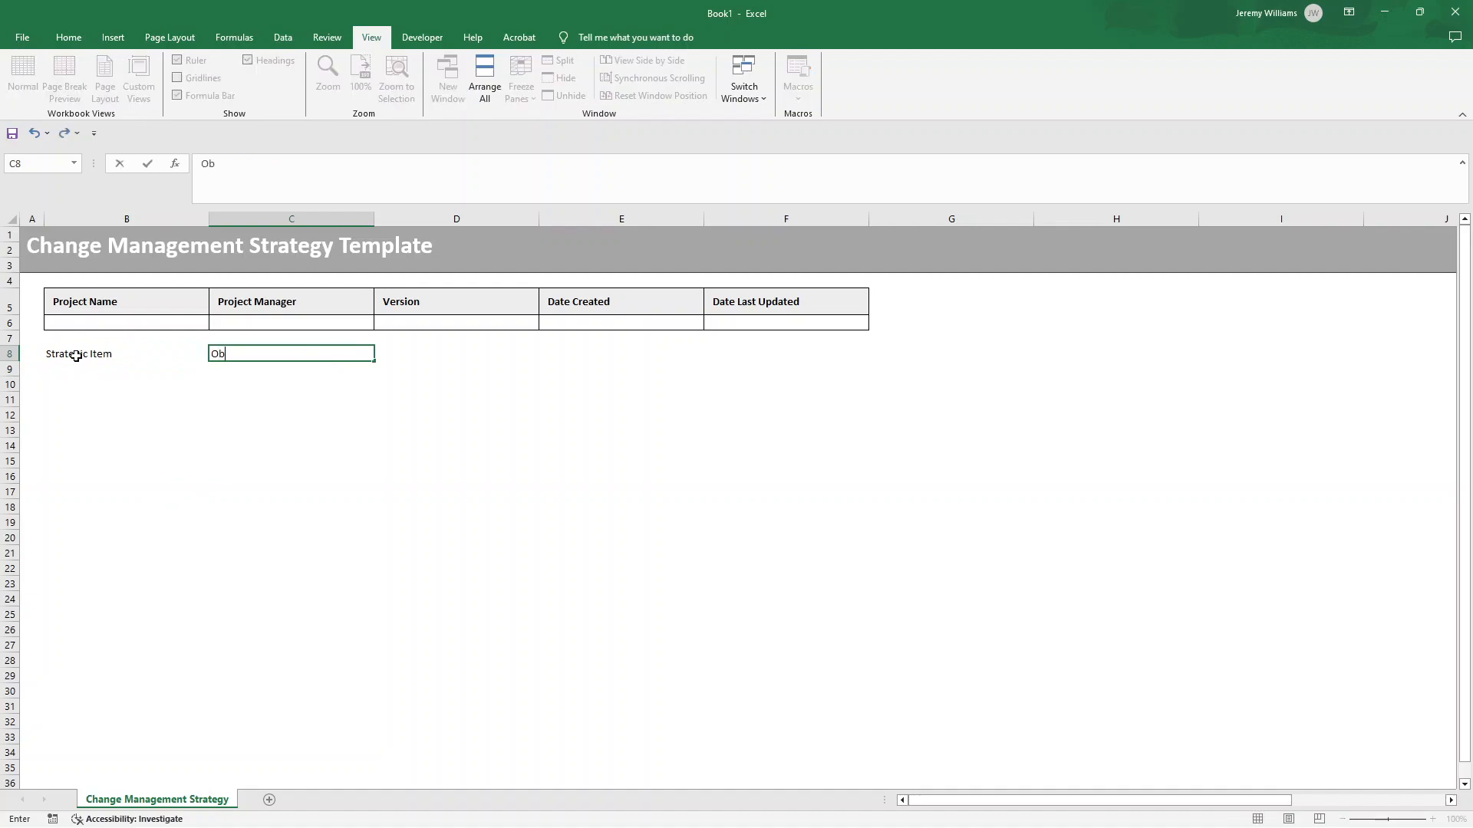
type("jective")
left_click(456, 353)
type("Desc")
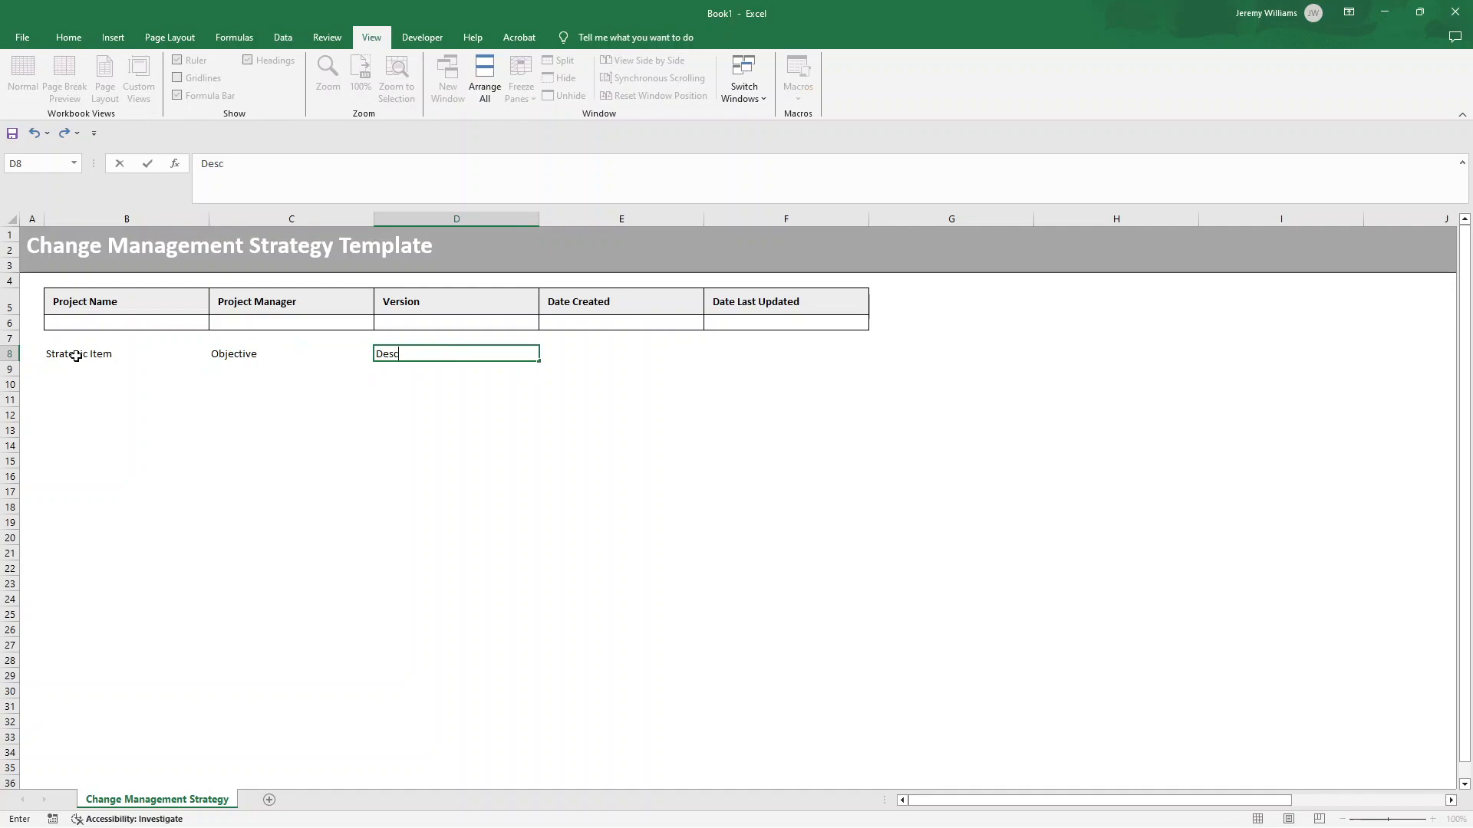
type("ription")
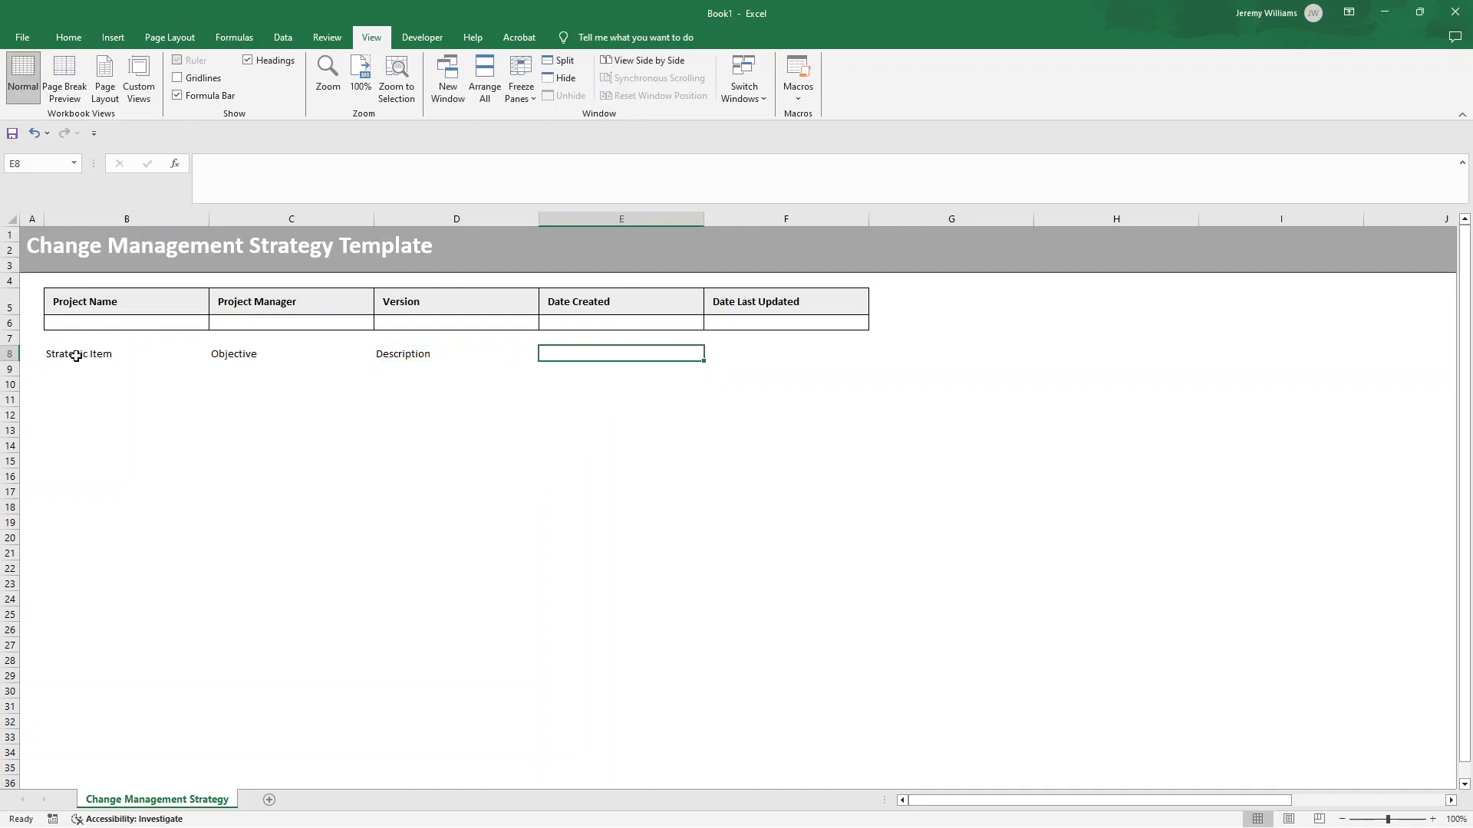
- Continue the row 8 headers with Key Deliverables, Owner and Start Date
type("Key Deliverab")
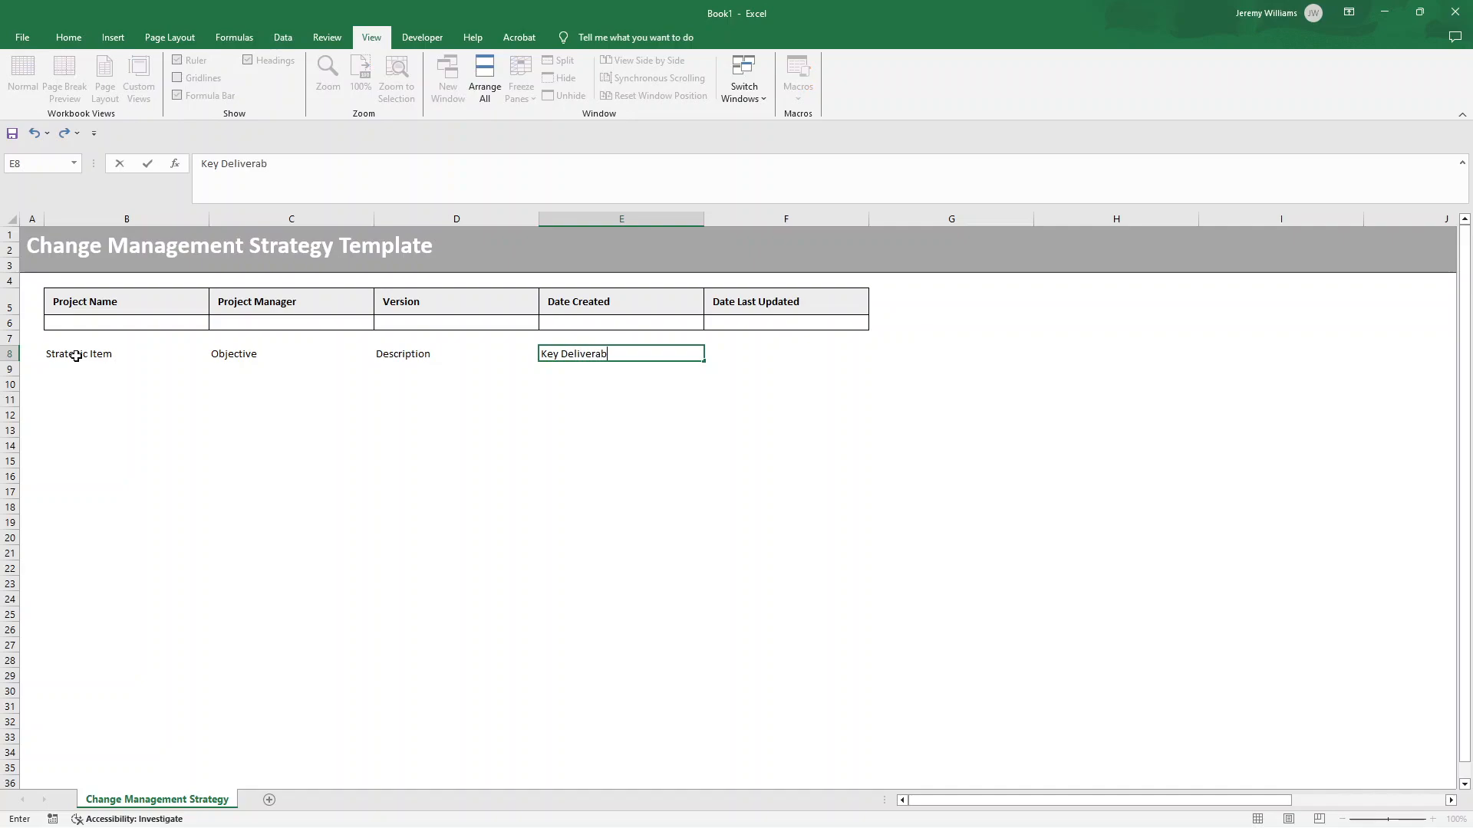
type("les")
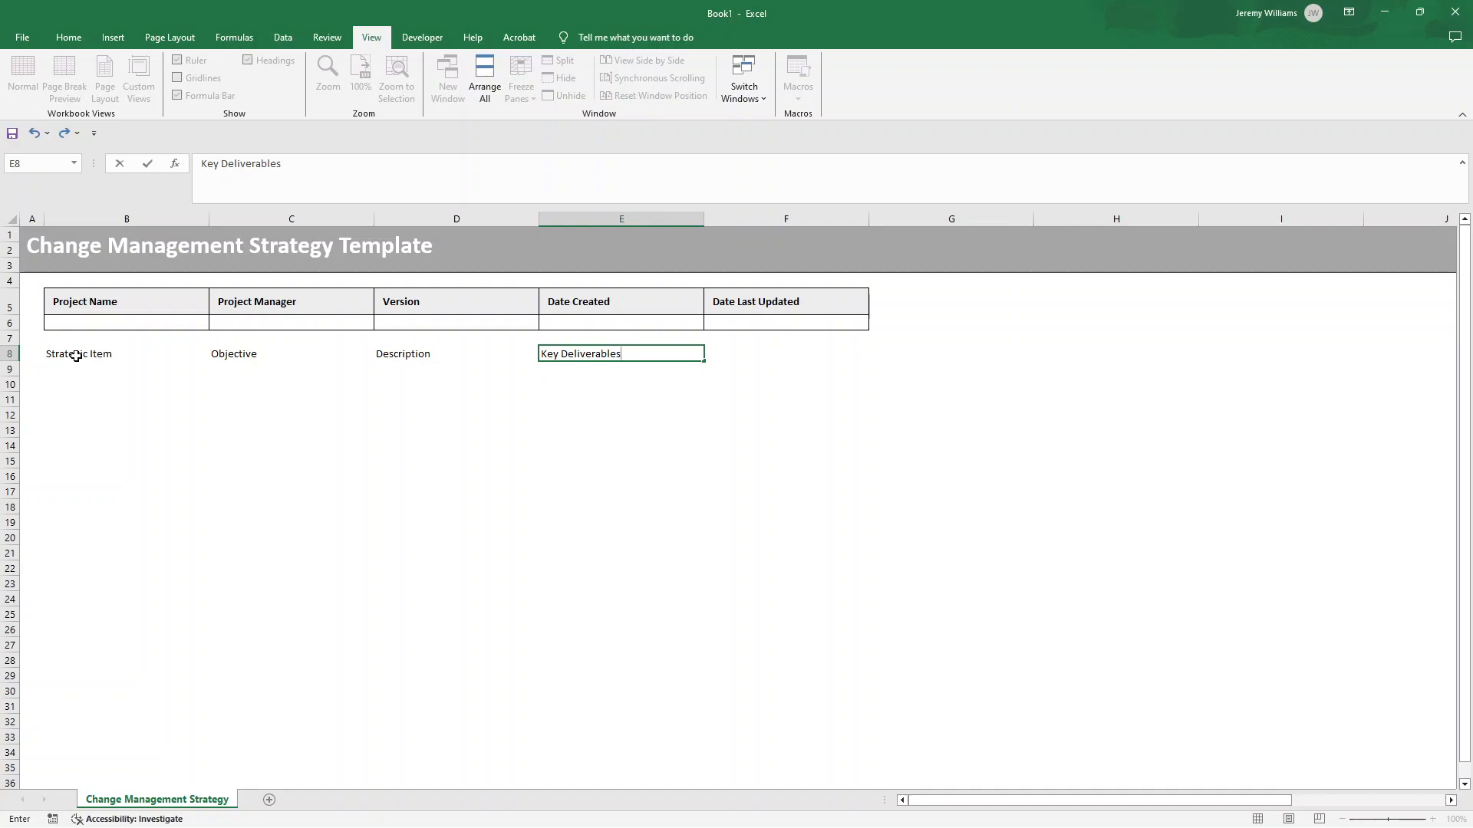
type("Ownr")
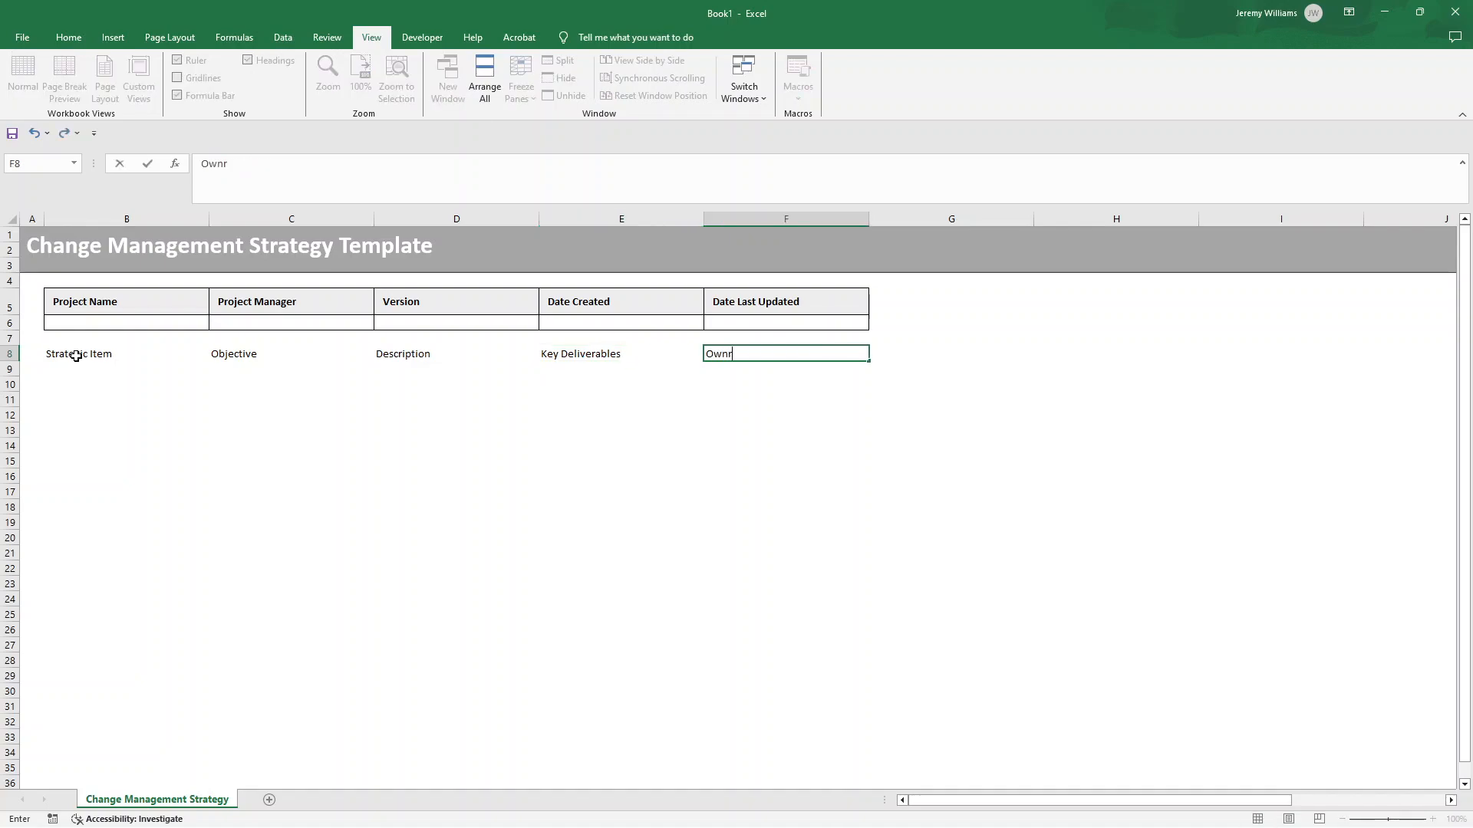
type("e")
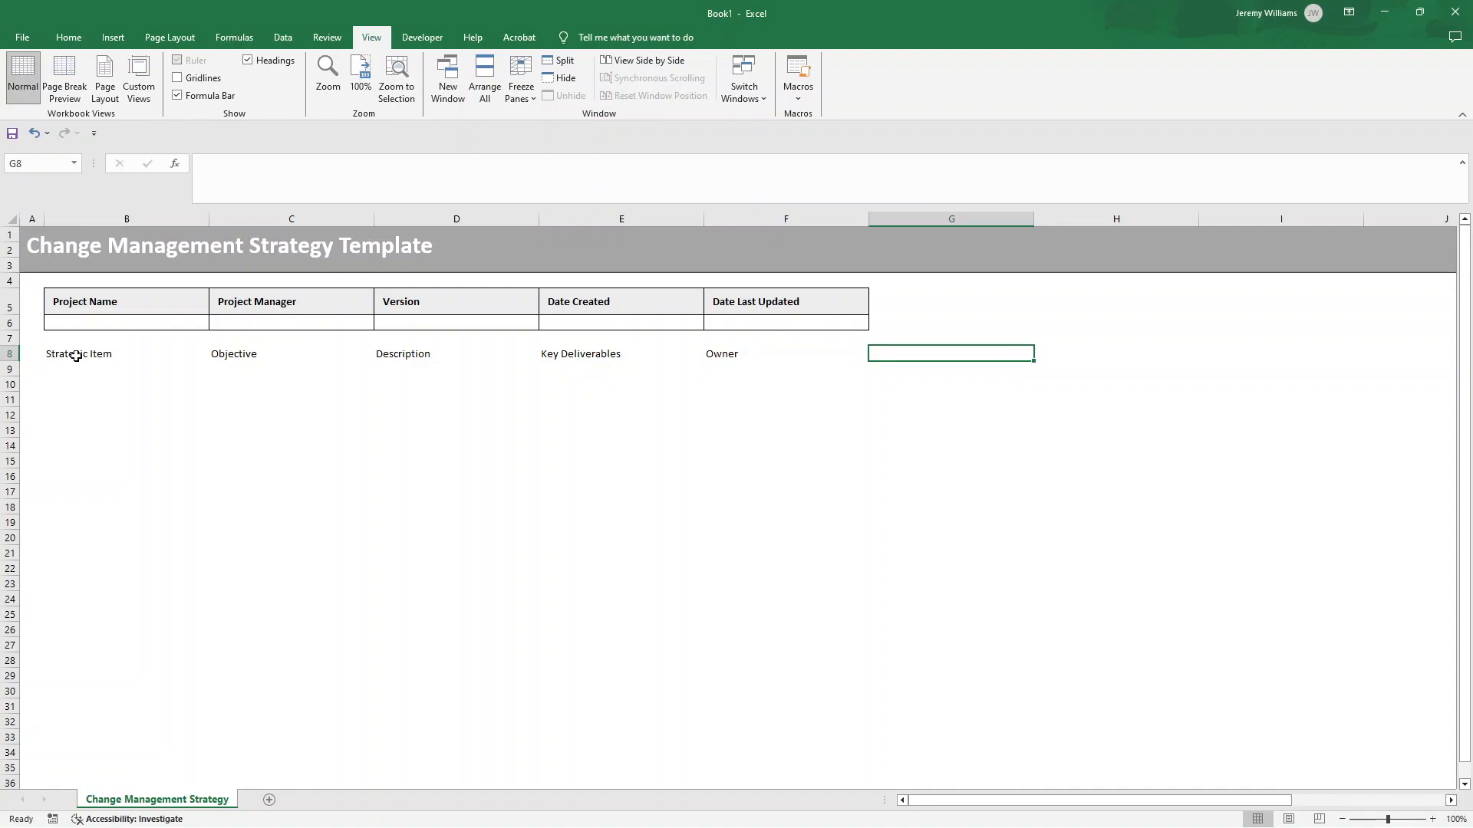
type("Timeline")
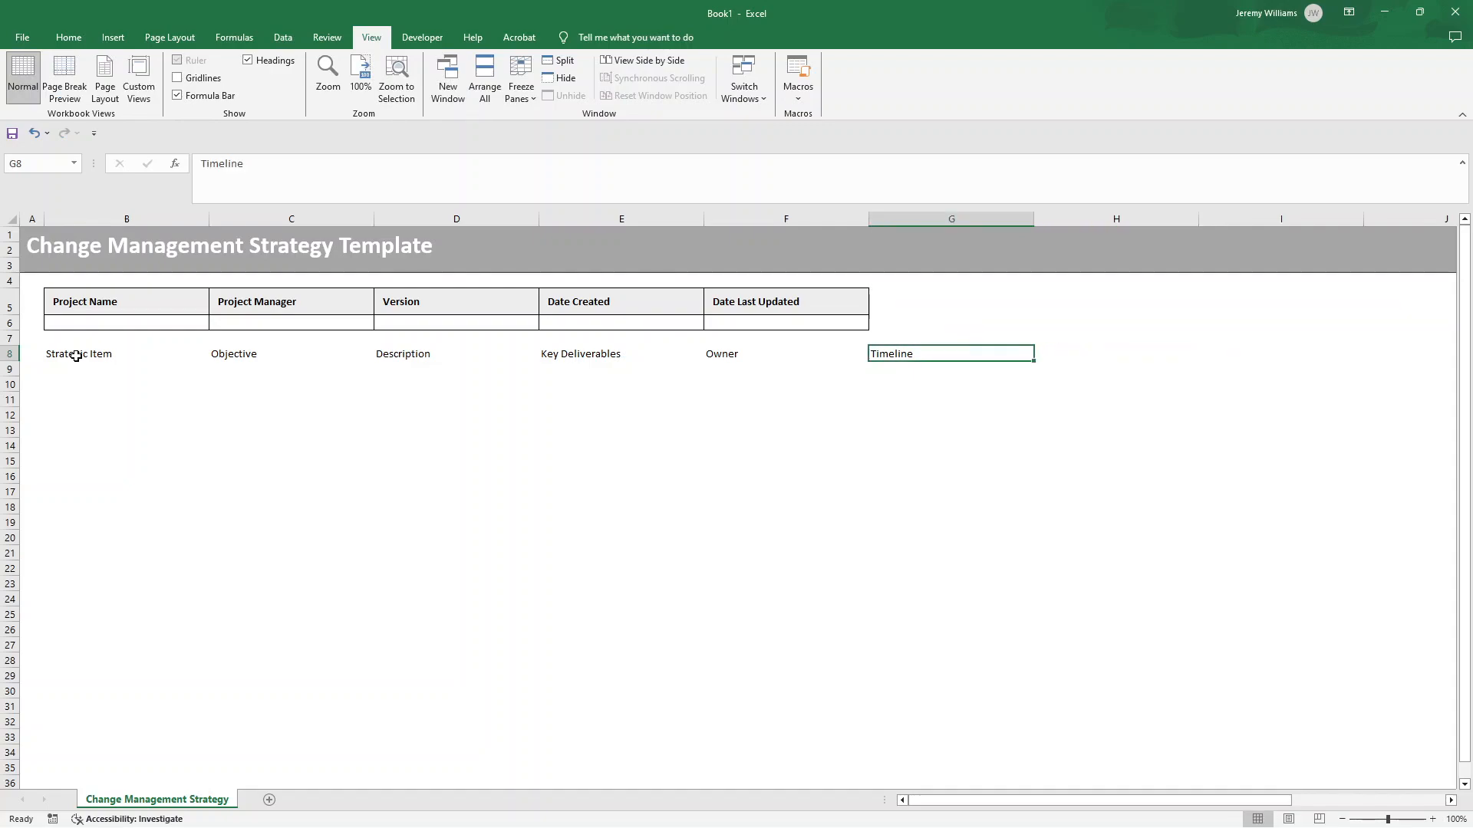
type("Start Date")
left_click(1116, 354)
type("End Date")
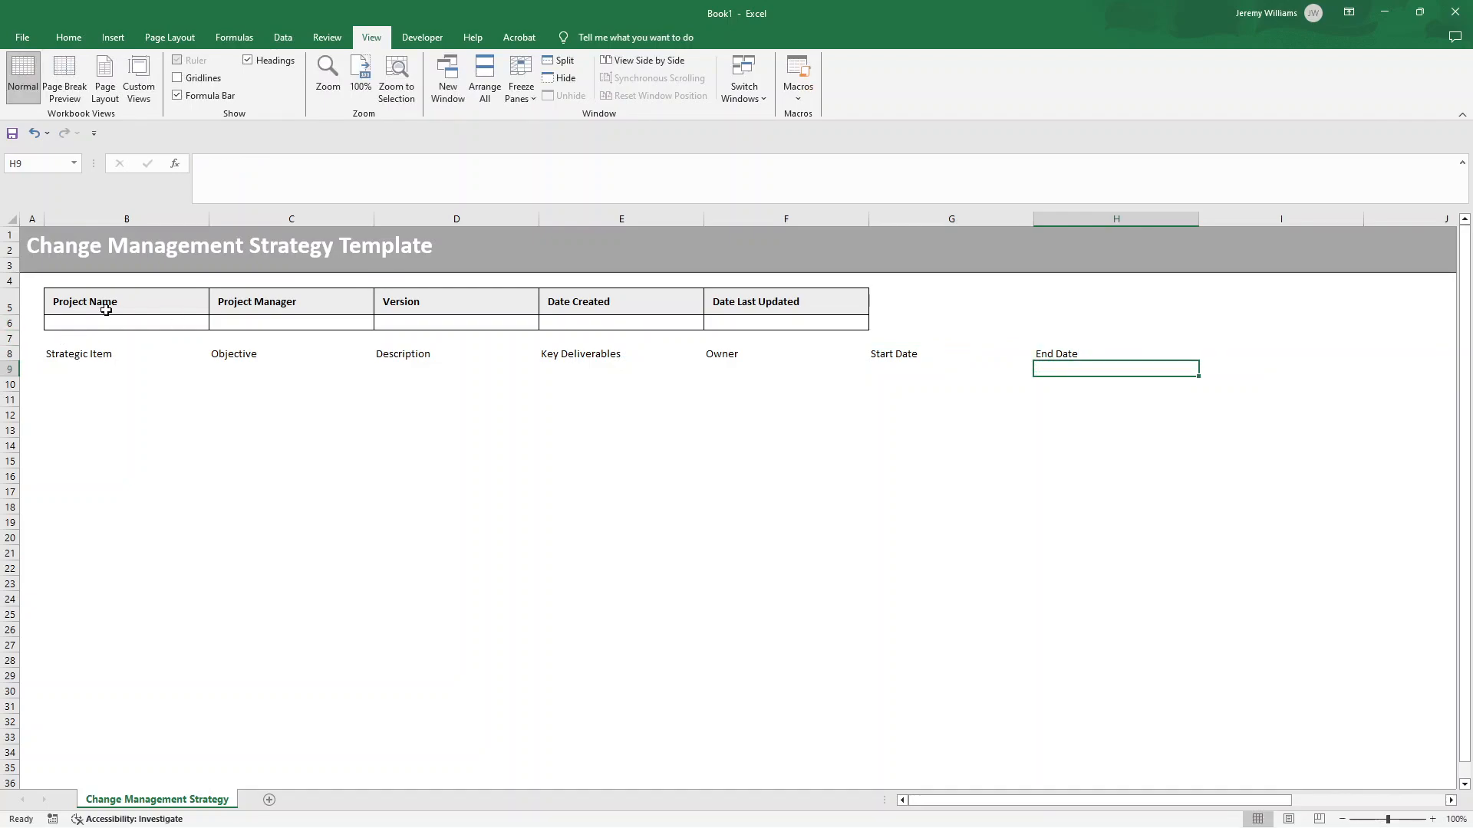
- Copy B5's bold gray style onto headers B8:H8 and give B8:H30 all borders
left_click(67, 37)
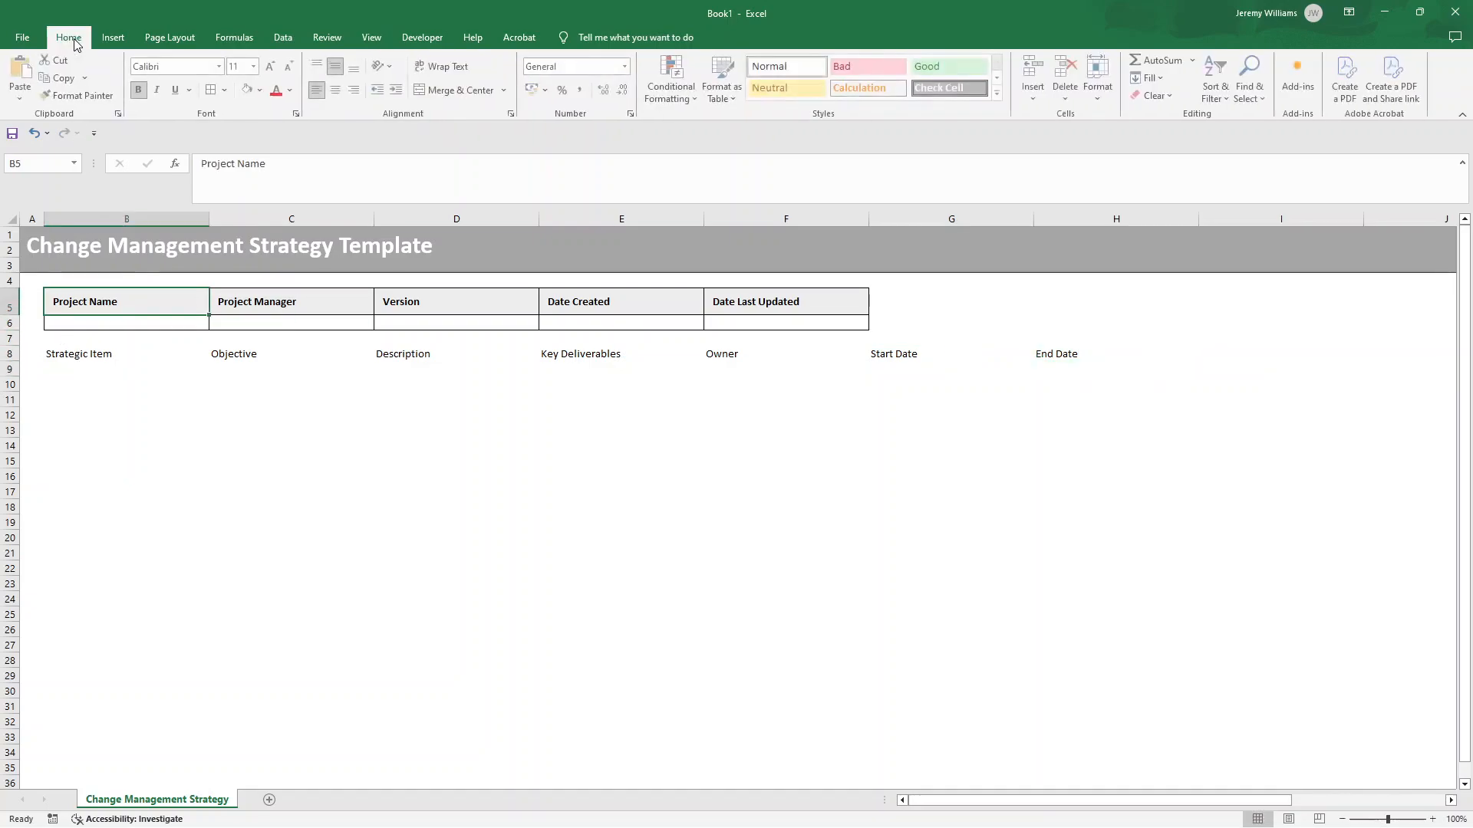
left_click(75, 95)
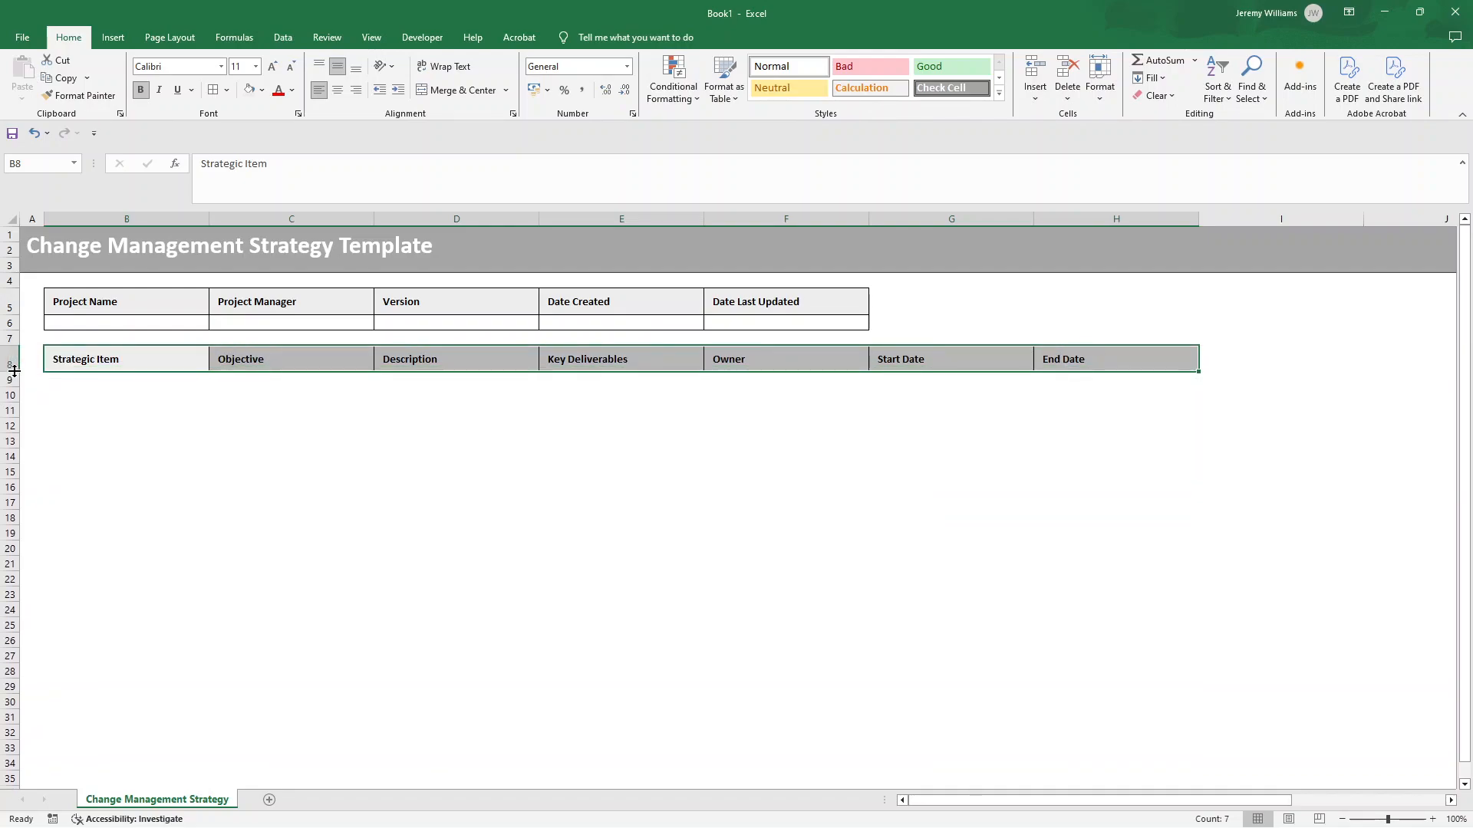
left_click(127, 359)
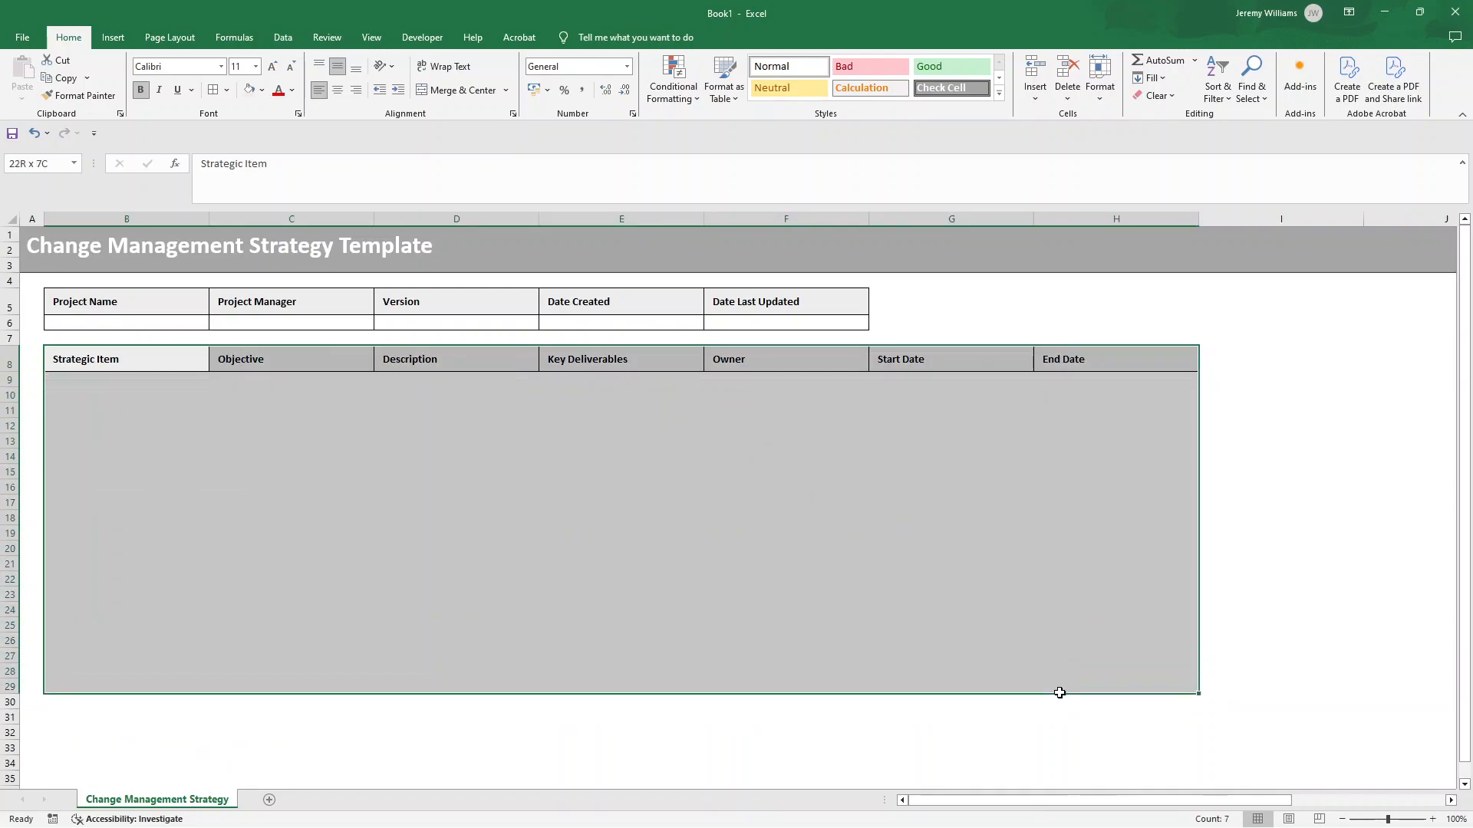
left_click(215, 89)
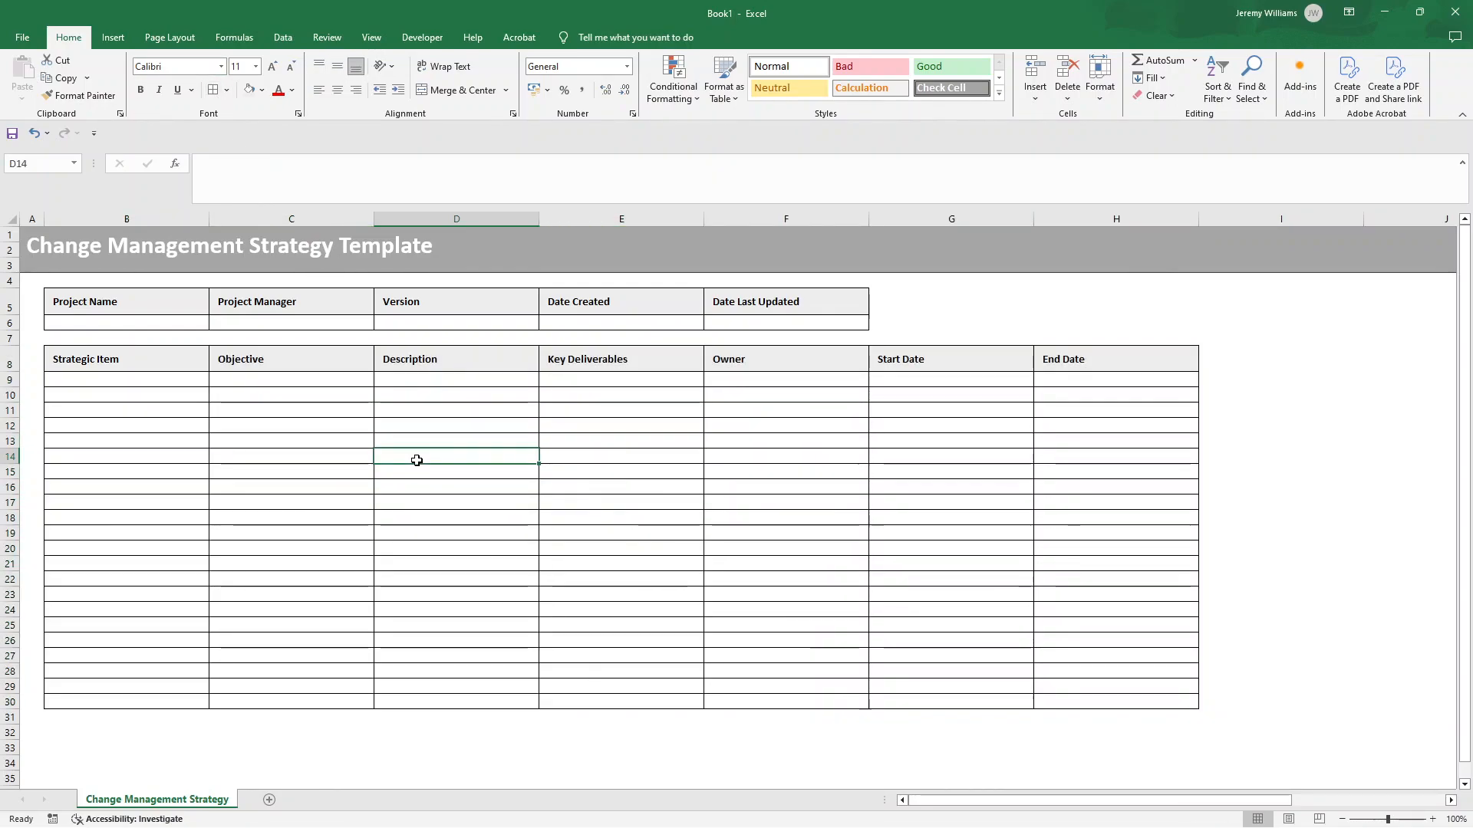
left_click(370, 38)
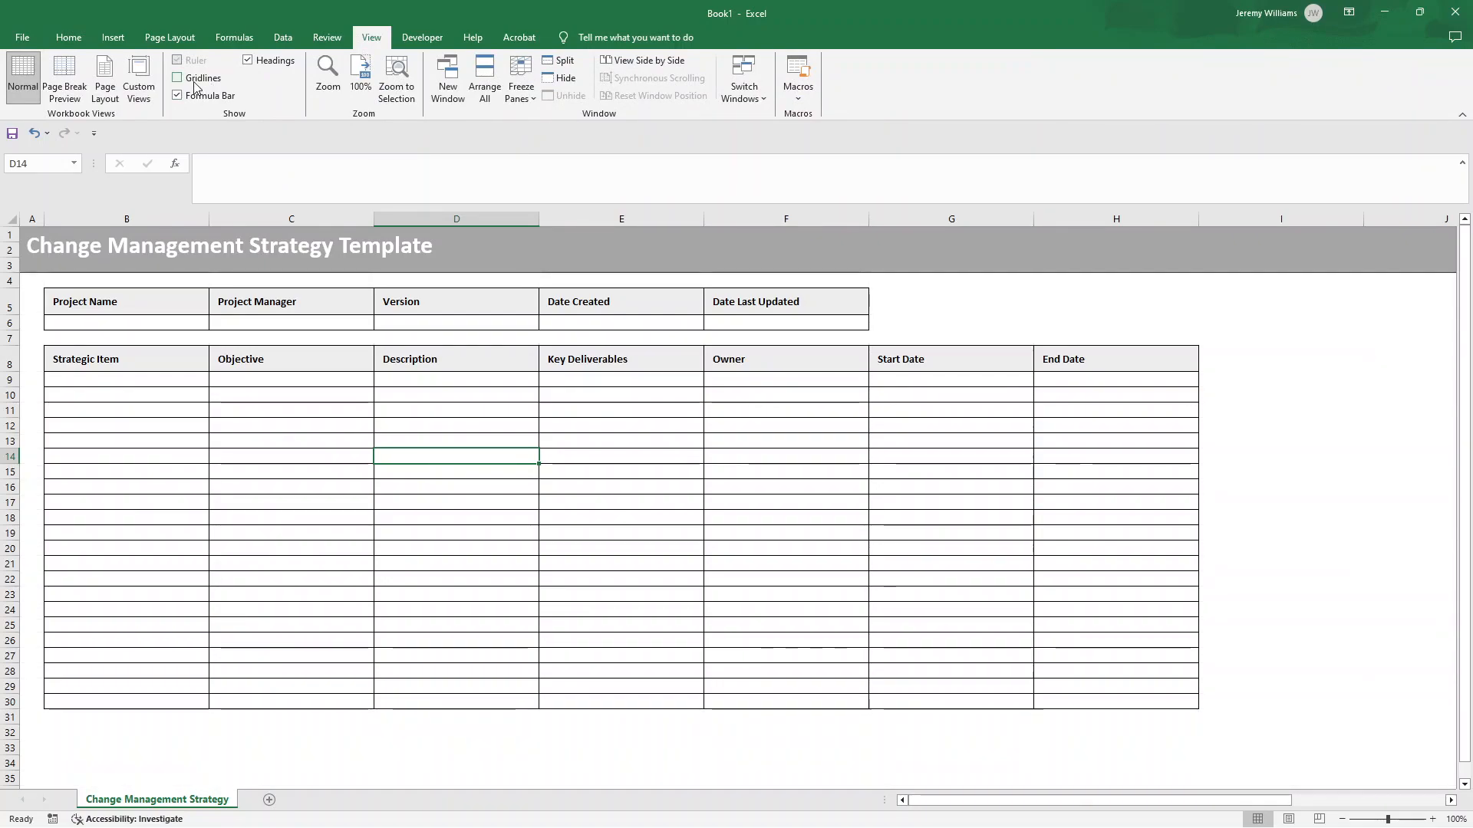
left_click(177, 78)
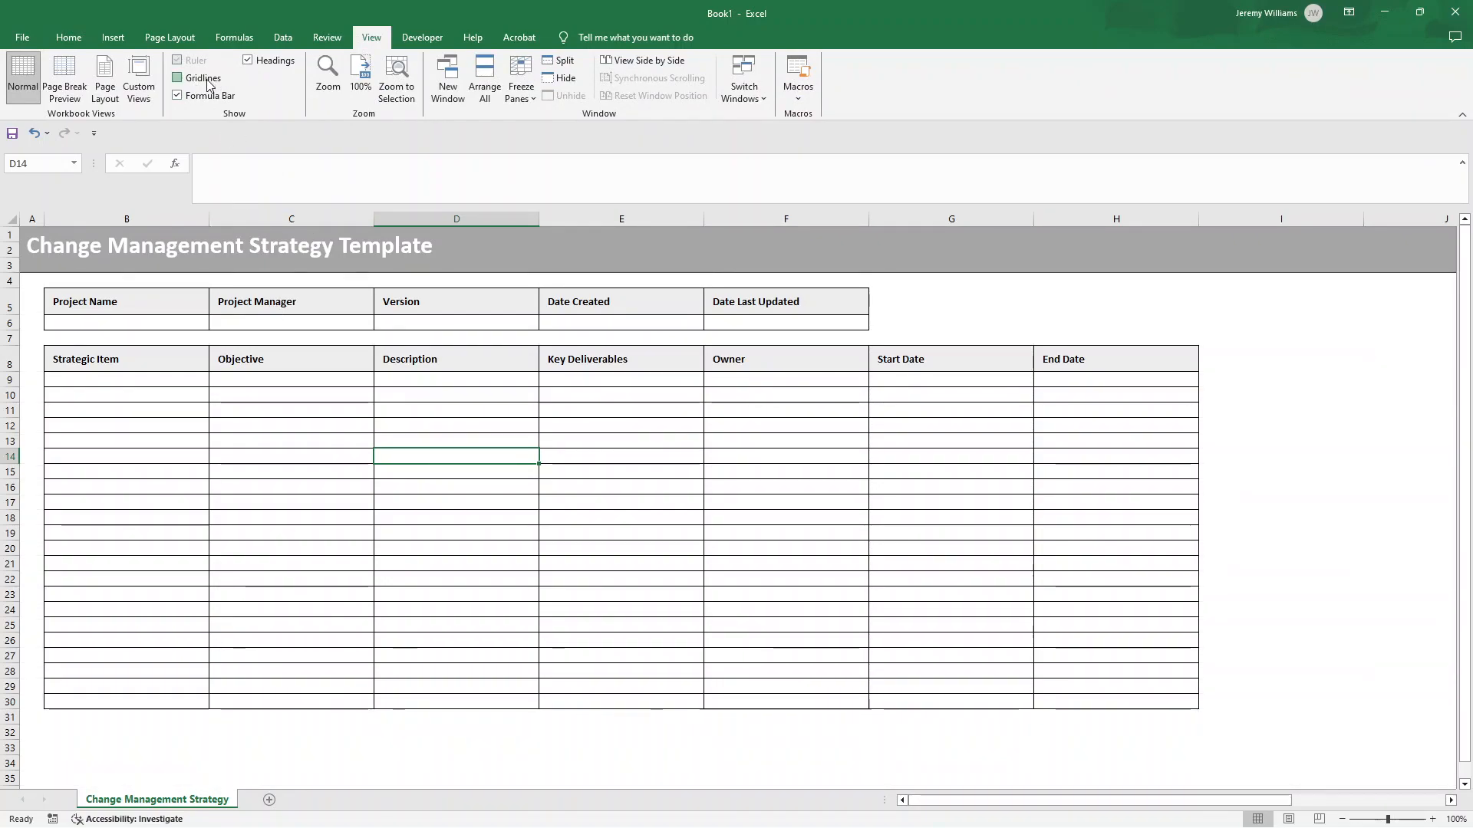
left_click(177, 79)
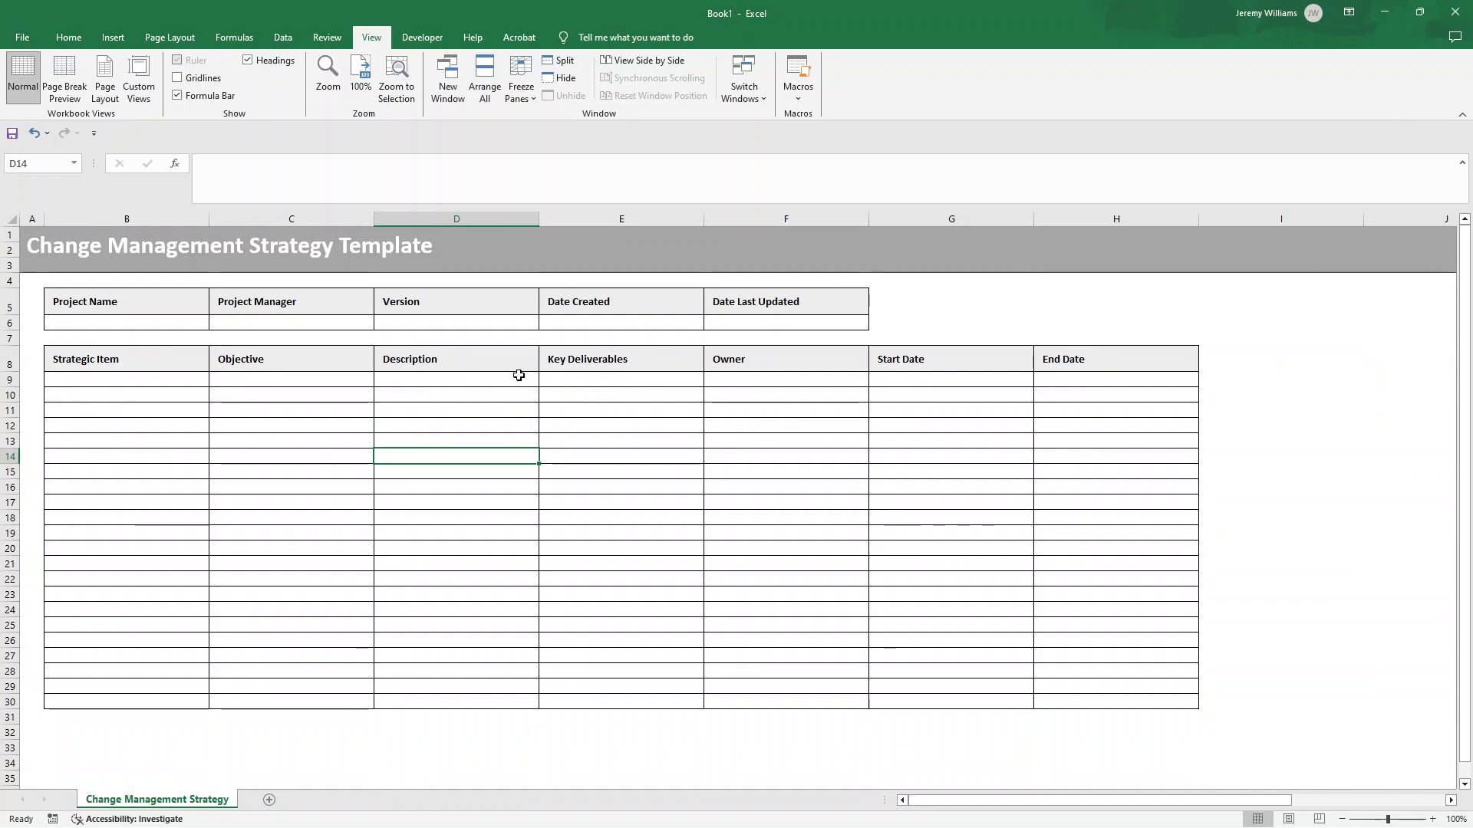
mouse_move(527, 419)
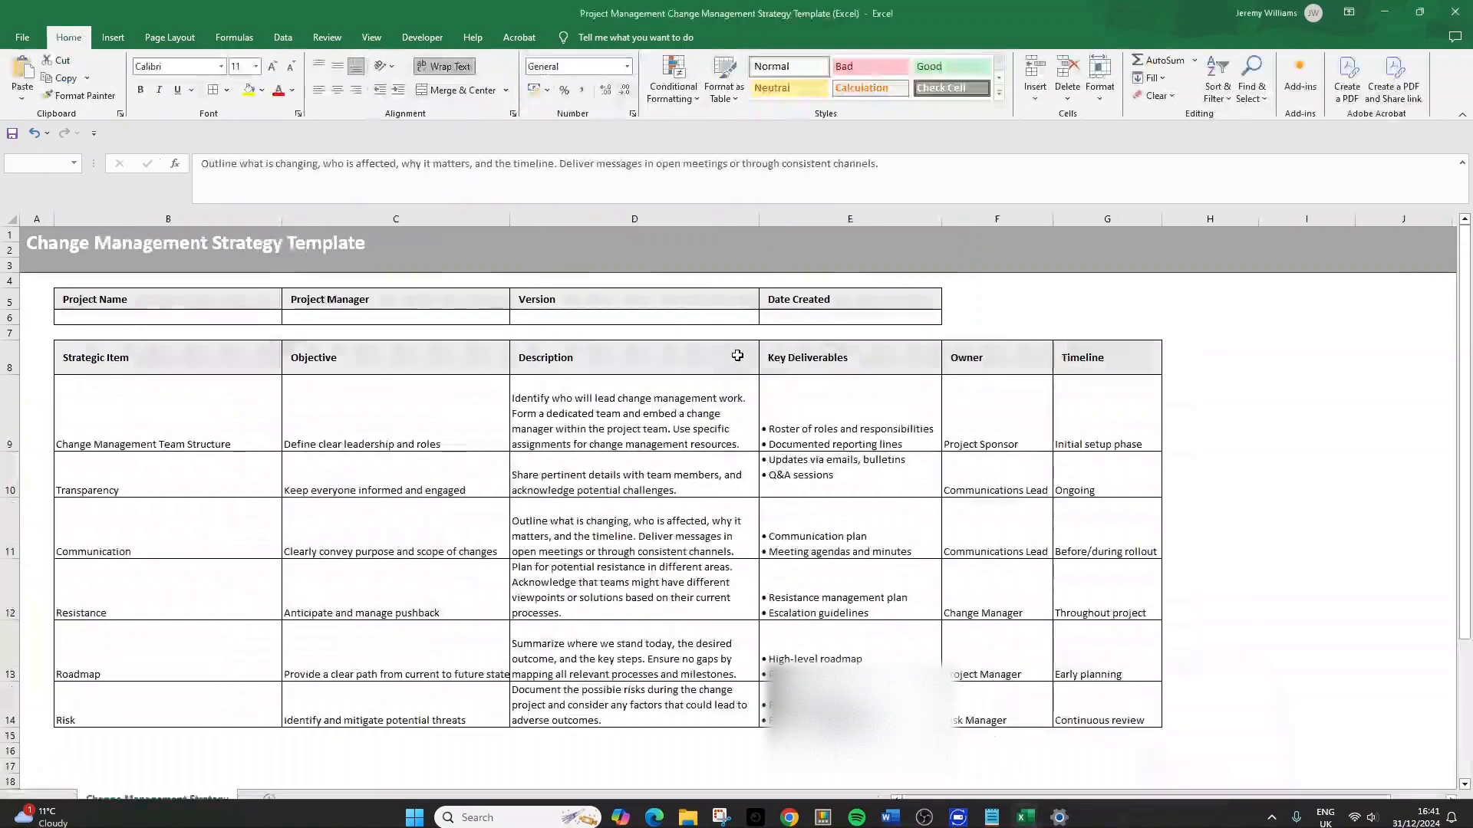
- Show the finished Change Management Strategy Template workbook with its filled strategy rows
left_click(633, 528)
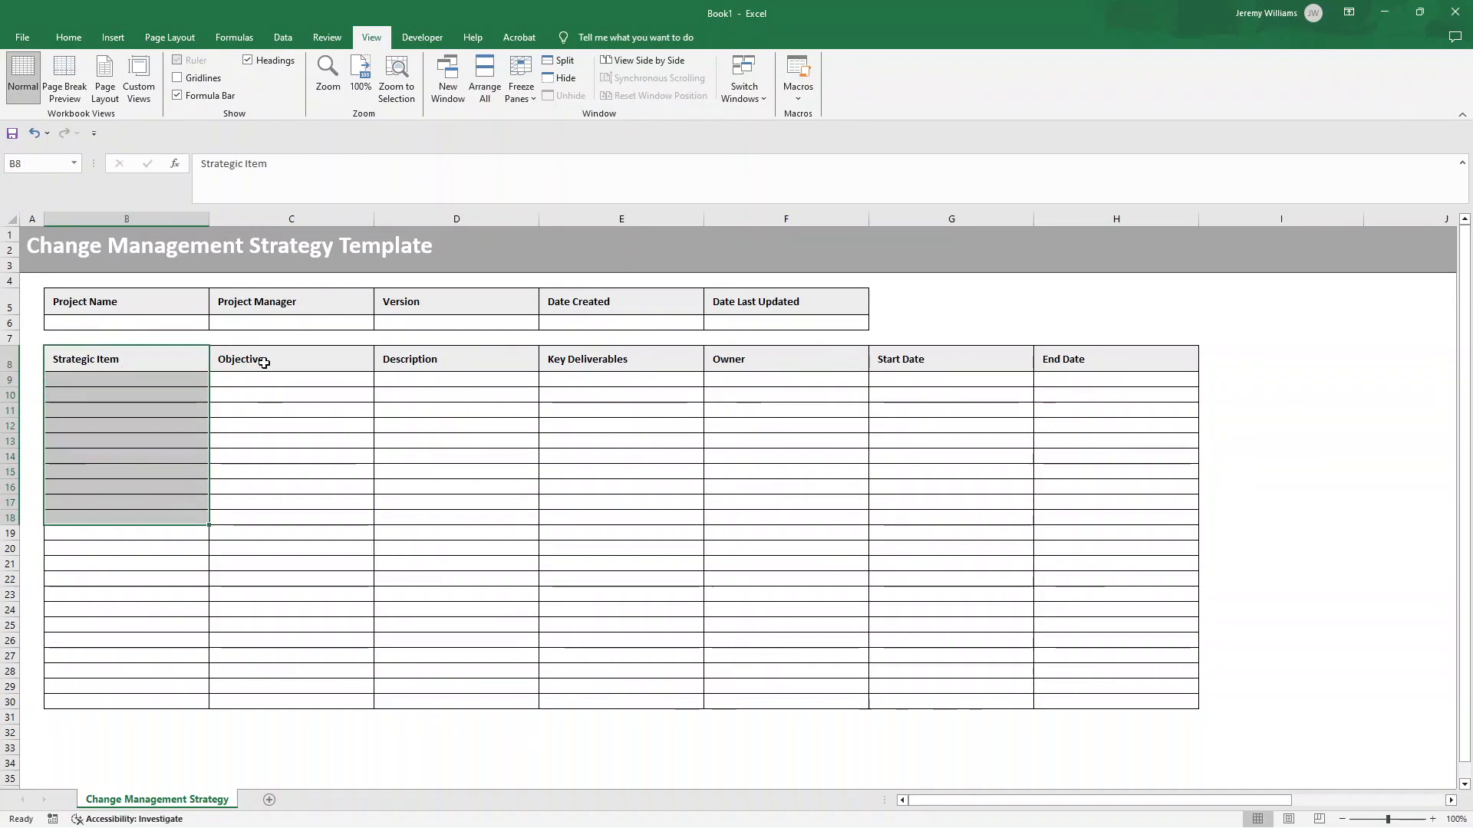
- Return to Book1 and deselect the Strategic Item cells in the empty table
left_click(456, 424)
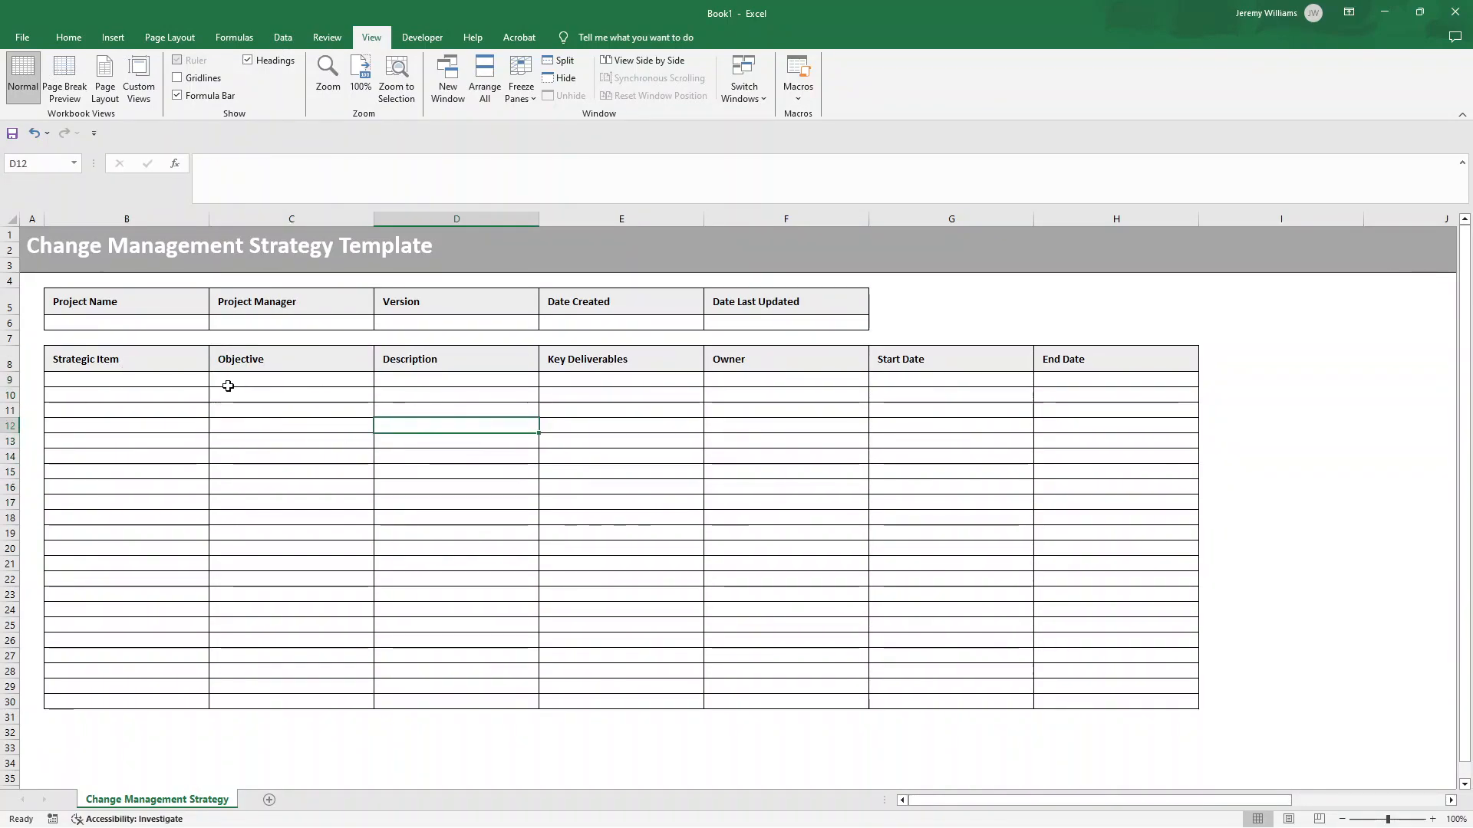